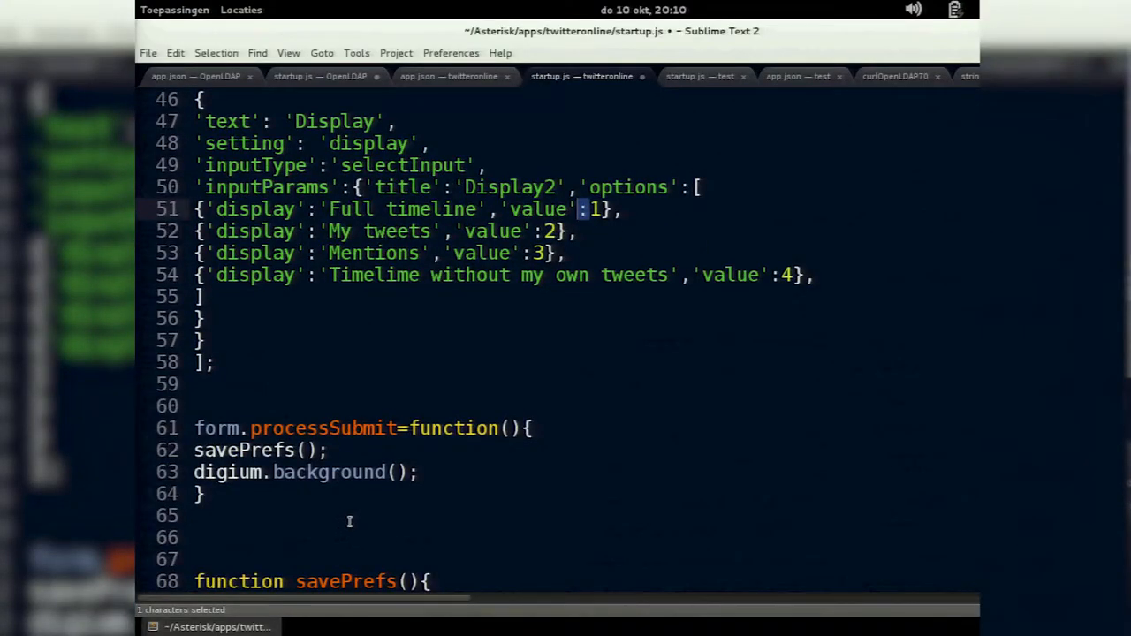
Scroll startup.js past form.processSubmit to savePrefs, highlighting the username, password and display settings it saves.
scroll(down, 3)
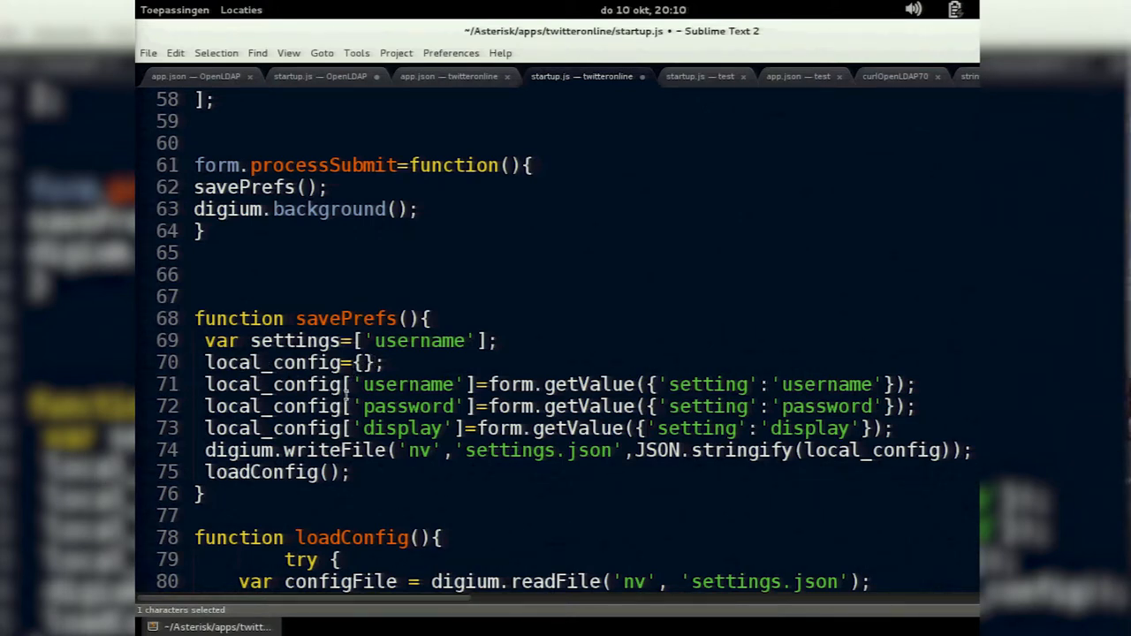
double_click(559, 383)
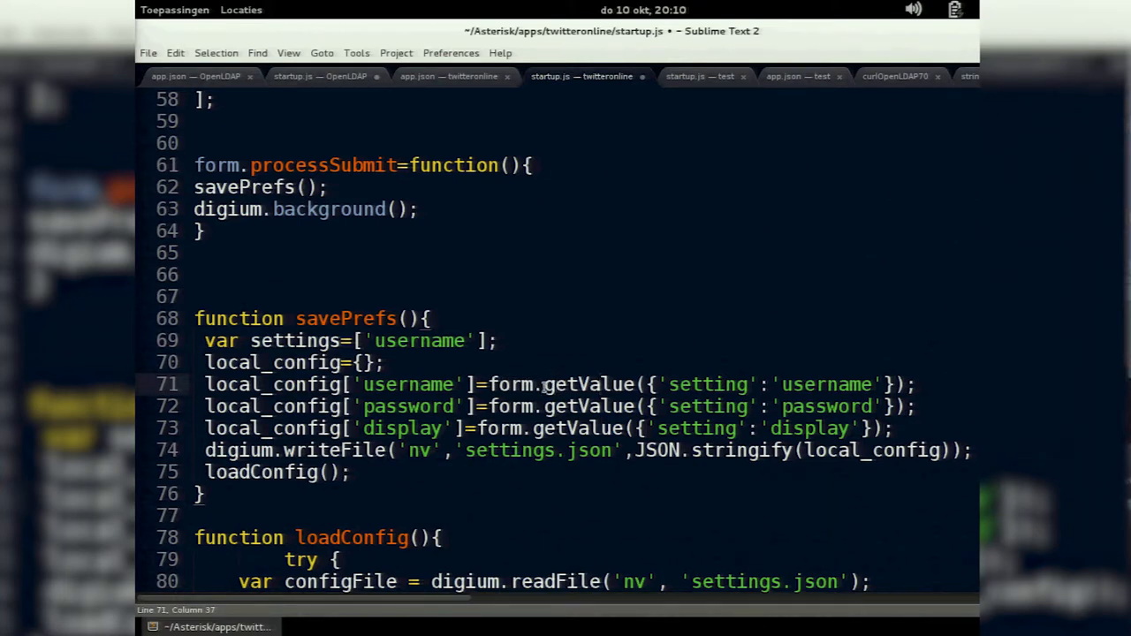
click(689, 385)
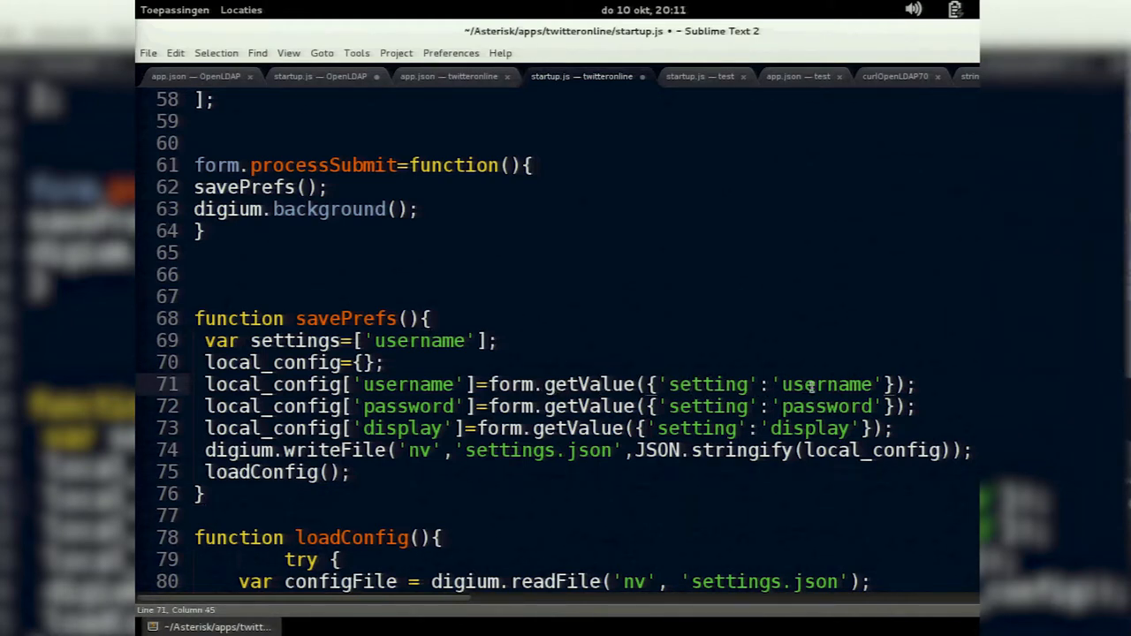
click(809, 385)
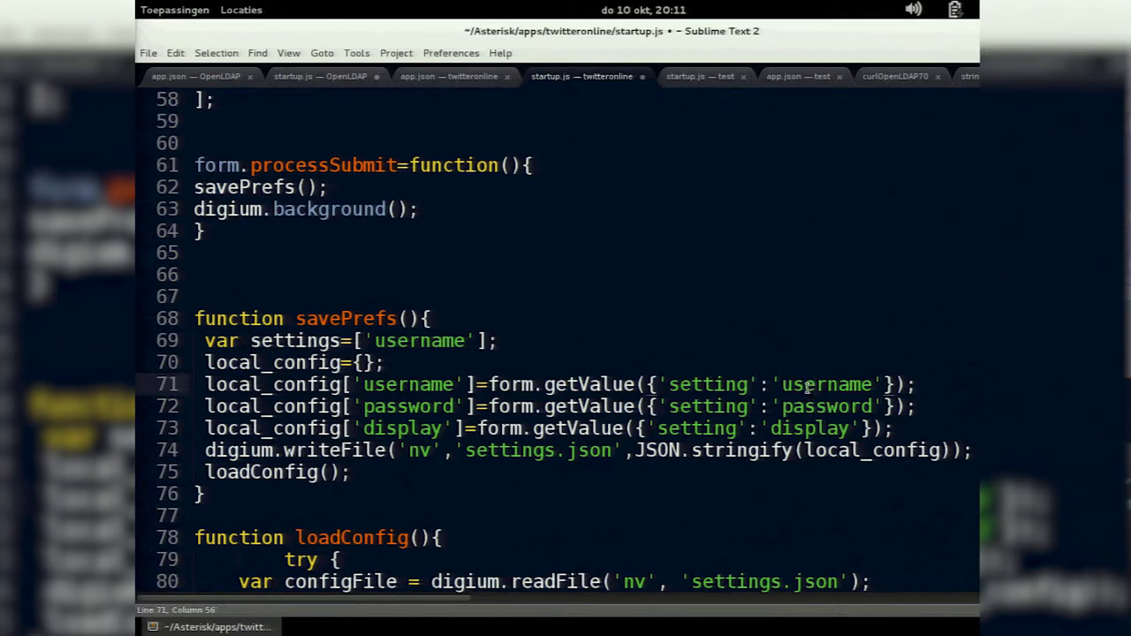
scroll(down, 3)
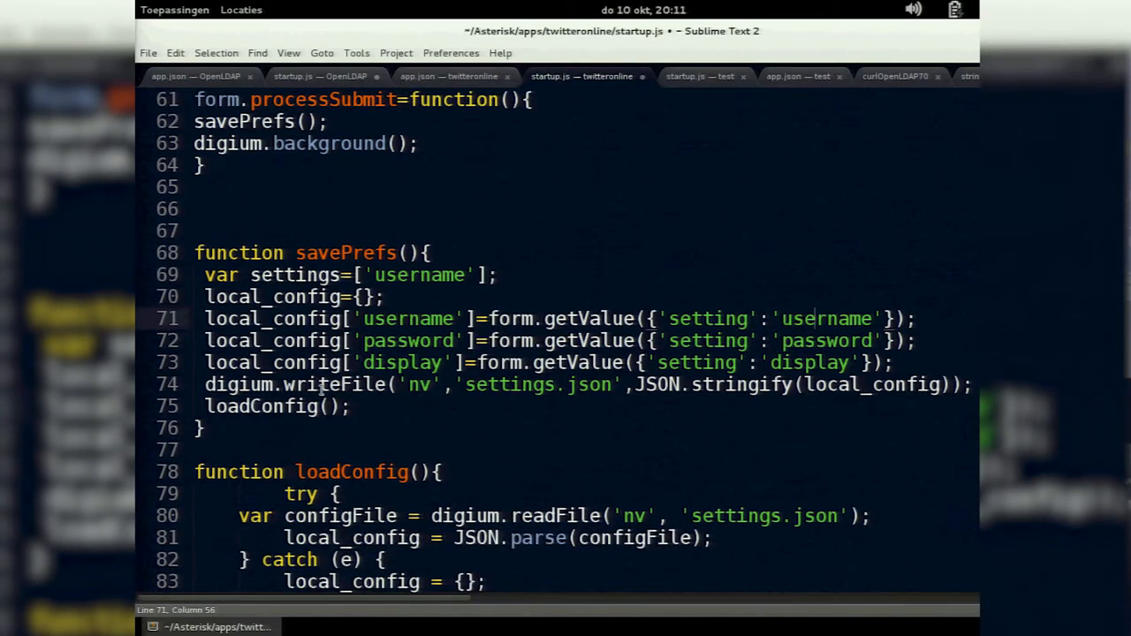
Highlight settings.json in the writeFile line and scroll until loadConfig is fully visible.
double_click(334, 385)
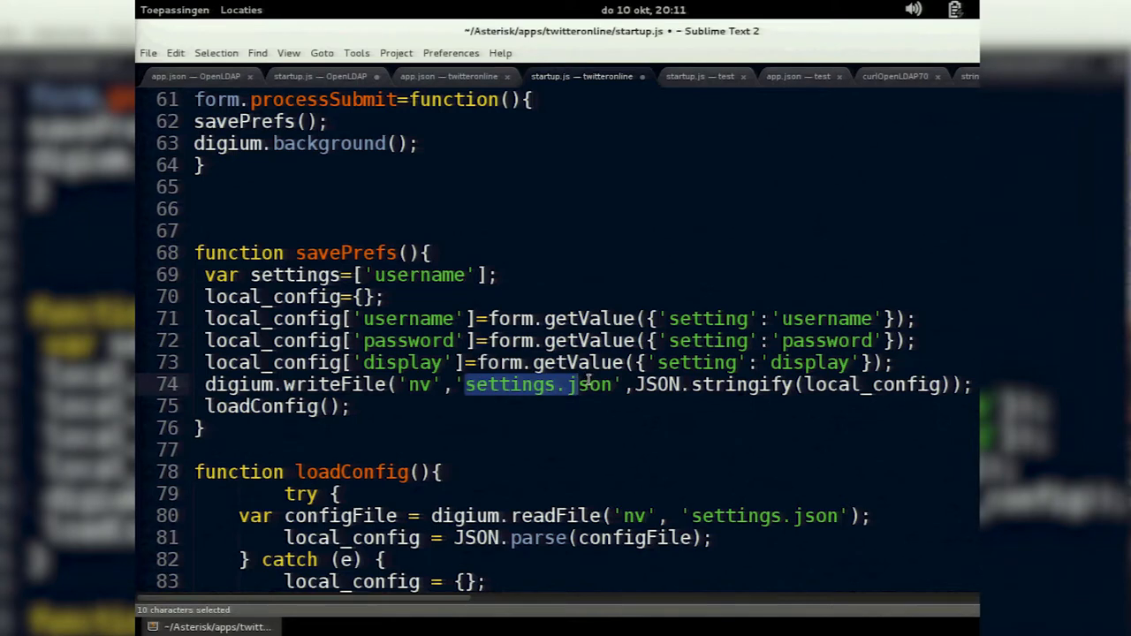
mouse_move(680, 382)
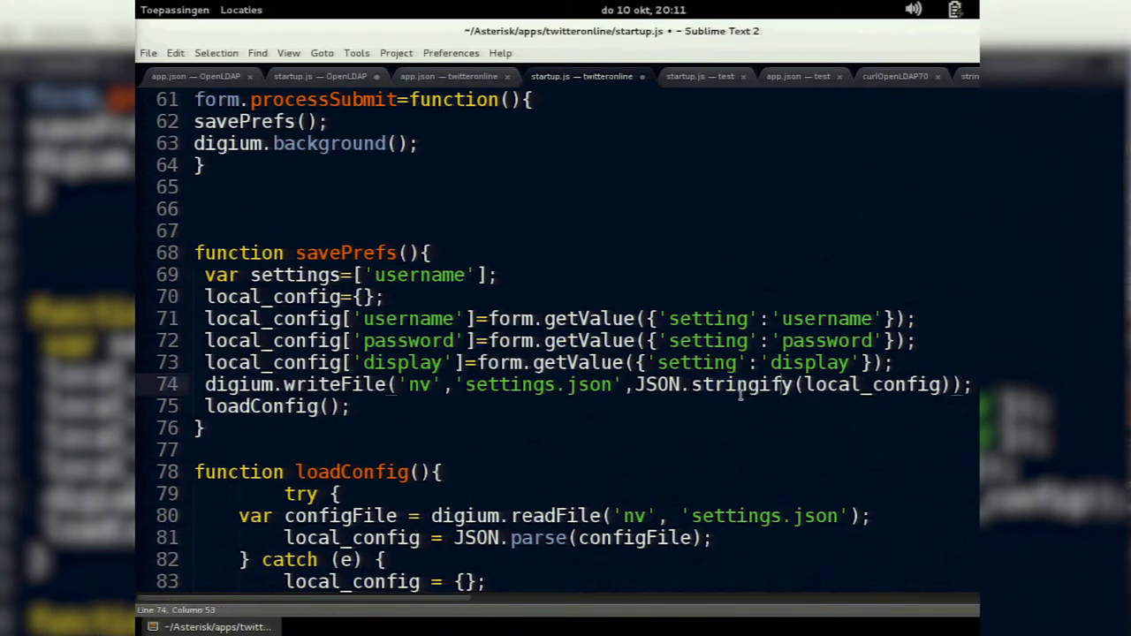
scroll(down, 3)
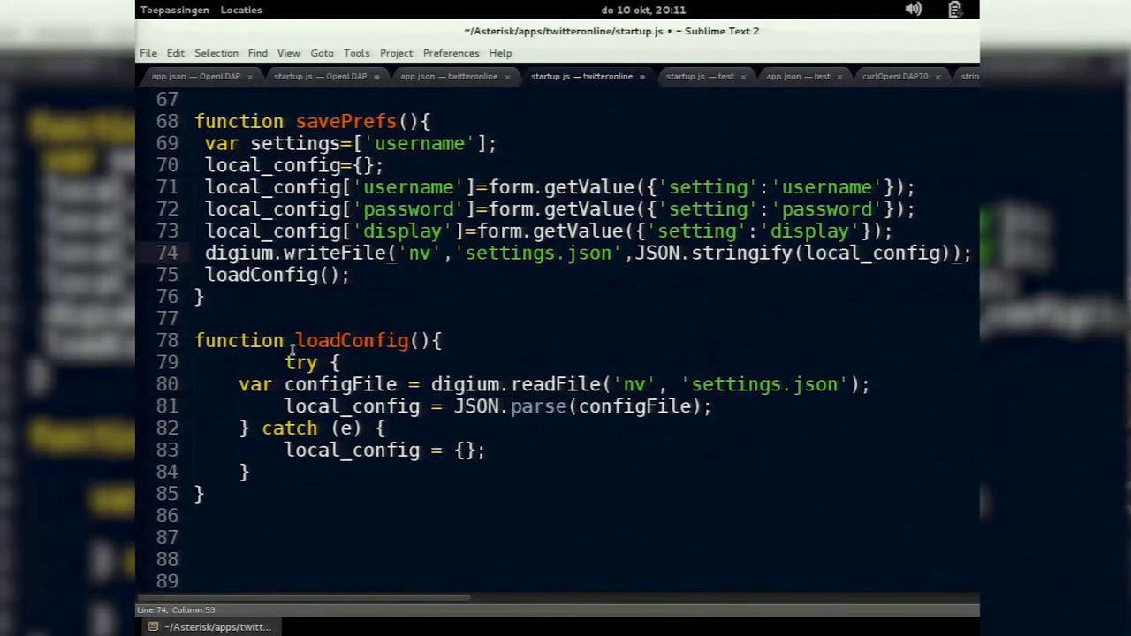
Highlight the readFile call in loadConfig and scroll down to the getTweets function.
double_click(362, 339)
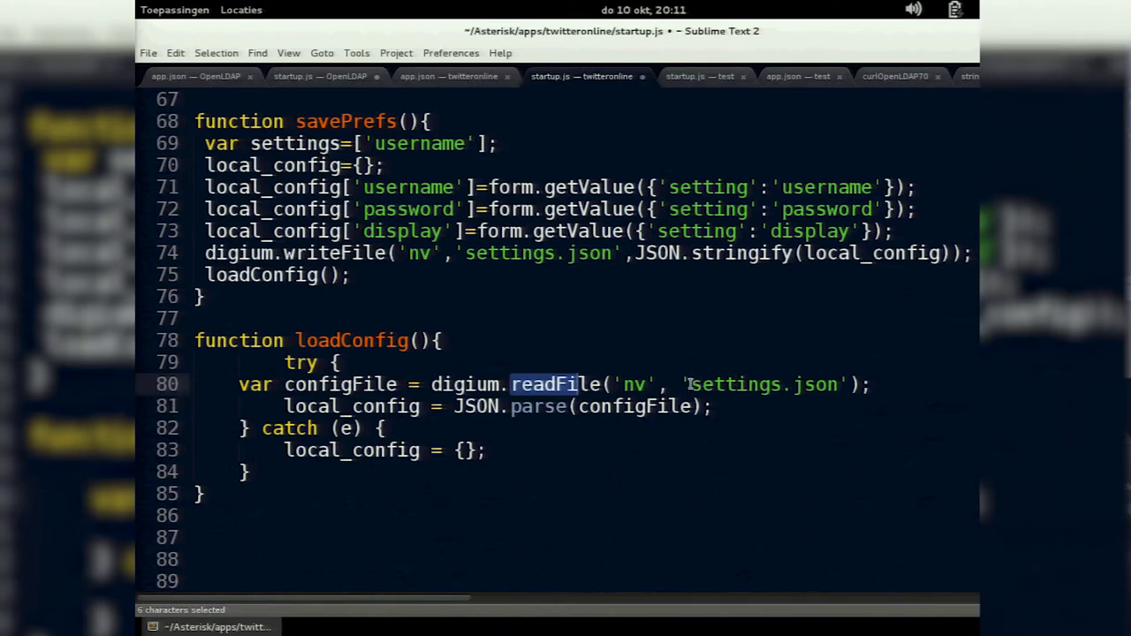
mouse_move(601, 422)
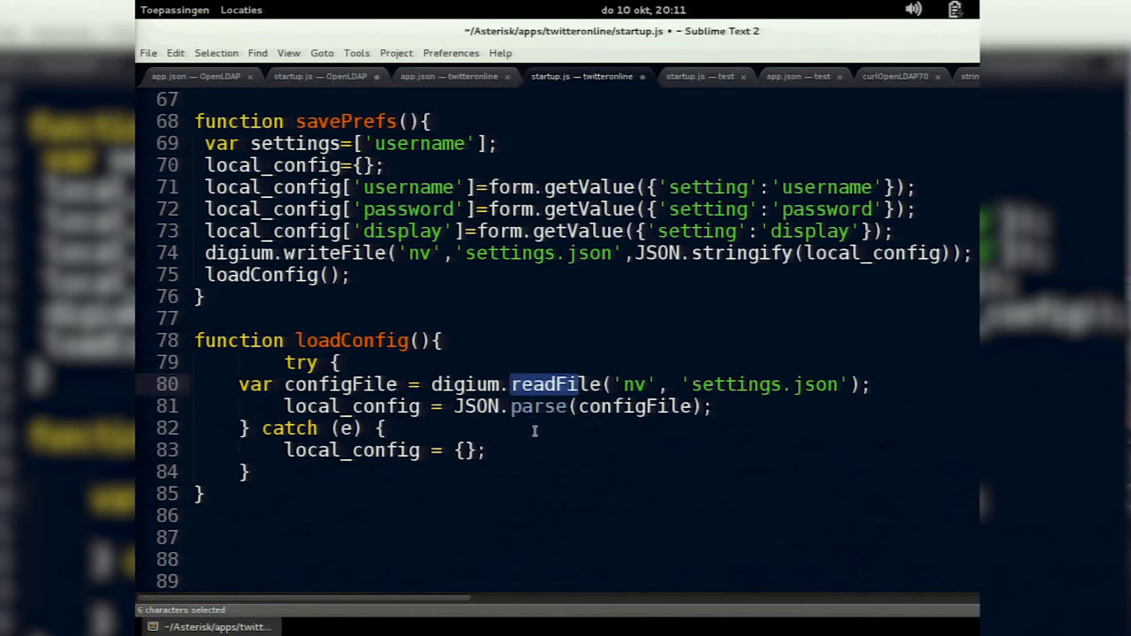
scroll(down, 3)
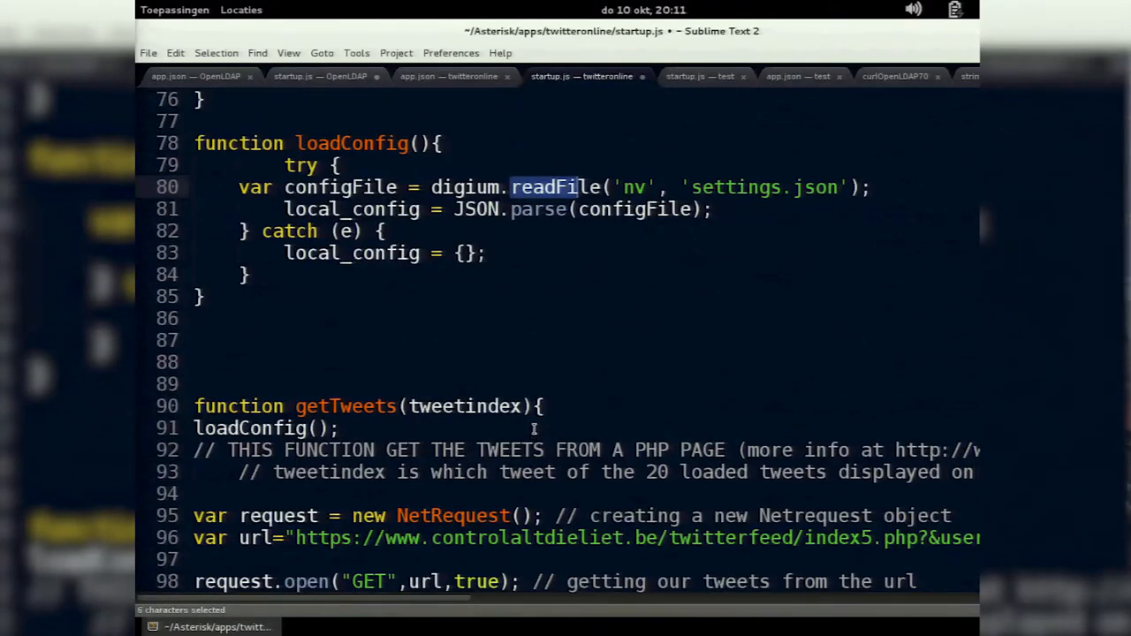
Scroll through getTweets past the request URL to the digium.event.observe foreground handler.
scroll(down, 3)
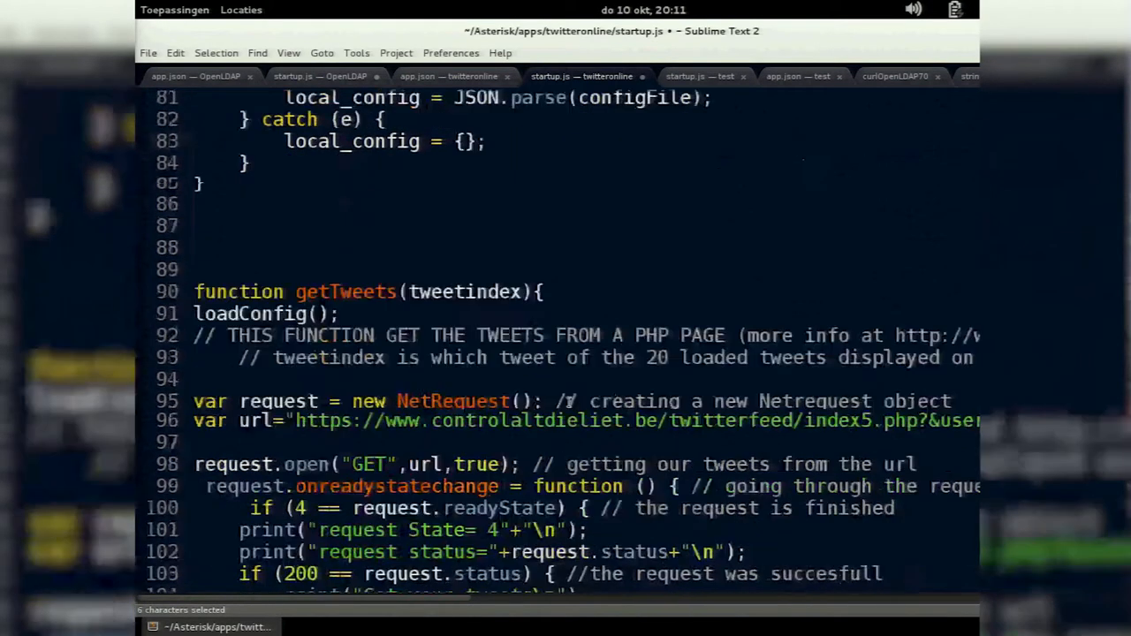
scroll(down, 3)
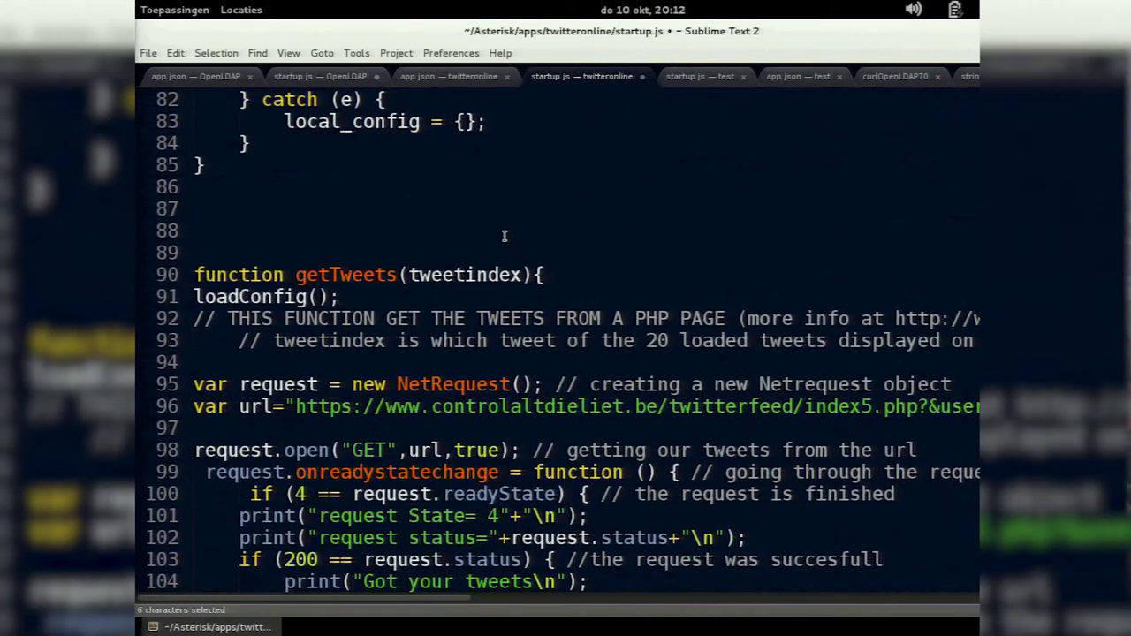
mouse_move(474, 225)
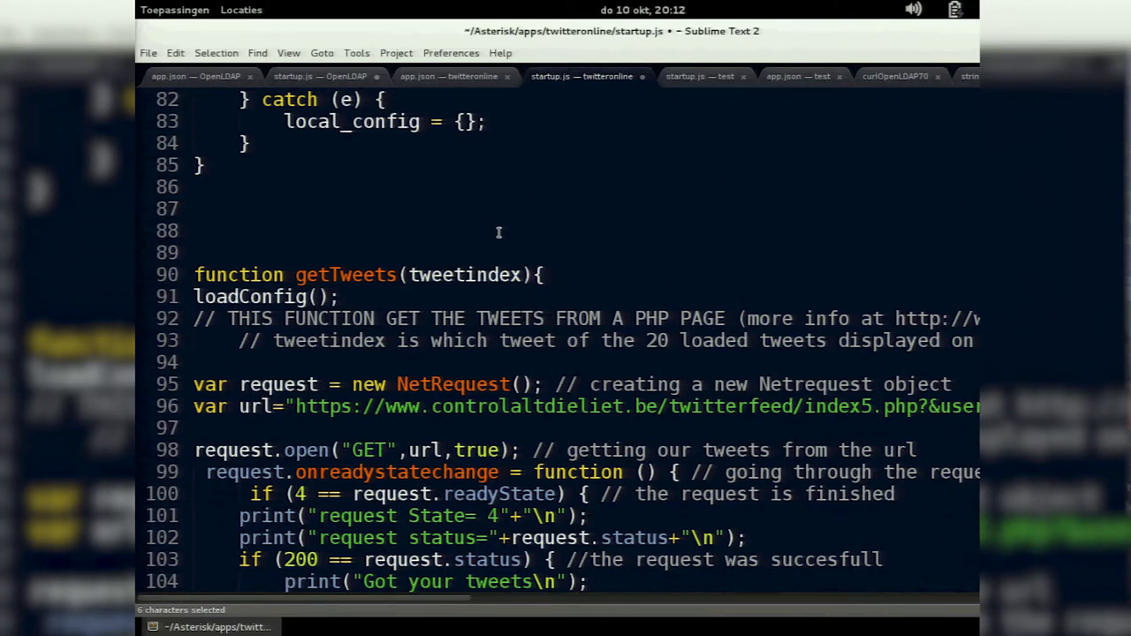
mouse_move(503, 233)
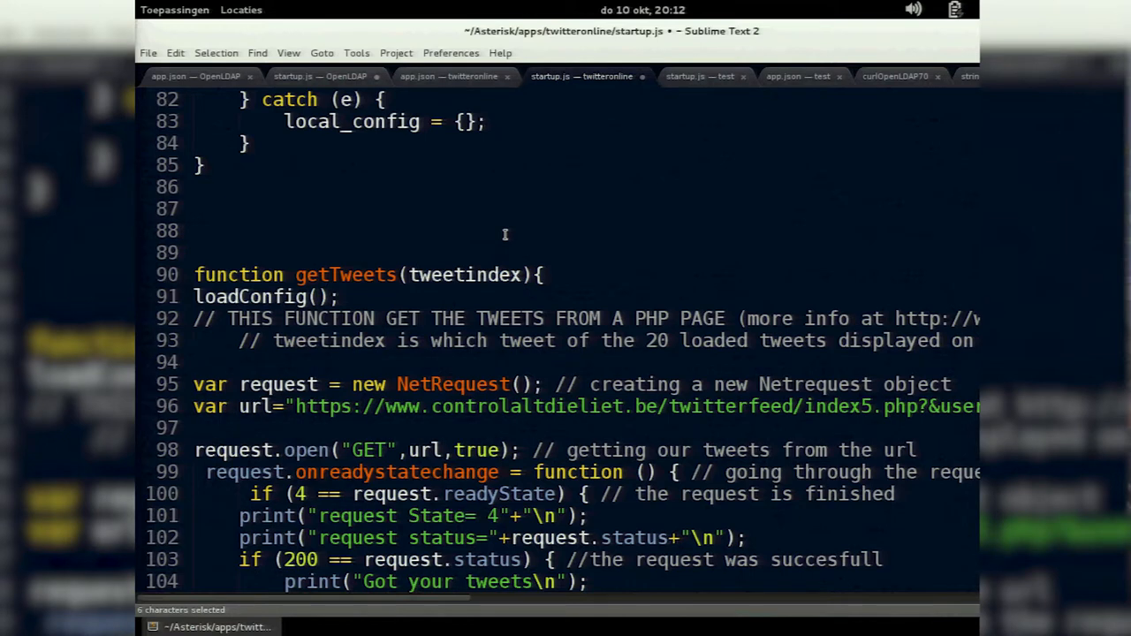
mouse_move(505, 233)
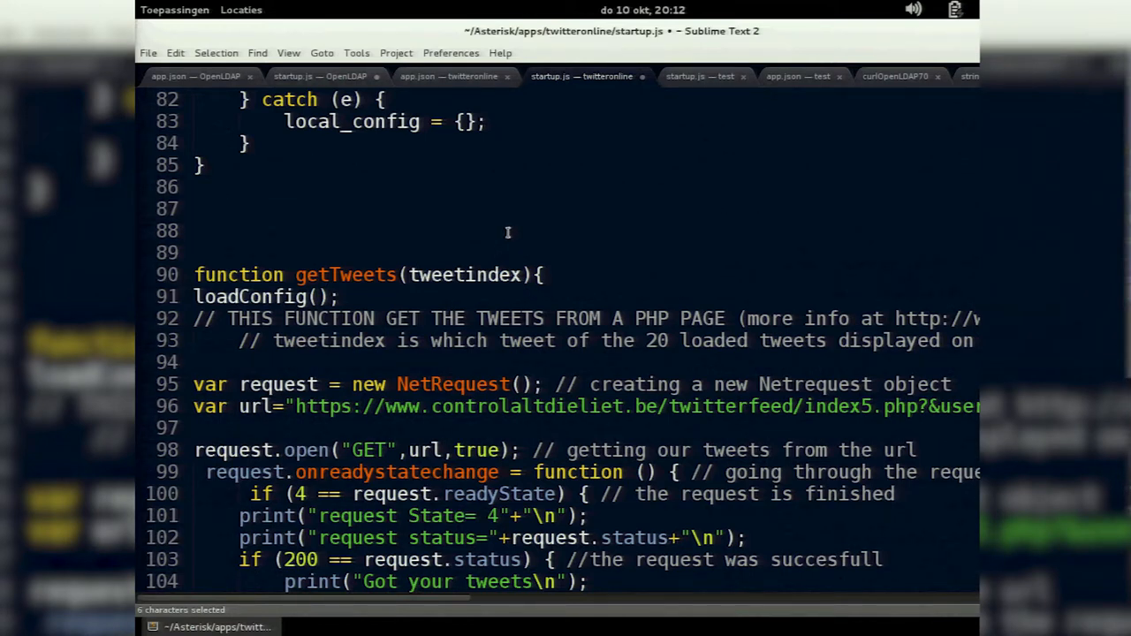
mouse_move(527, 362)
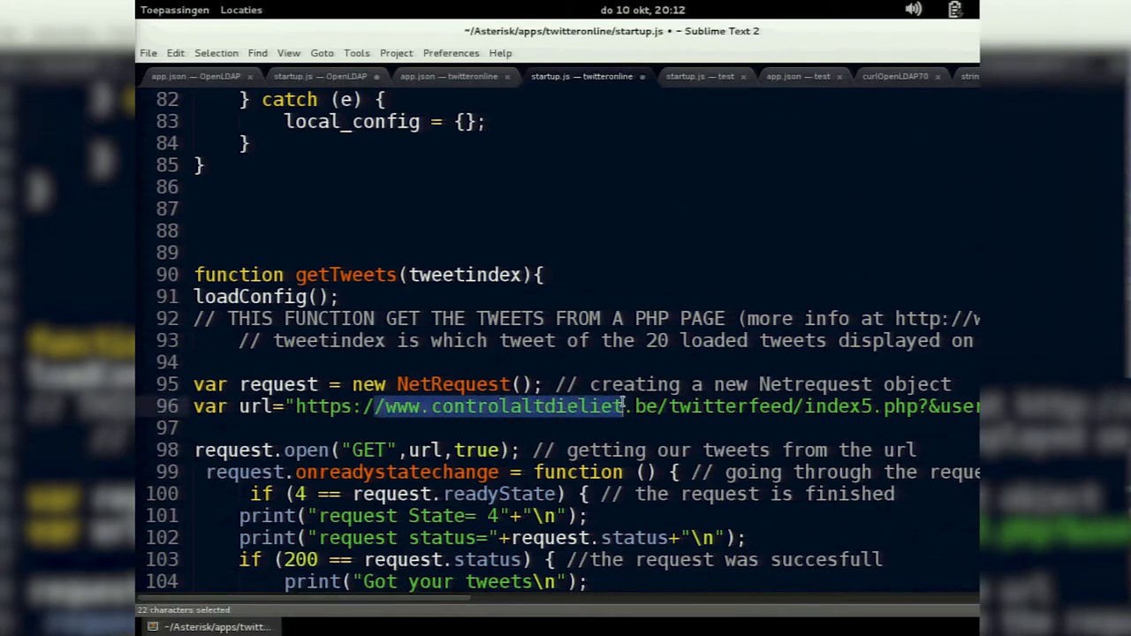
scroll(down, 3)
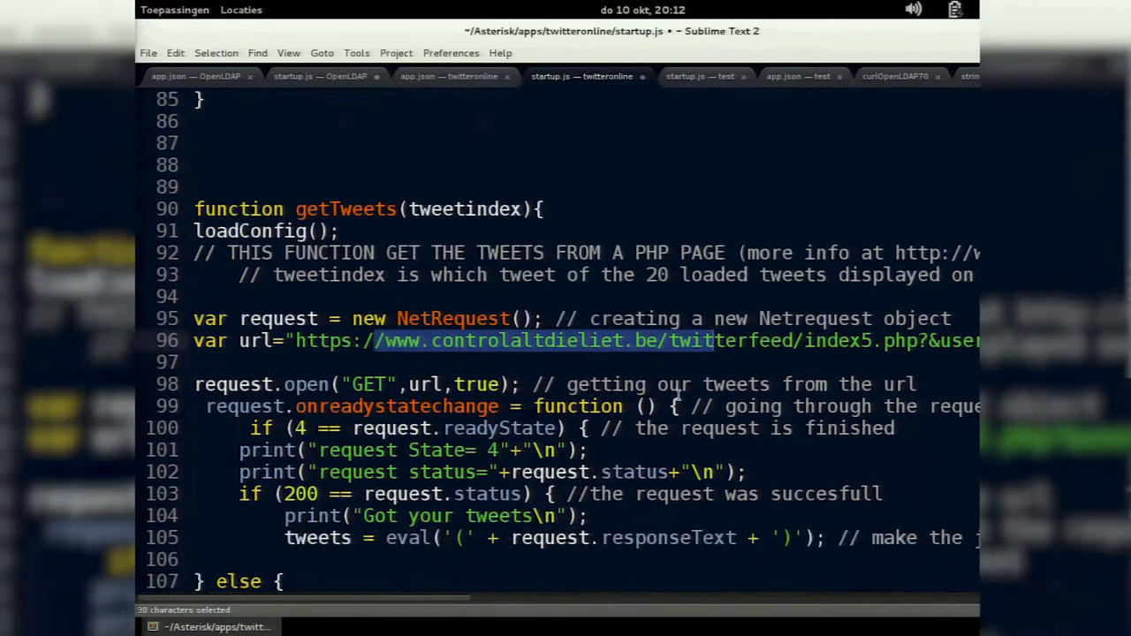
scroll(down, 3)
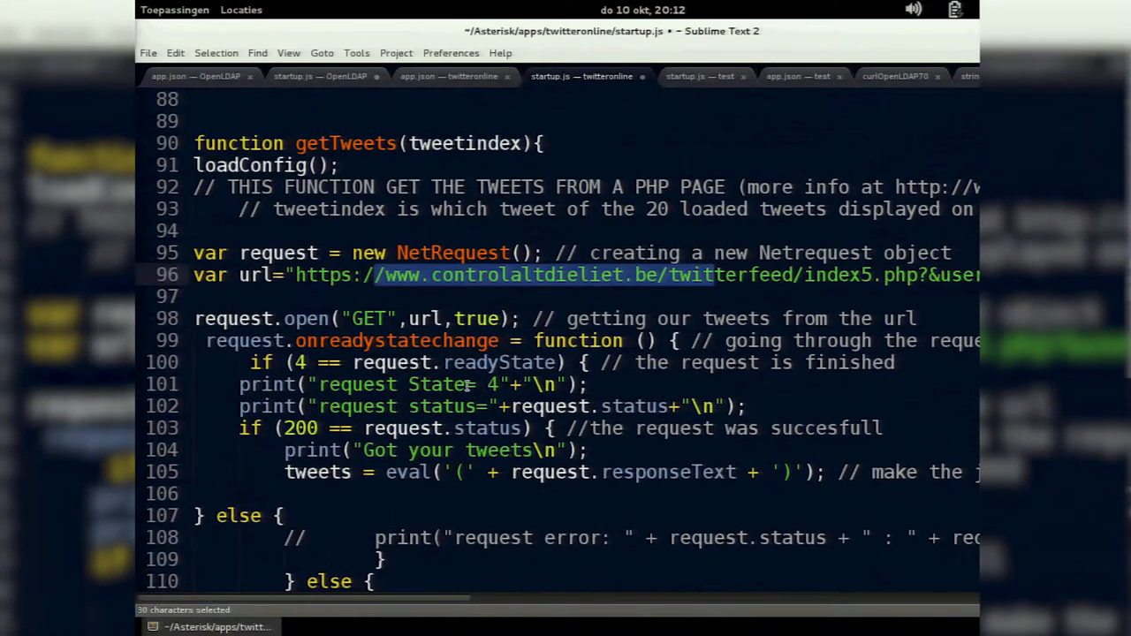
scroll(down, 3)
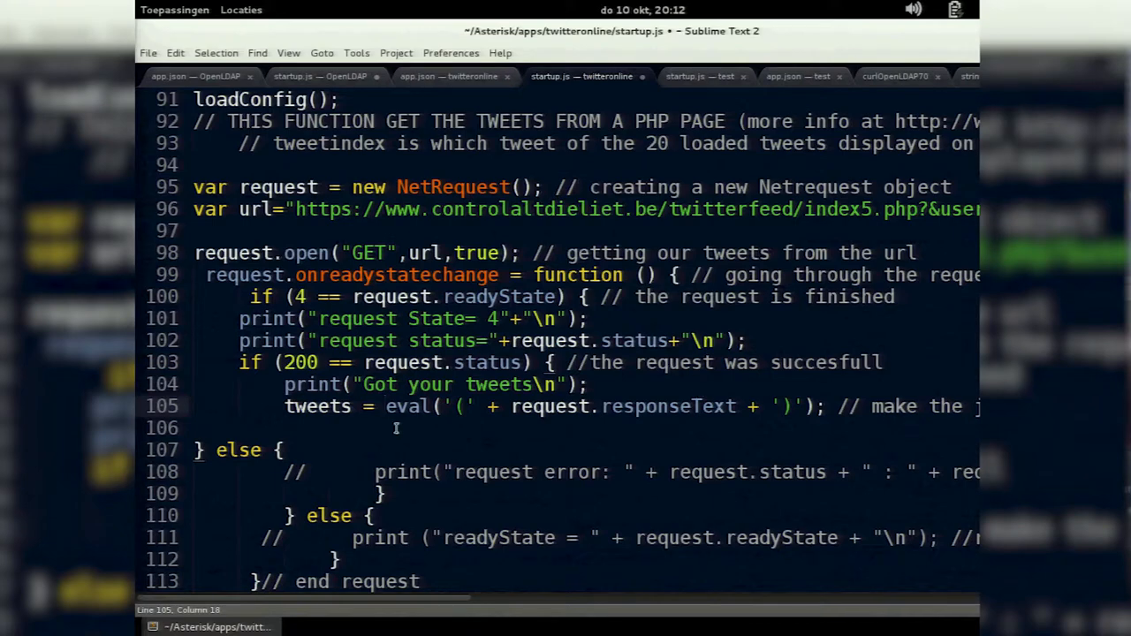
scroll(down, 3)
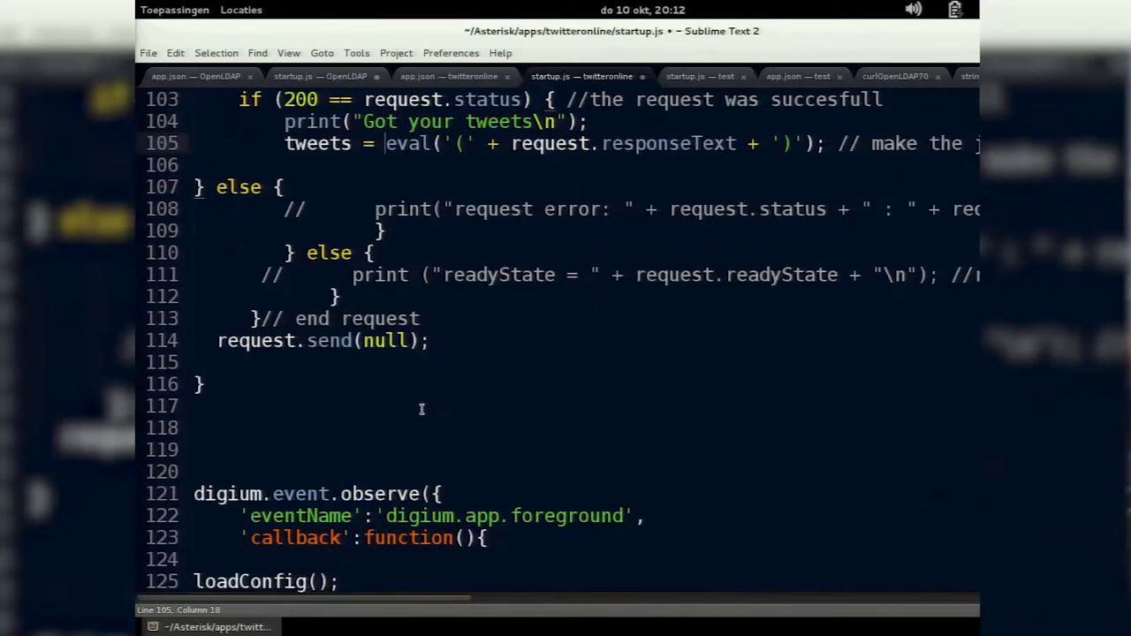
scroll(down, 3)
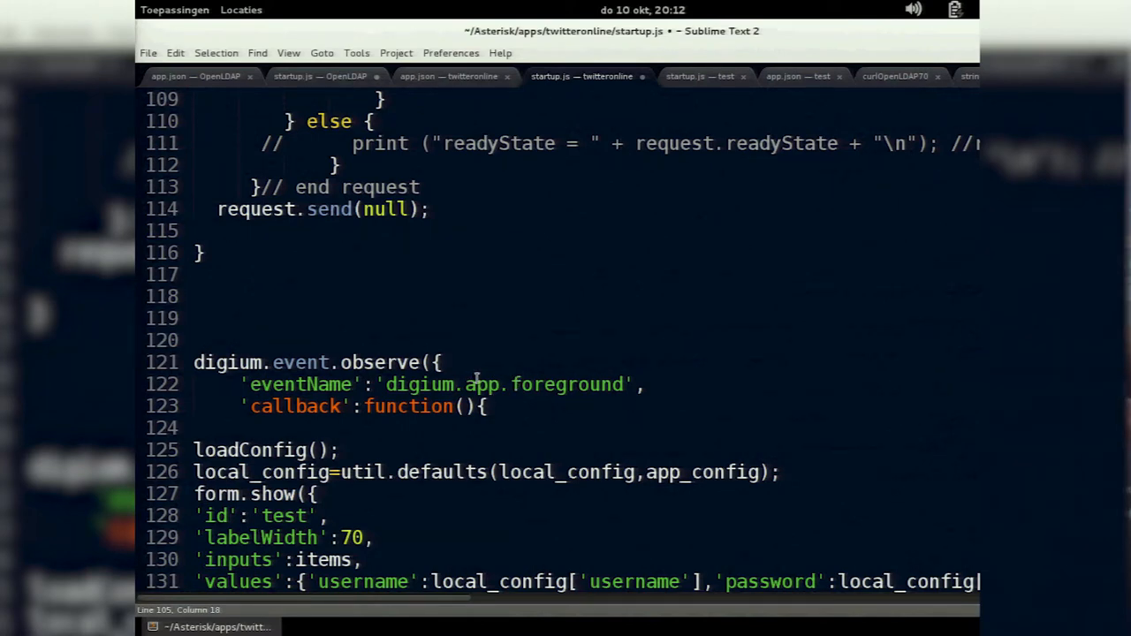
scroll(down, 3)
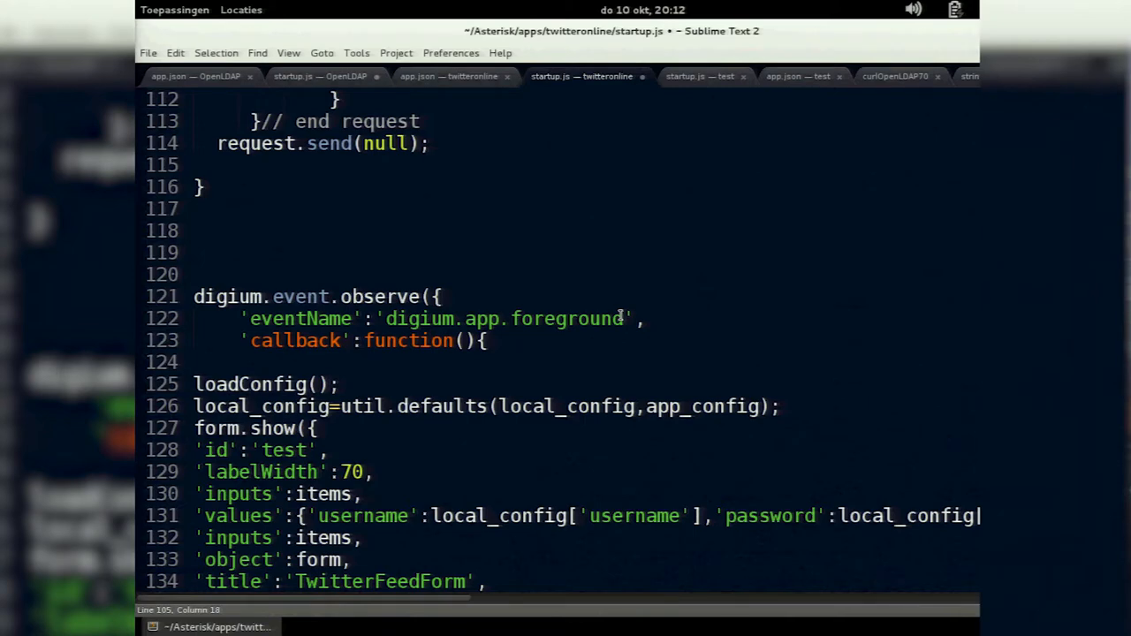
scroll(down, 3)
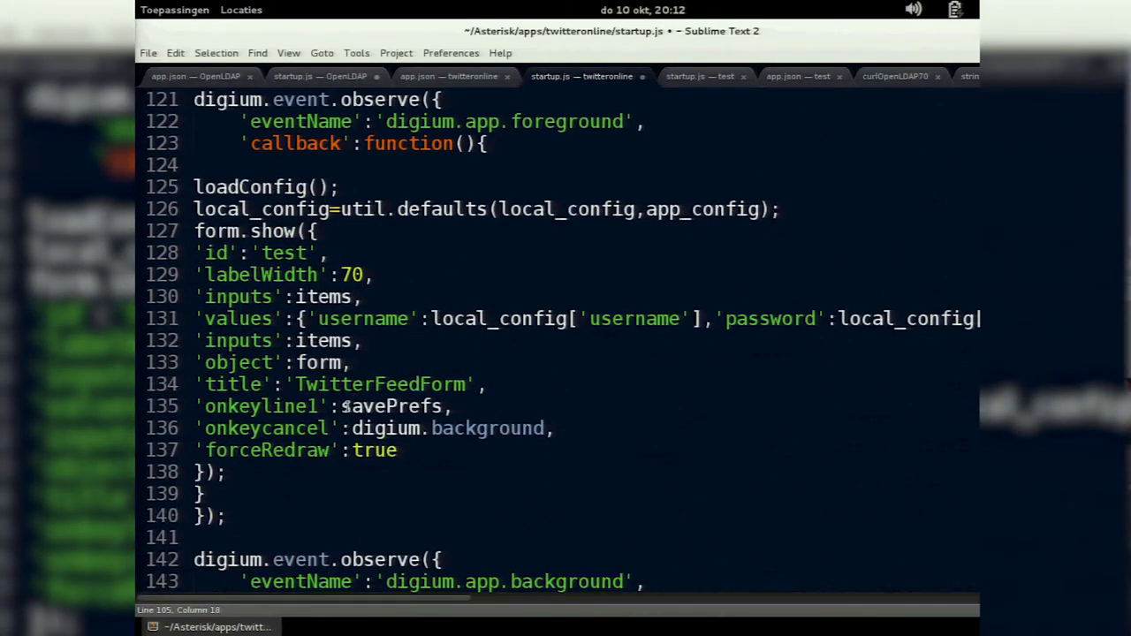
click(345, 404)
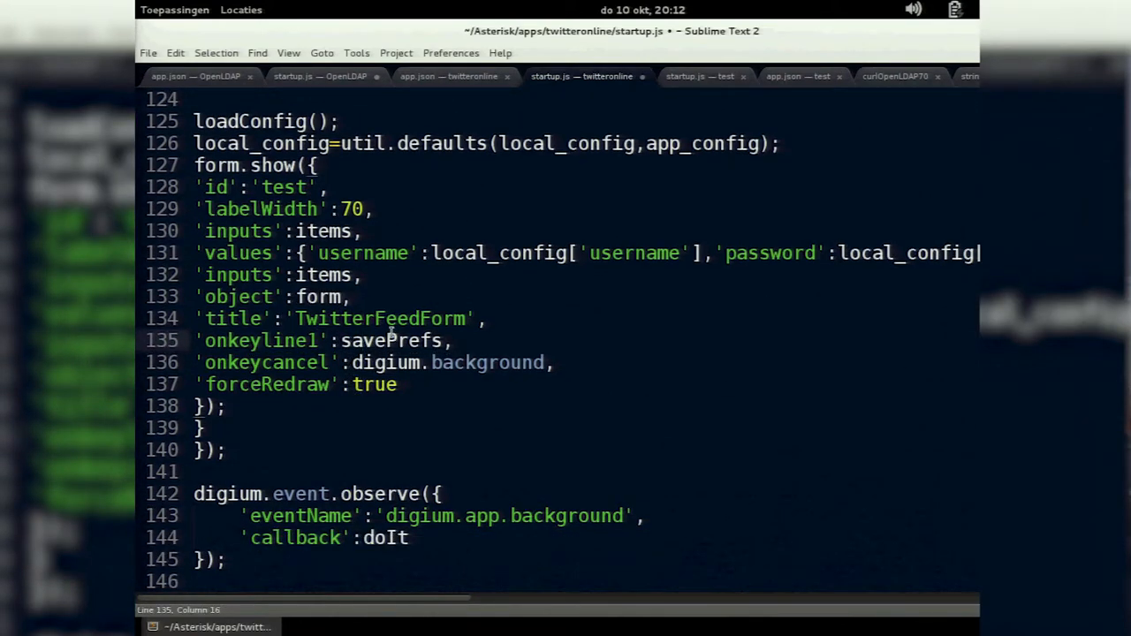
scroll(down, 3)
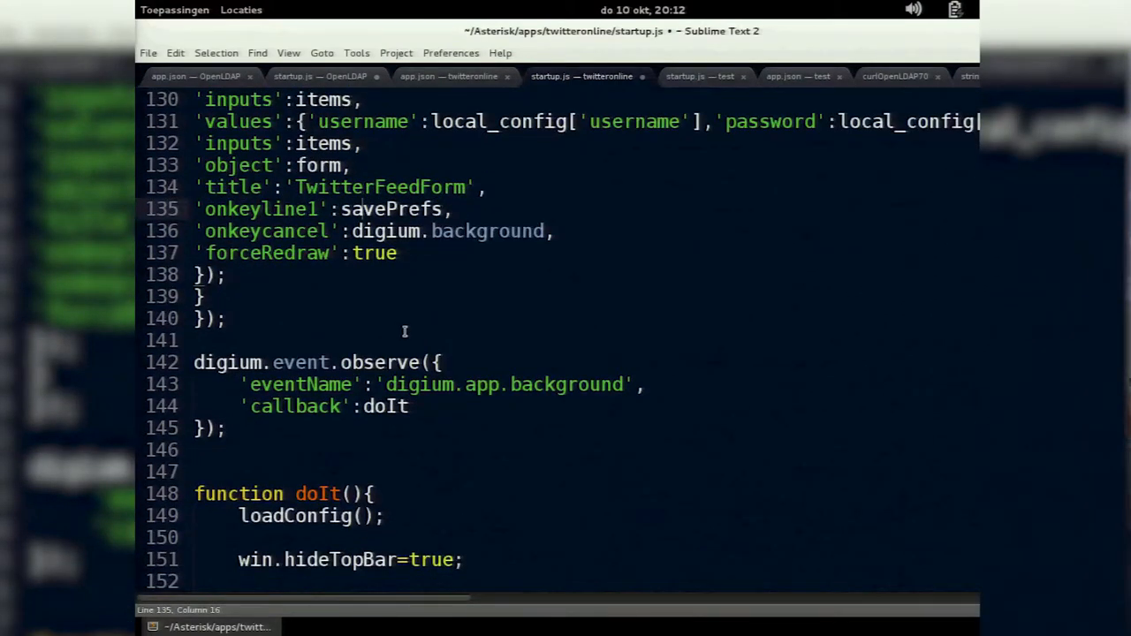
mouse_move(563, 380)
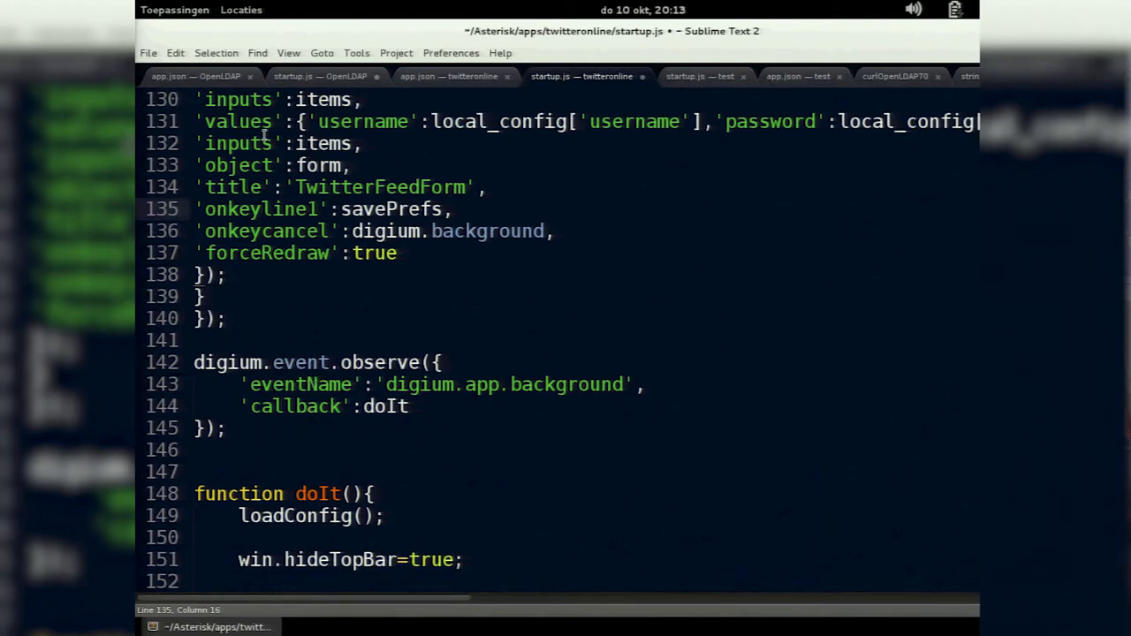
scroll(down, 3)
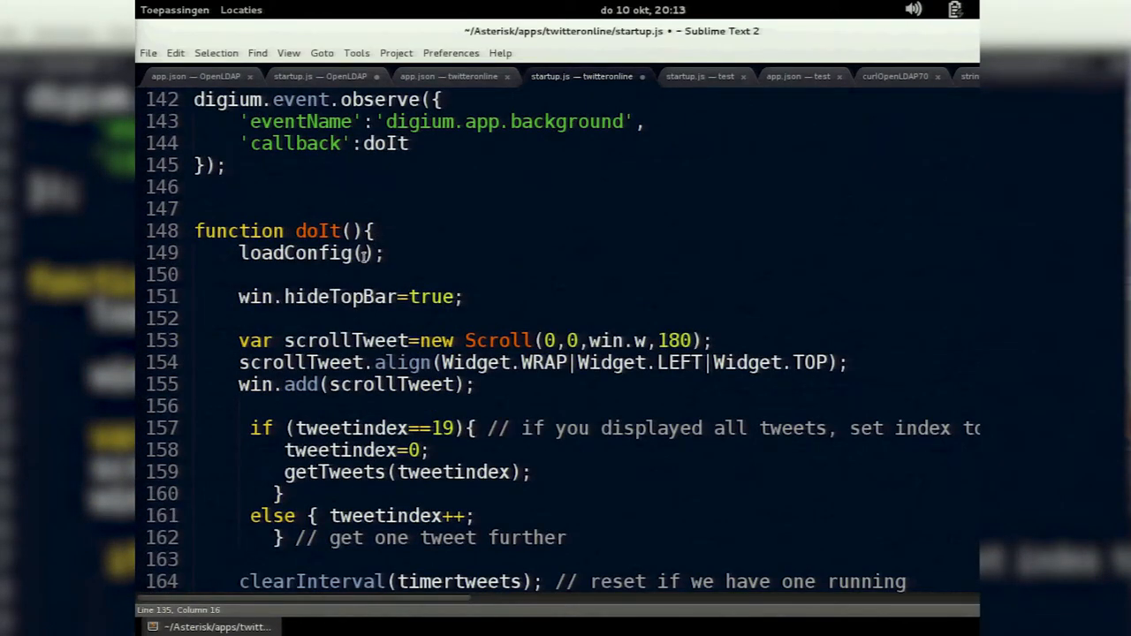
scroll(down, 3)
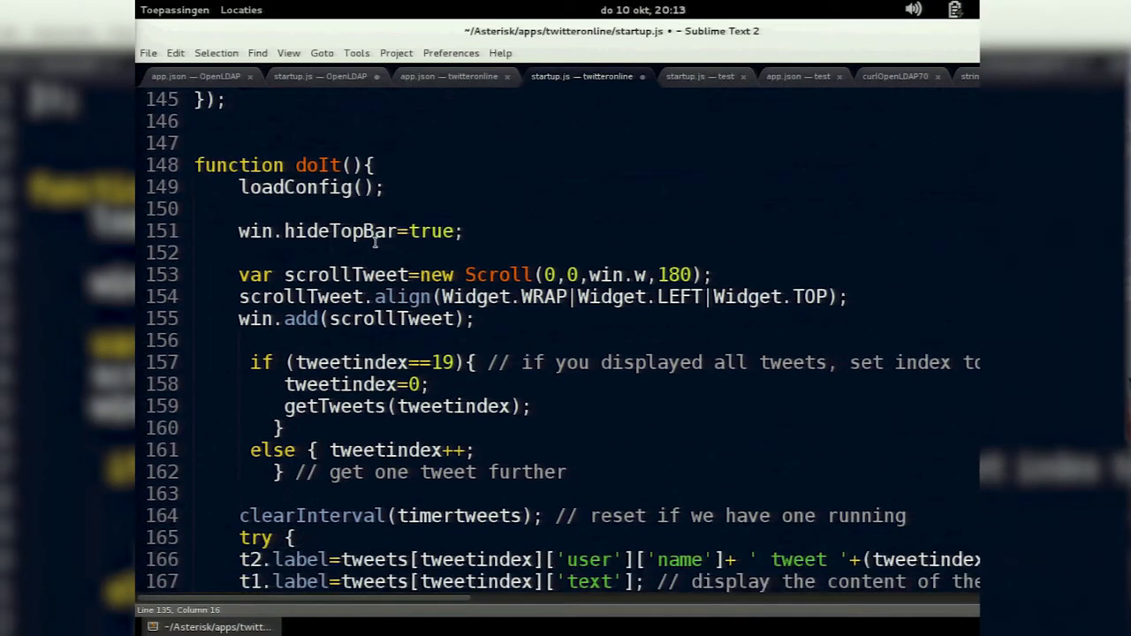
scroll(down, 3)
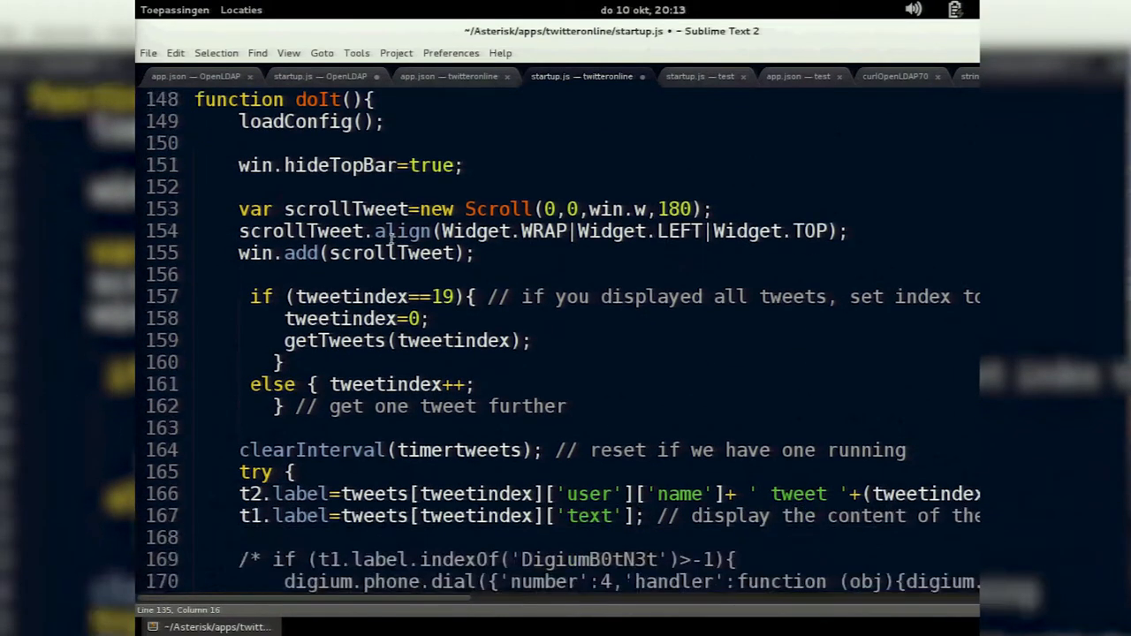
mouse_move(502, 190)
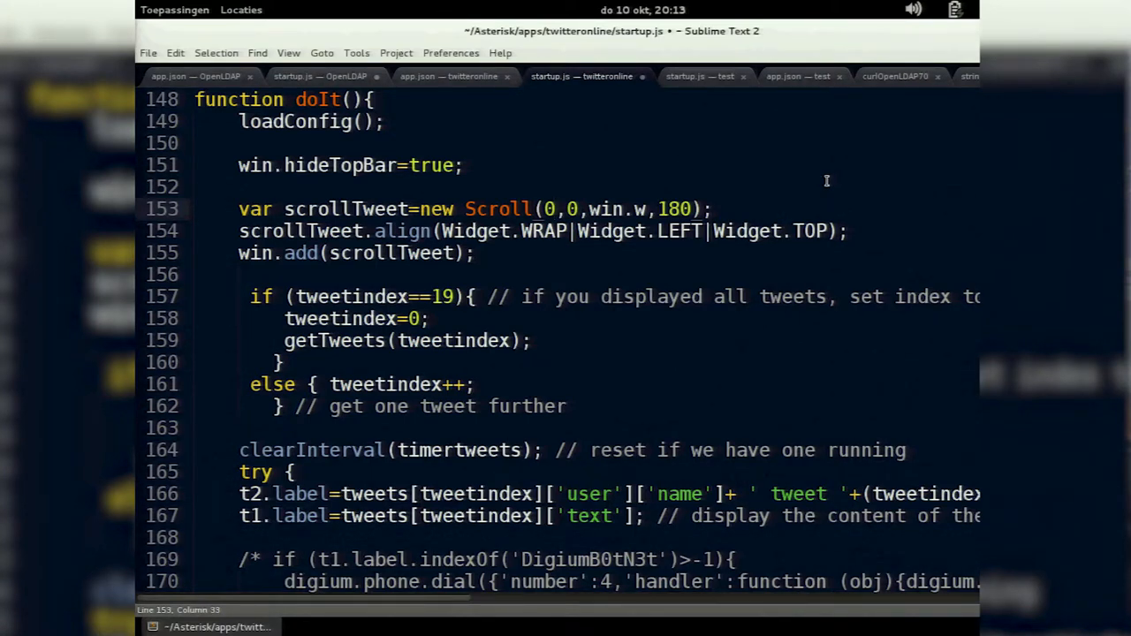
mouse_move(836, 180)
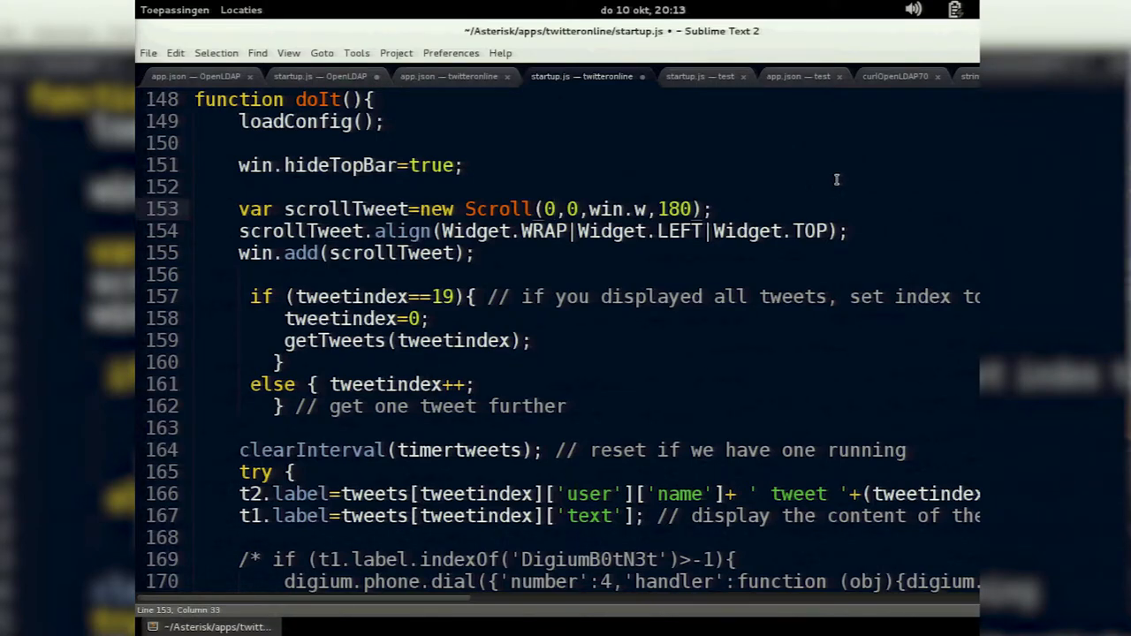
mouse_move(914, 300)
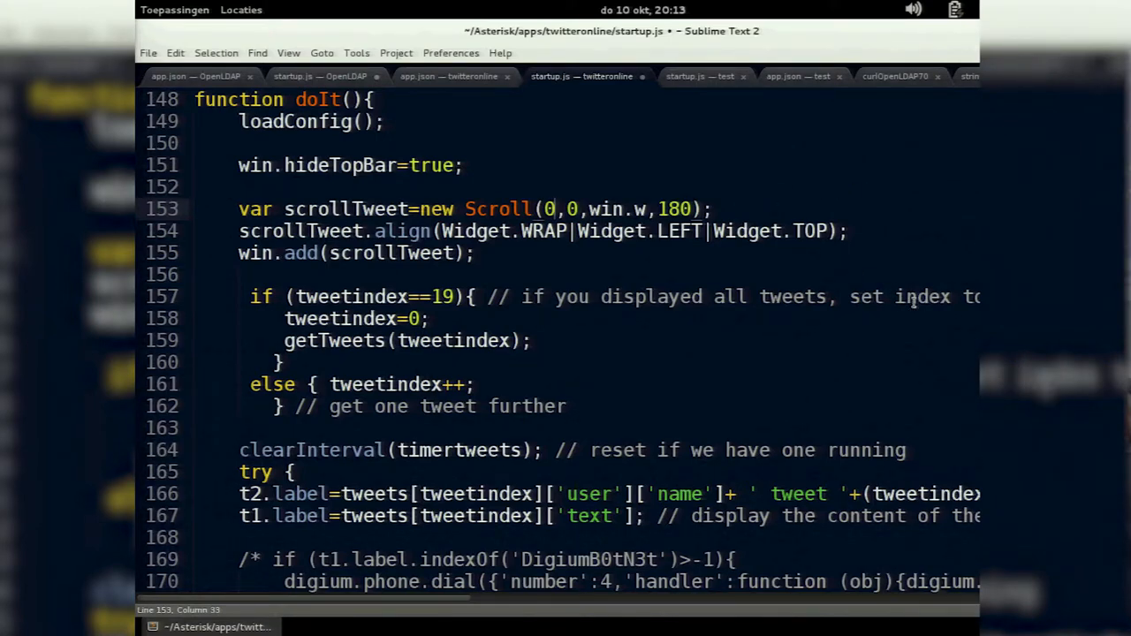
scroll(down, 3)
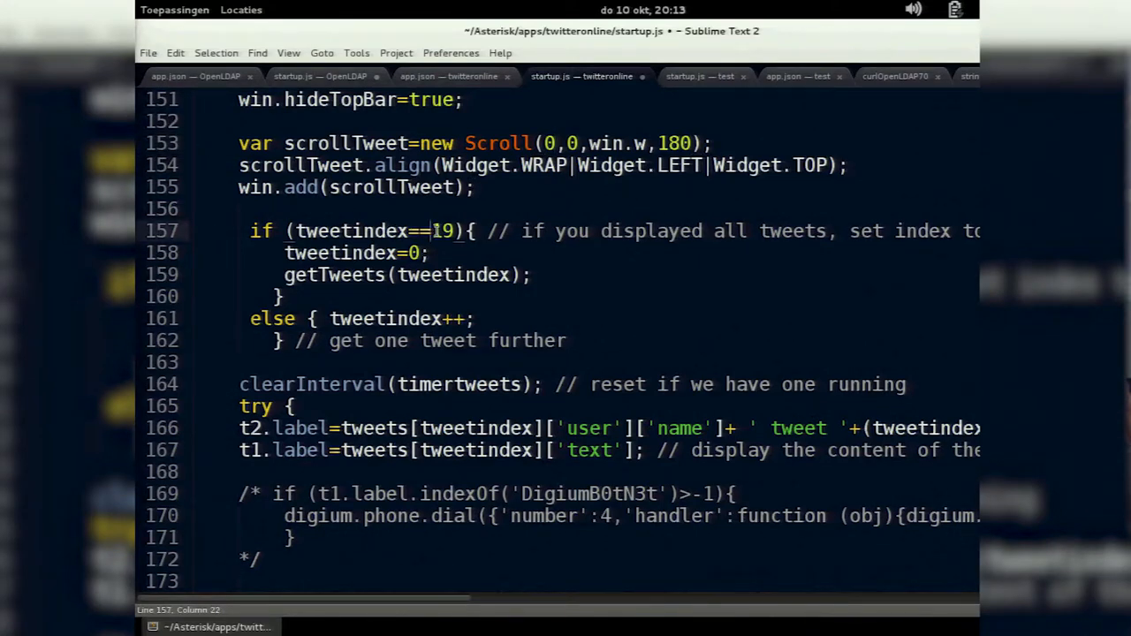
double_click(441, 229)
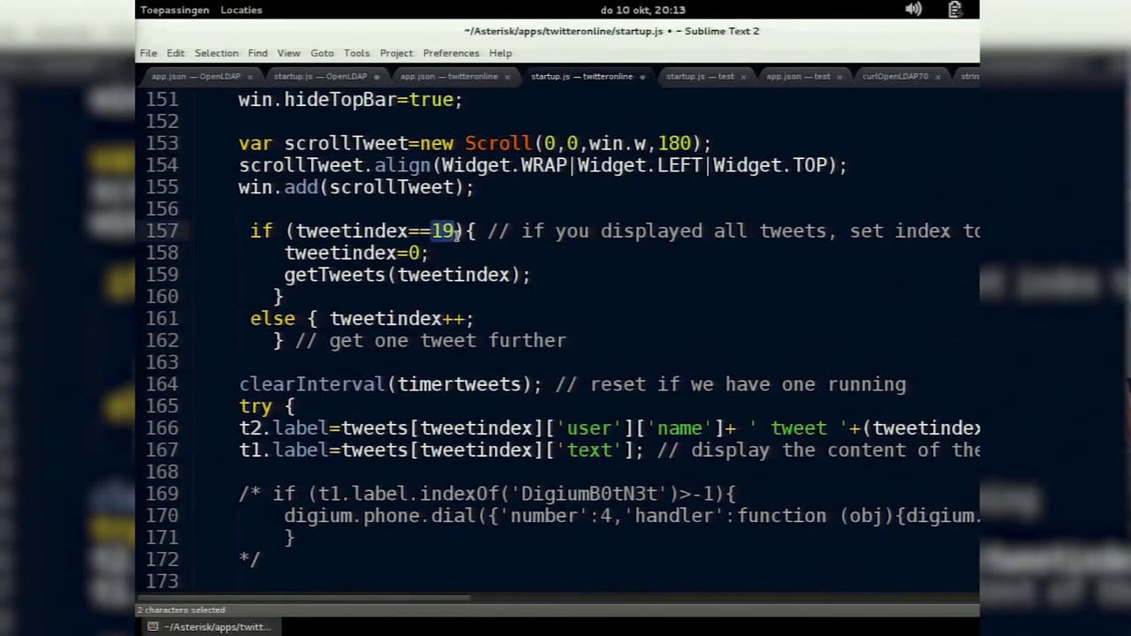
click(415, 253)
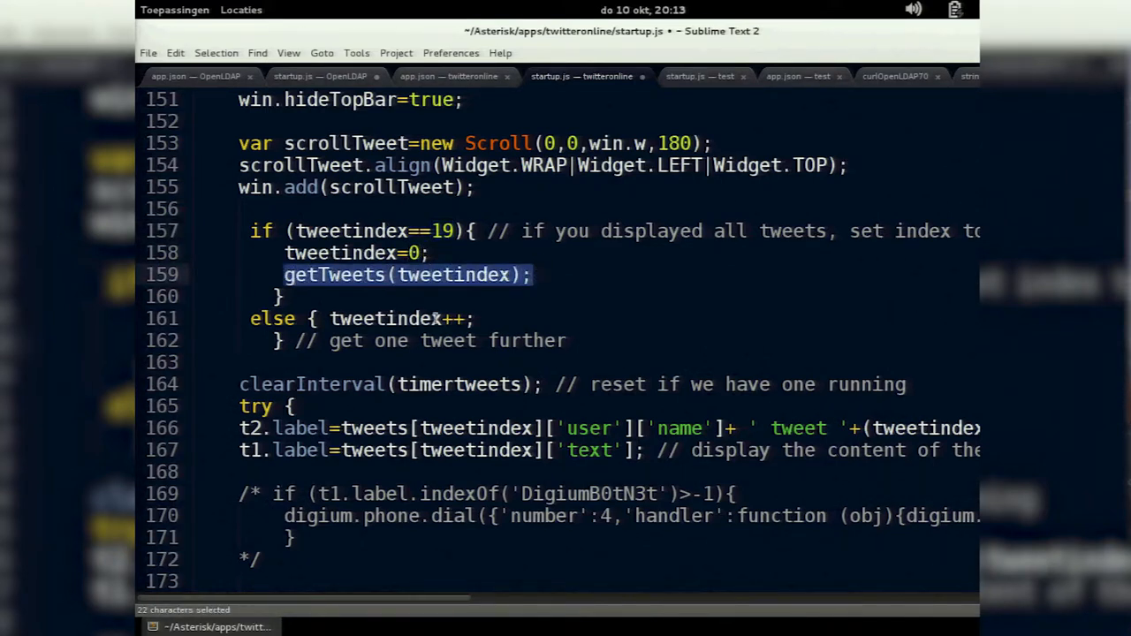
scroll(down, 3)
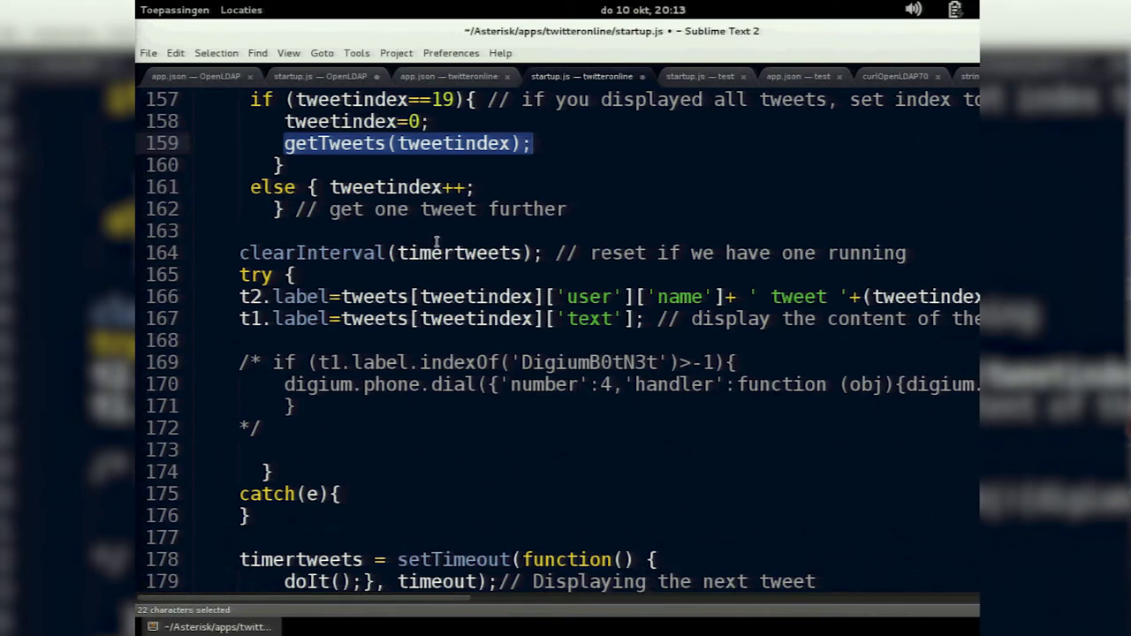
mouse_move(399, 261)
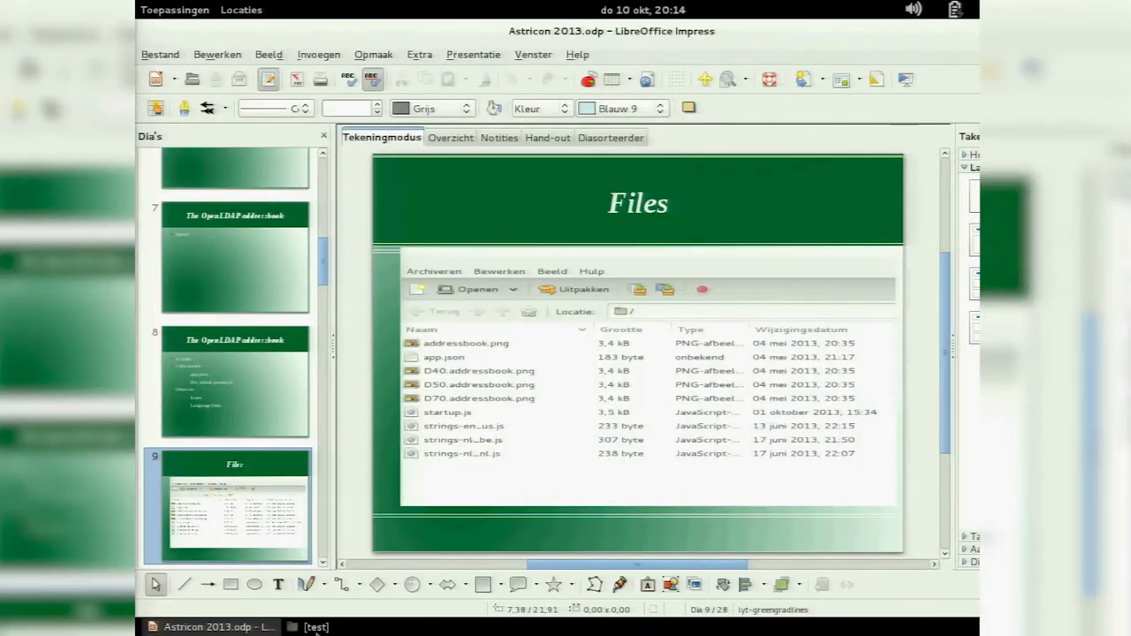
Compress the twitteronline folder files into twitteronline.zip, then bring up the browser with the D40/D70 screenshots.
click(314, 626)
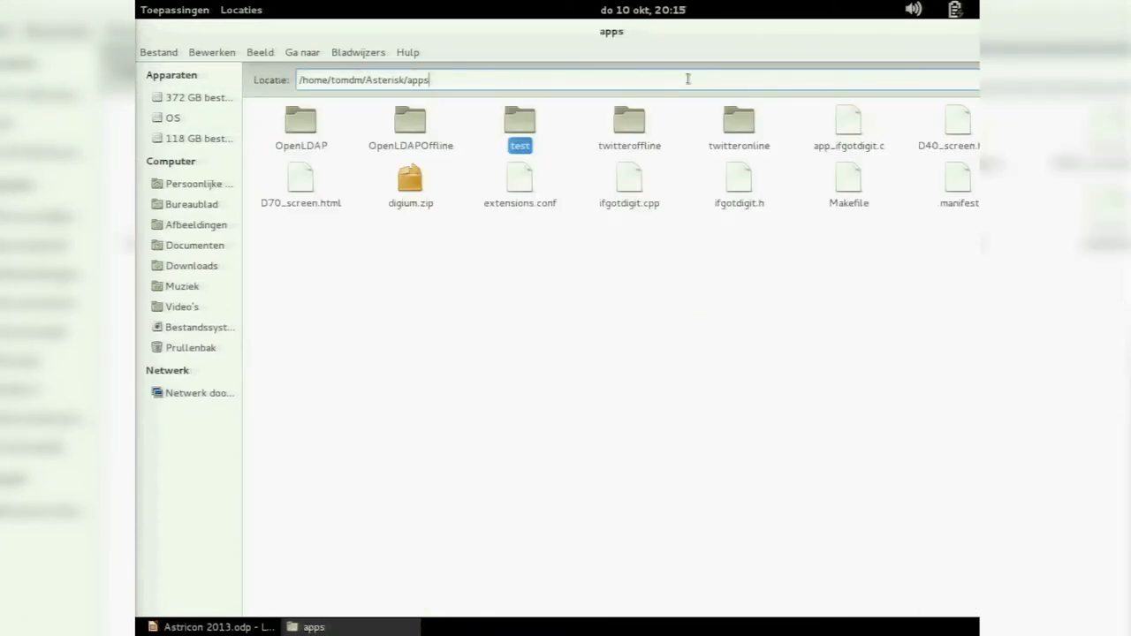
double_click(739, 120)
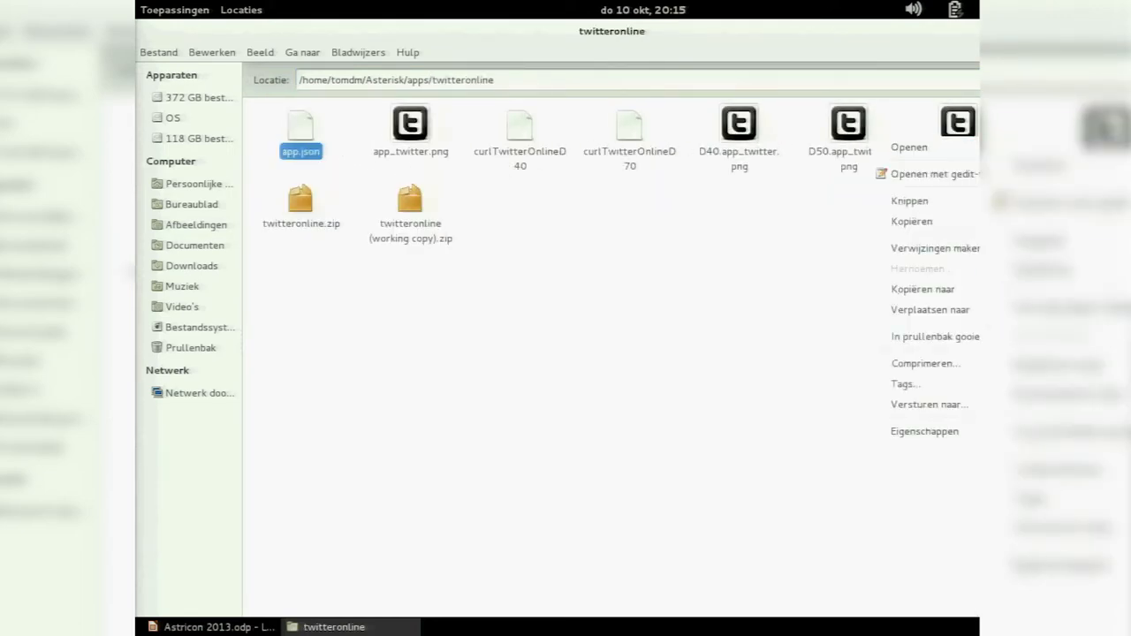
click(925, 364)
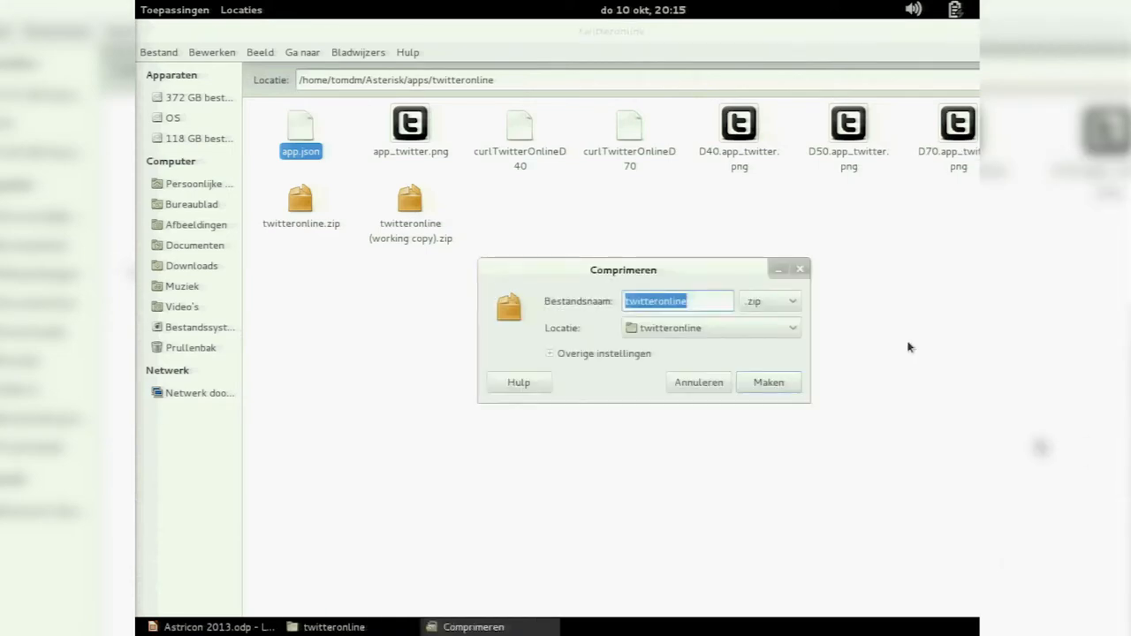
click(767, 381)
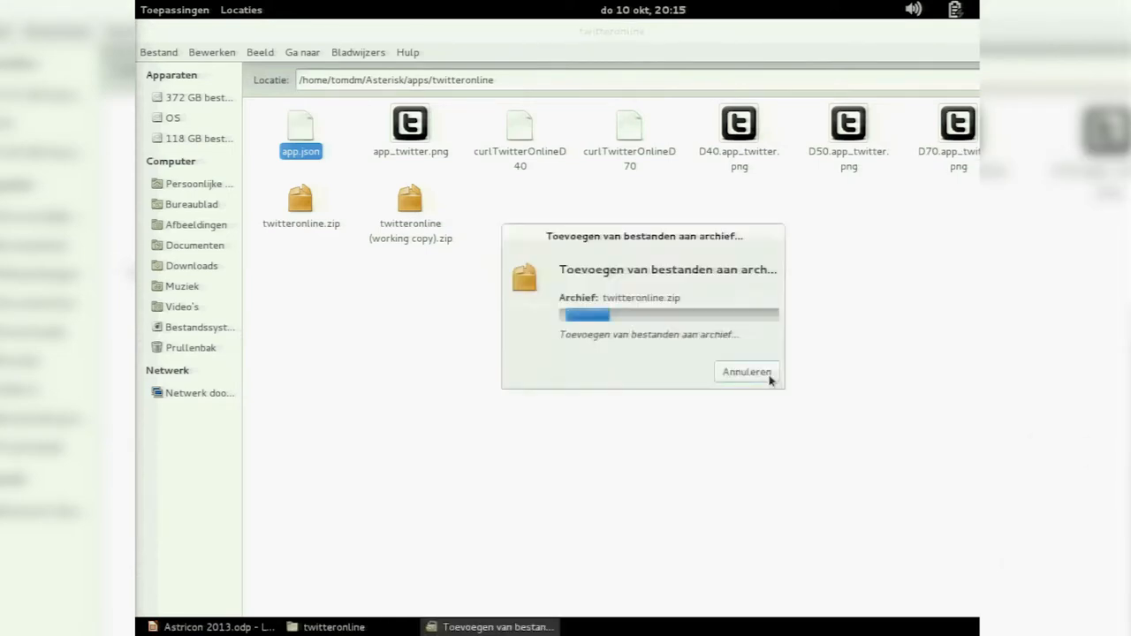
click(745, 371)
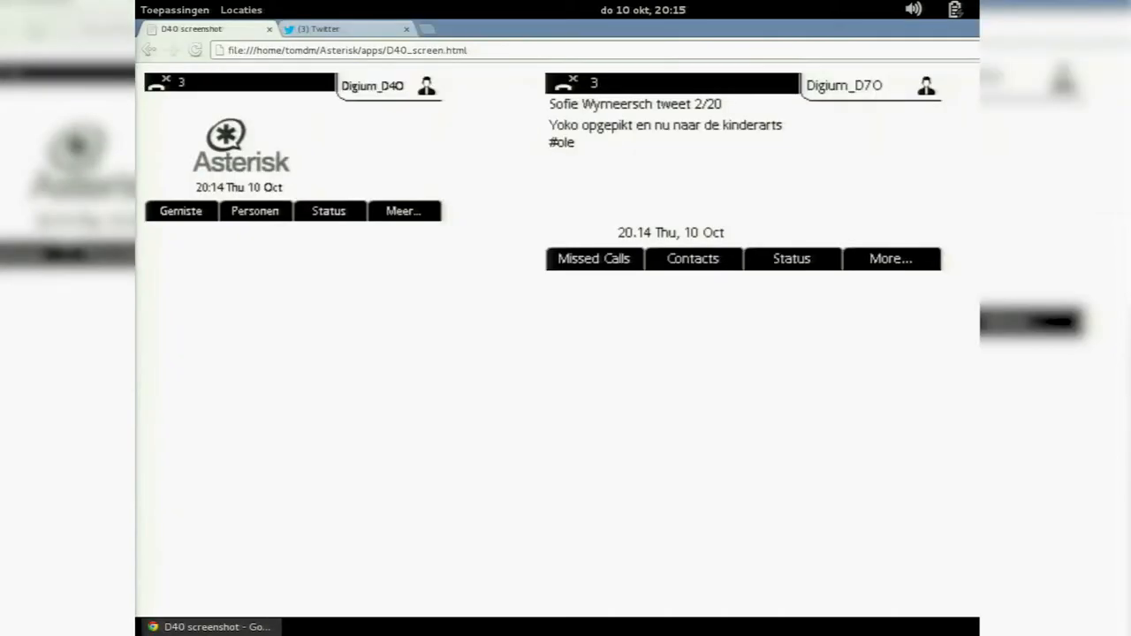
View the Twitter home feed in Chrome, then return to startup.js in Sublime Text.
click(318, 28)
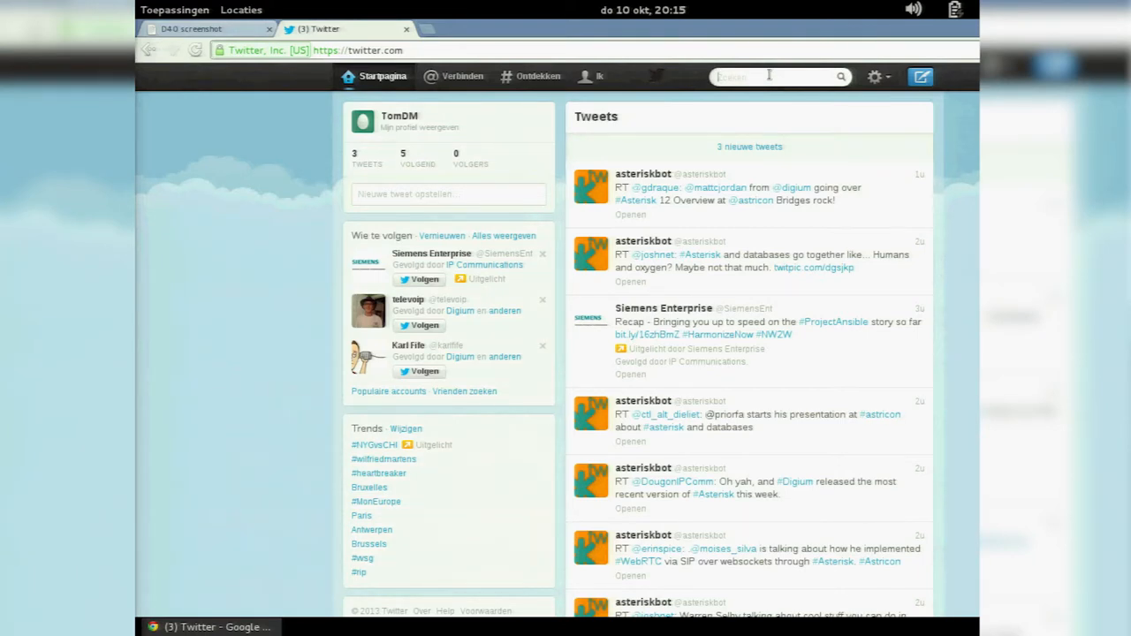
mouse_move(827, 474)
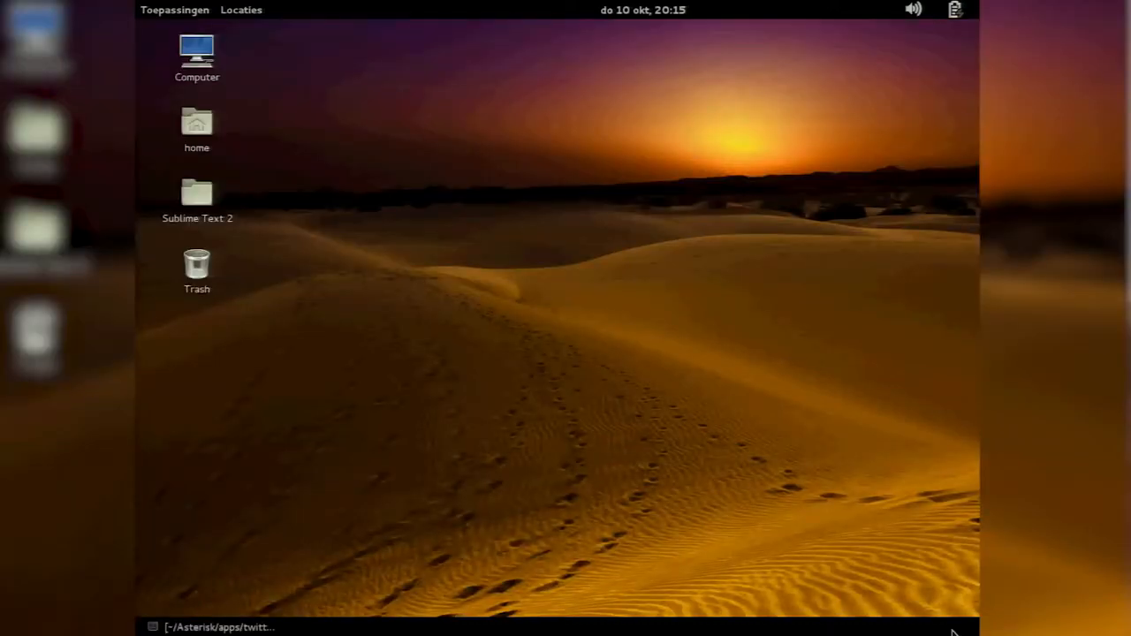
click(215, 625)
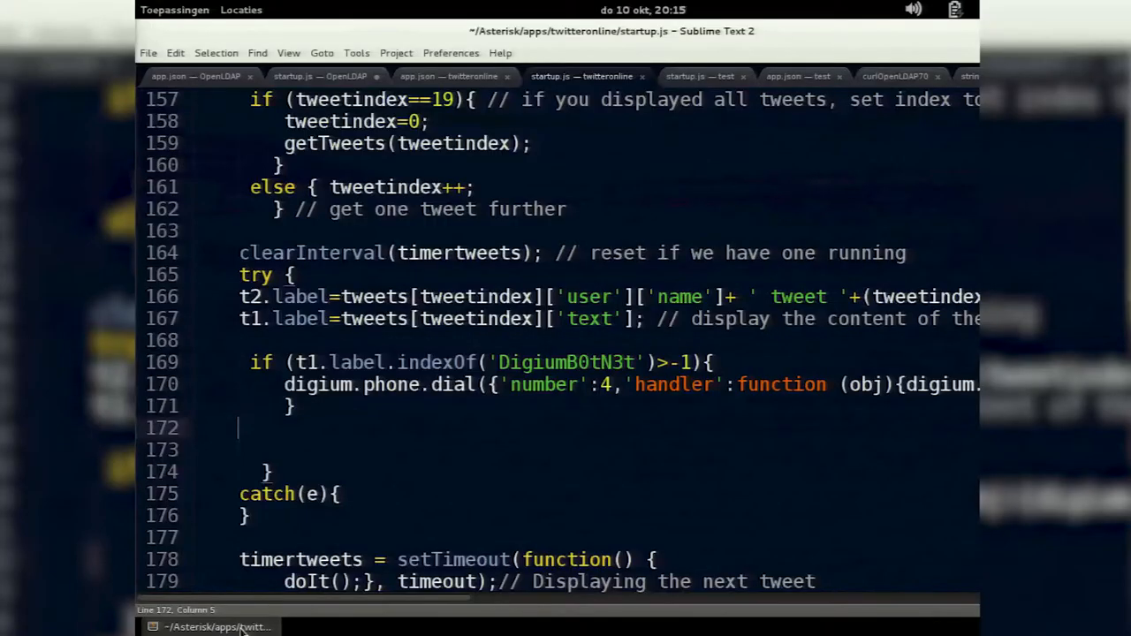
Highlight the DigiumB0tN3t check in startup.js that dials number 4.
double_click(565, 362)
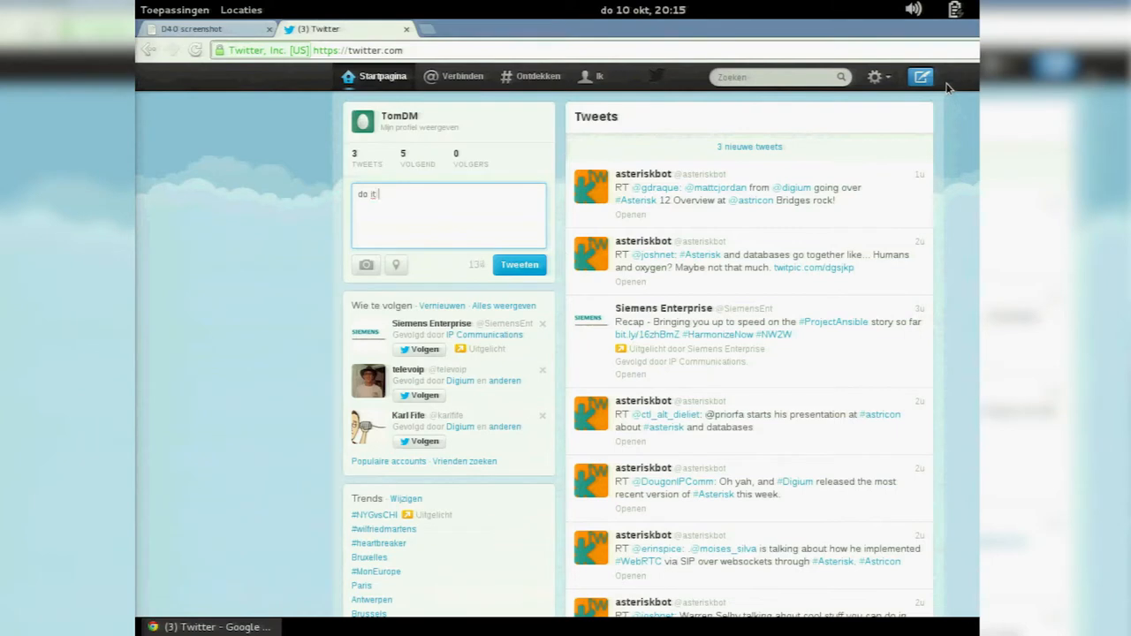
Post the tweet "do it DigiumB0tN3t" to the timeline.
text(DigiumB0tN3t)
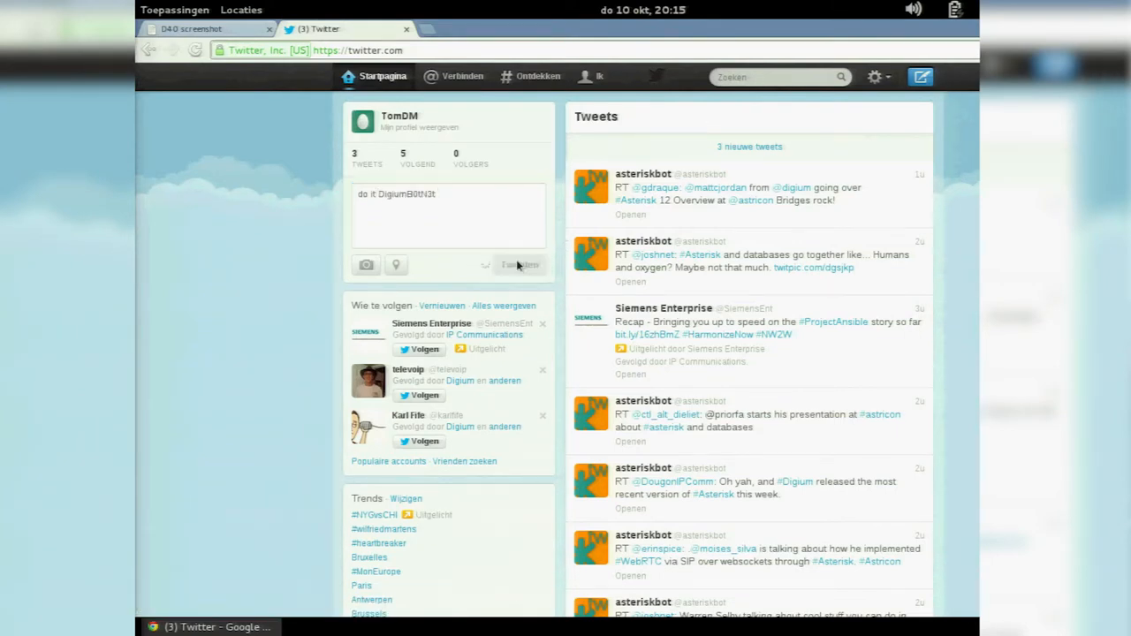
click(520, 265)
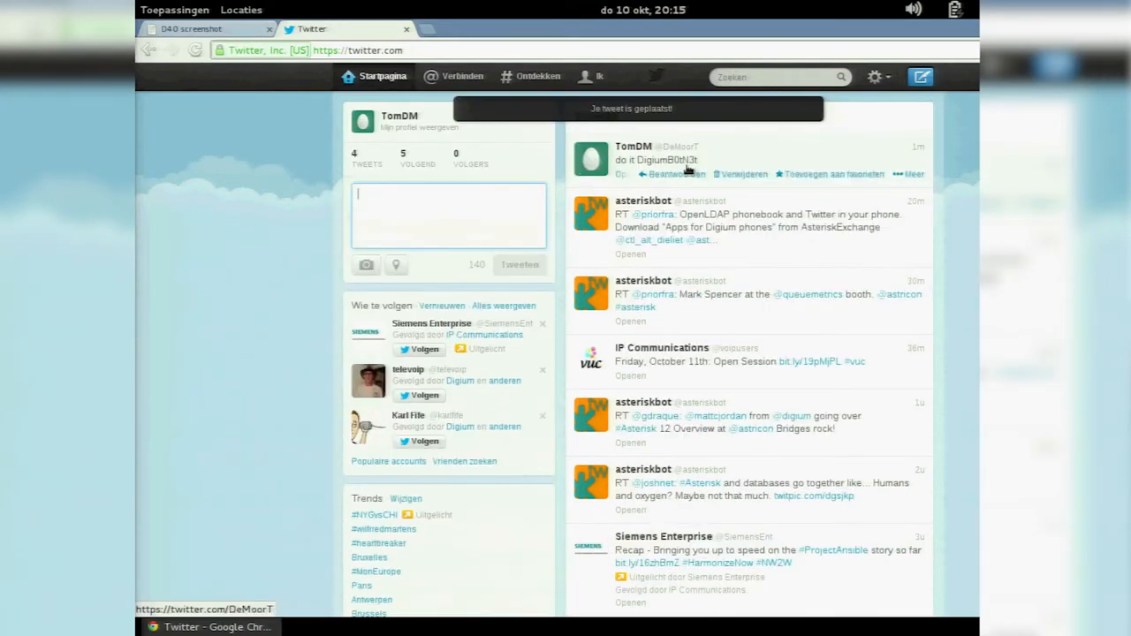
Post "hope this will work" and a second short test tweet, then switch to the twitteronline folder.
text(hope t)
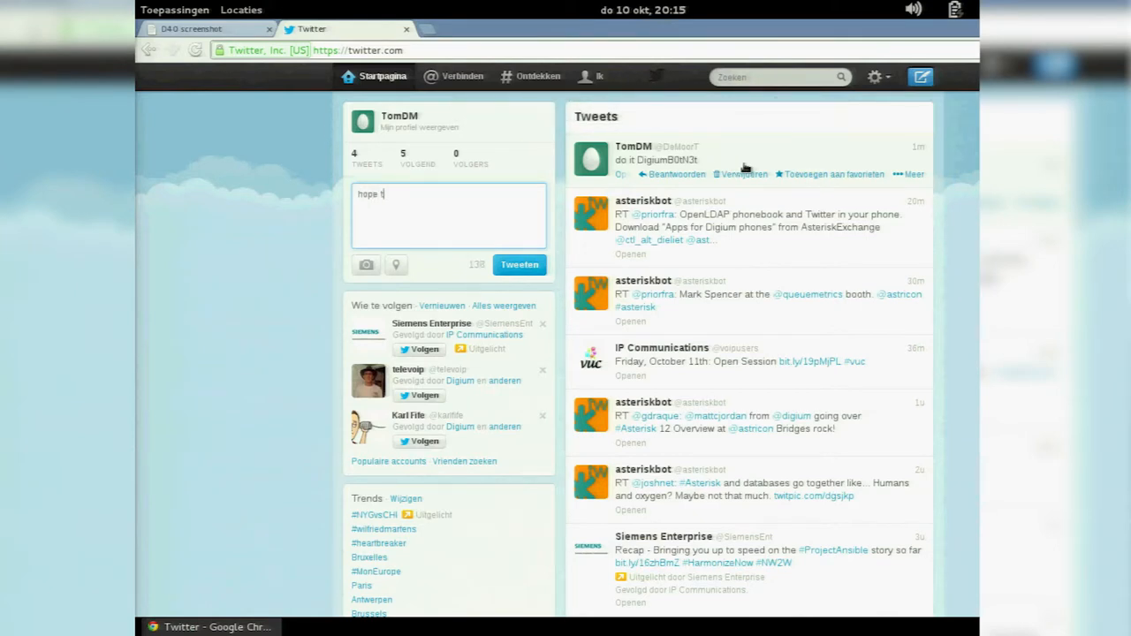
text(his will work)
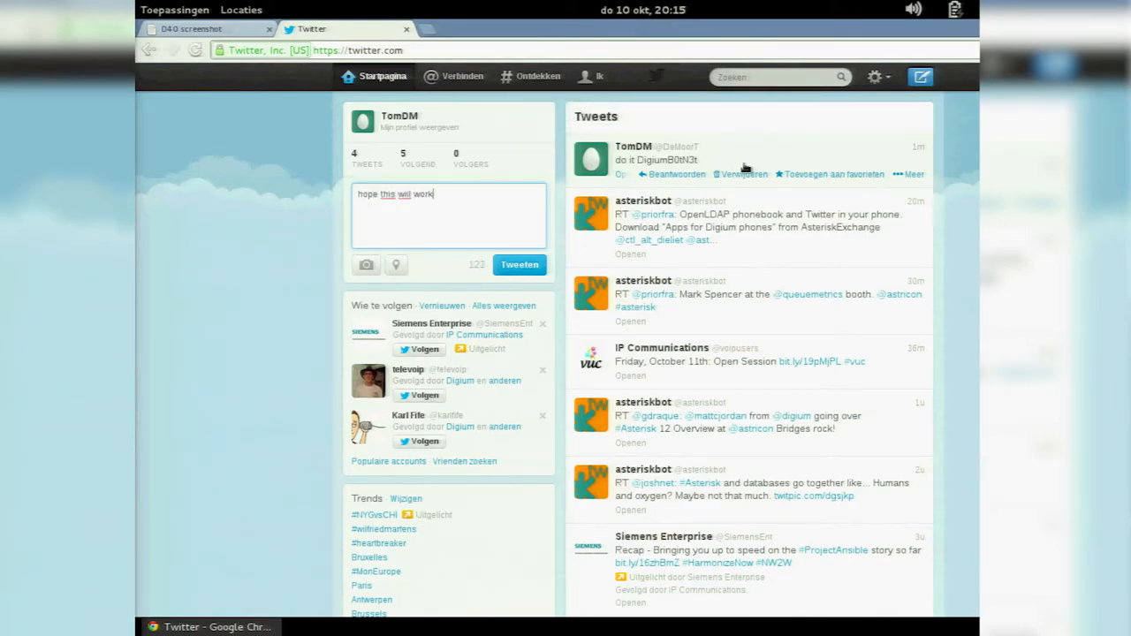
click(519, 266)
text(sqdsd)
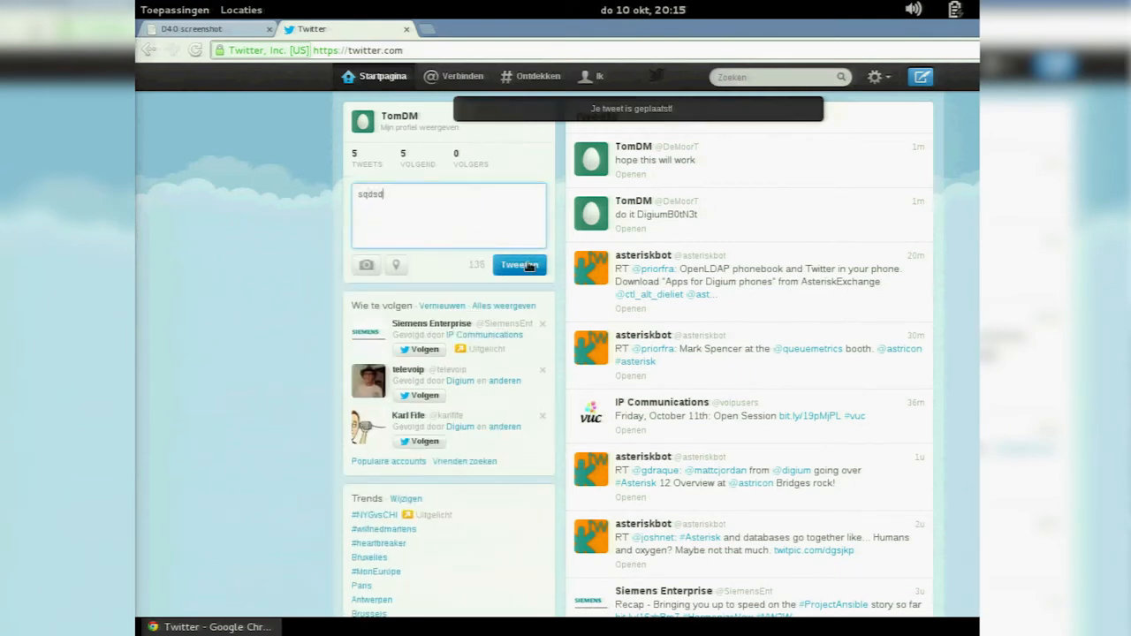
click(519, 266)
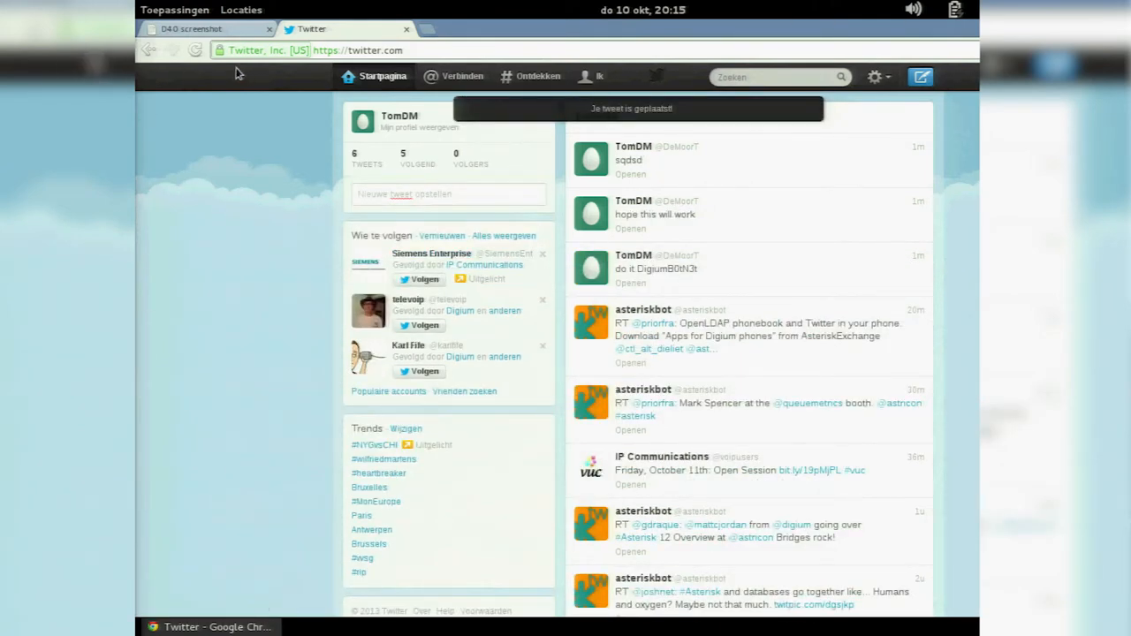
click(332, 625)
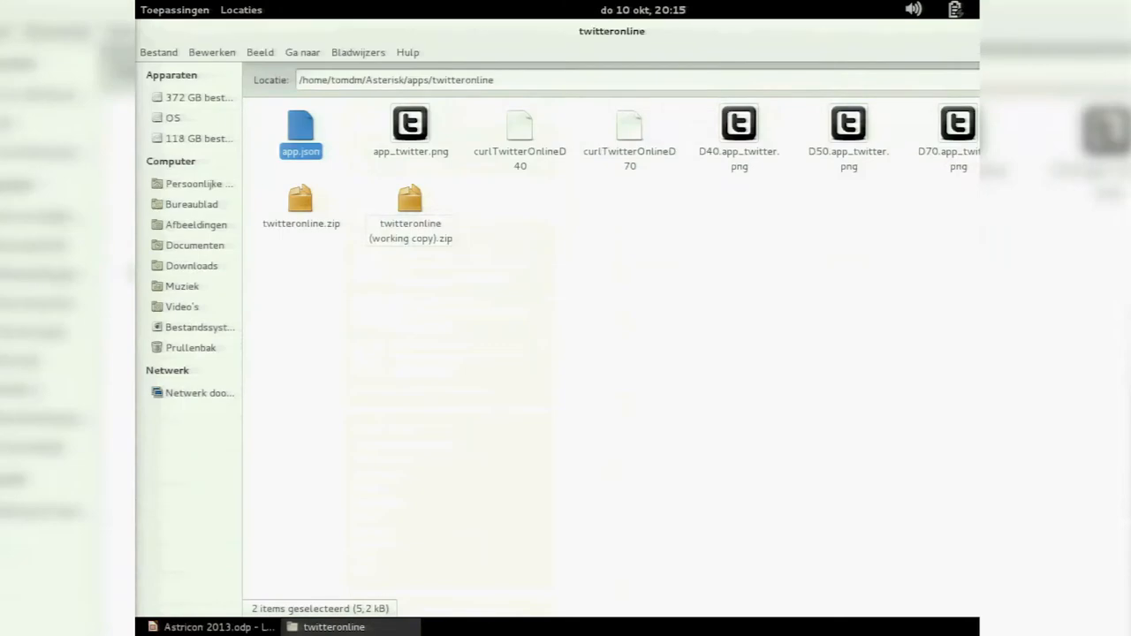
mouse_move(792, 166)
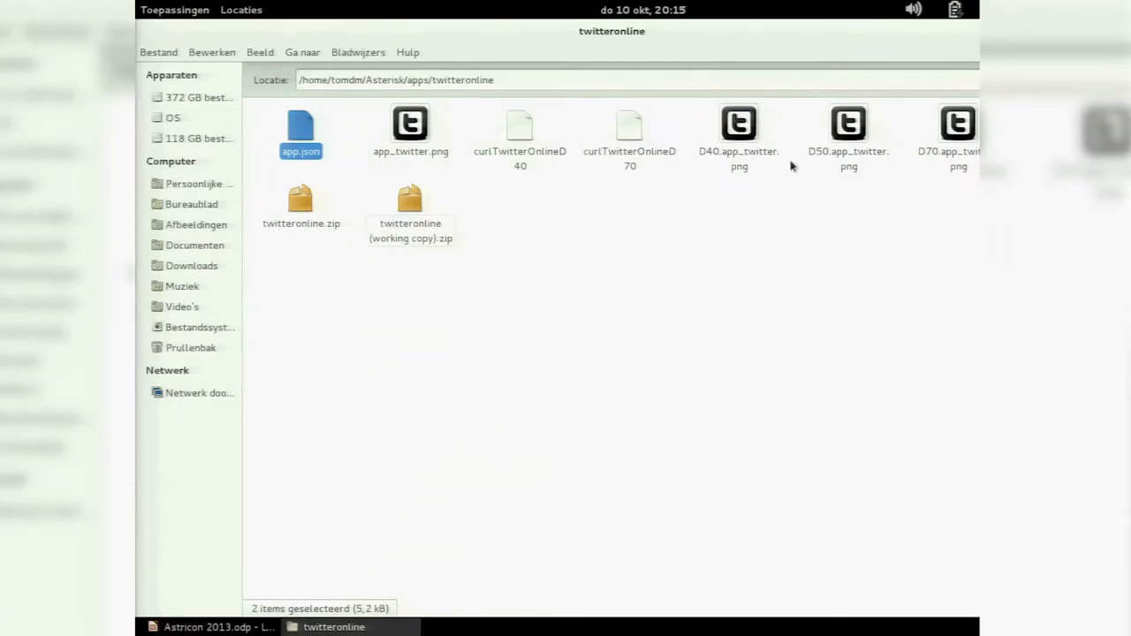
Open curlTwitterOnlineD70 from the twitteronline folder in gedit, showing its uninstall, install, start and show curl commands.
click(629, 132)
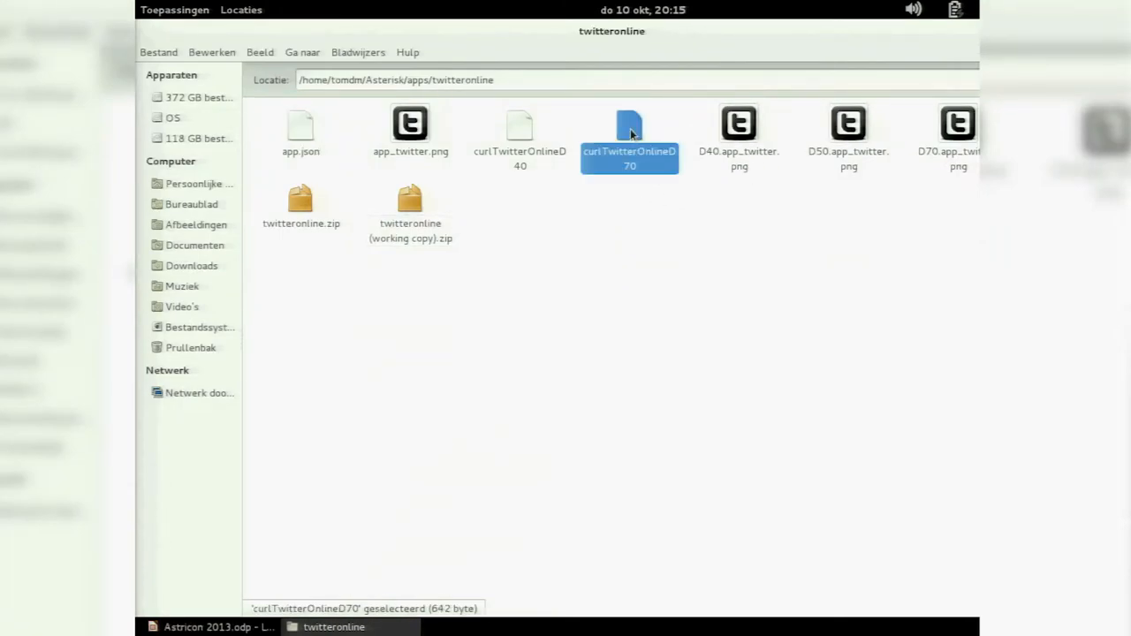
double_click(629, 127)
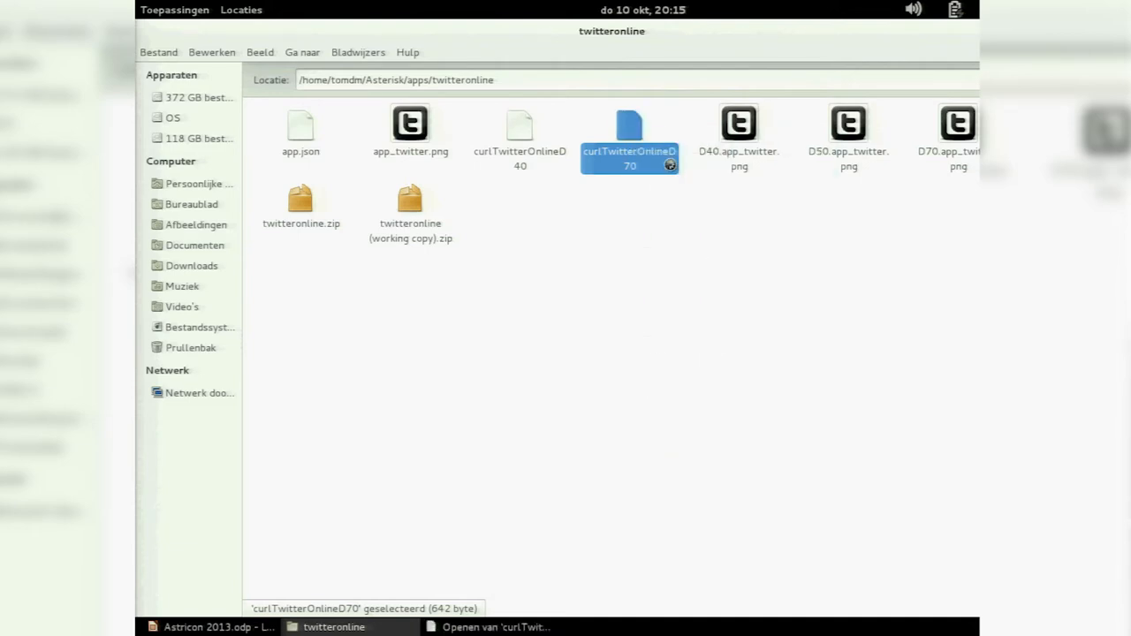
double_click(629, 132)
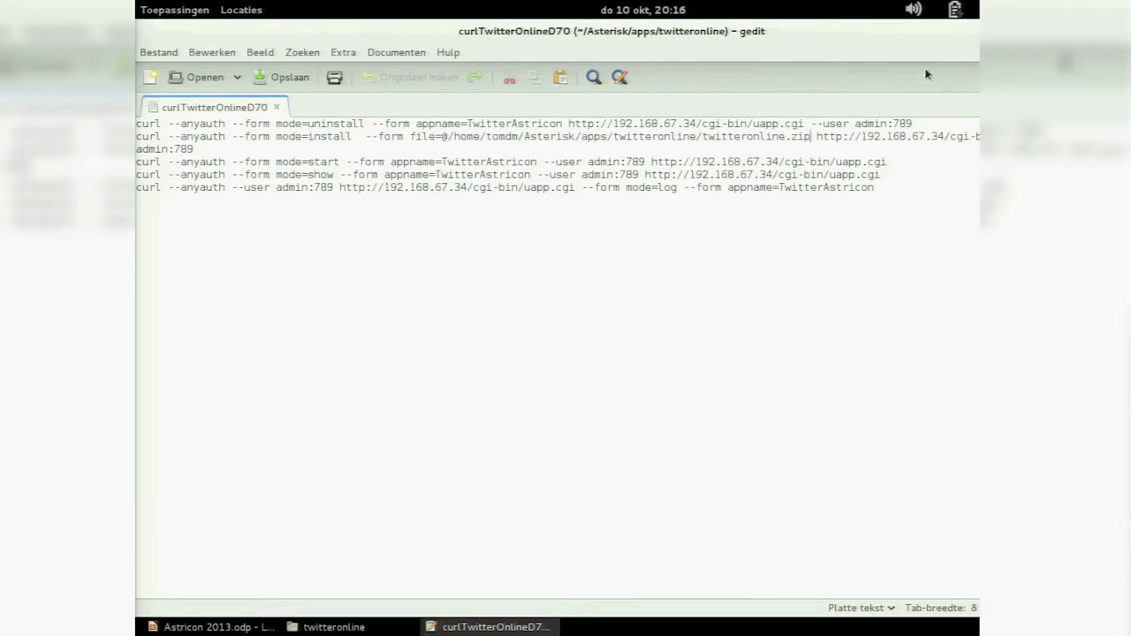
click(334, 626)
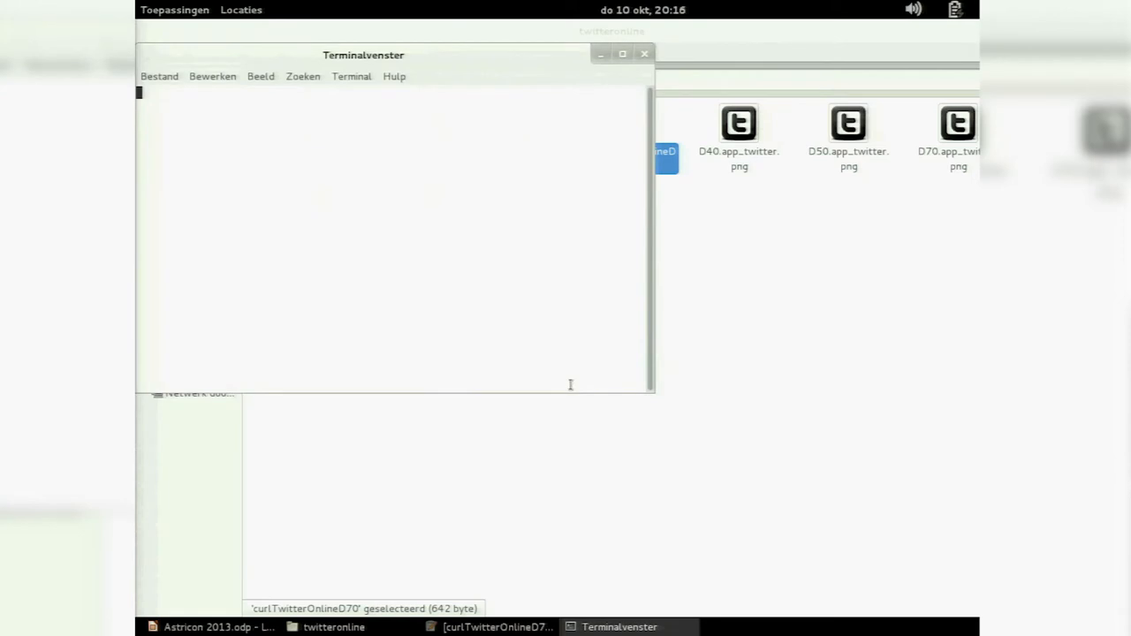
mouse_move(728, 300)
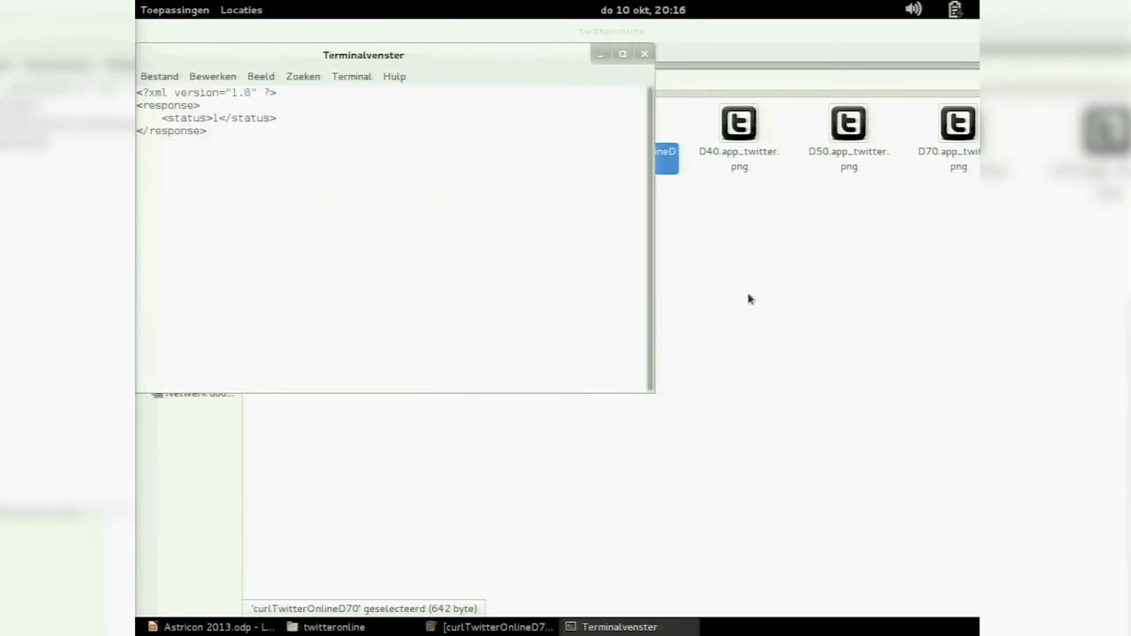
Run the curl deploy commands so the phone returns an XML status 1 response, then go back to Twitter.
key(Return)
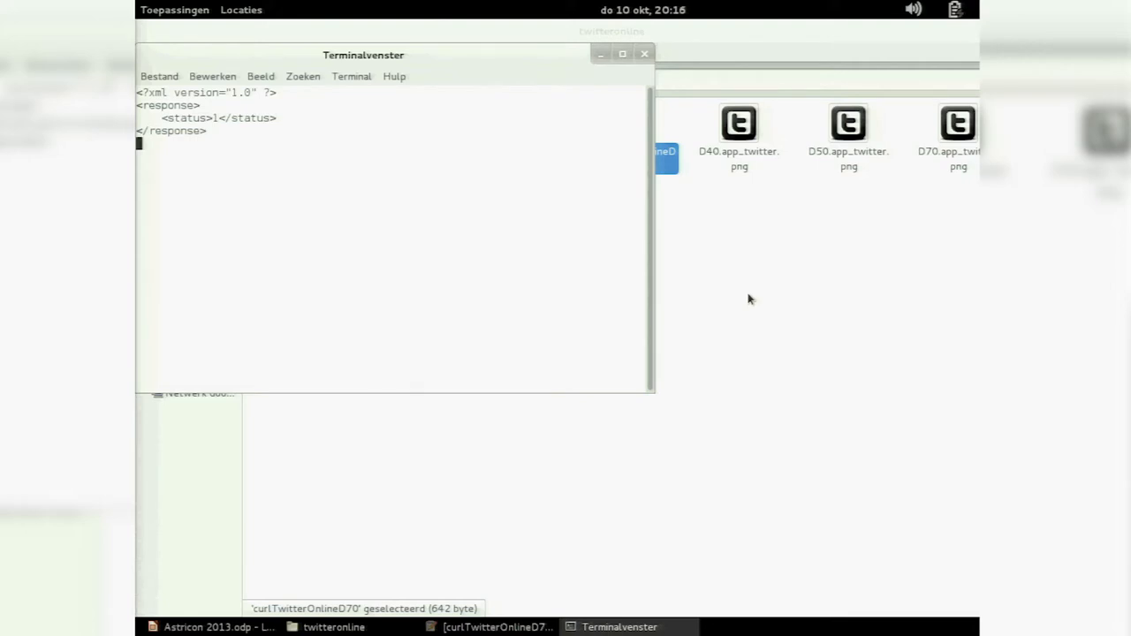
key(Return)
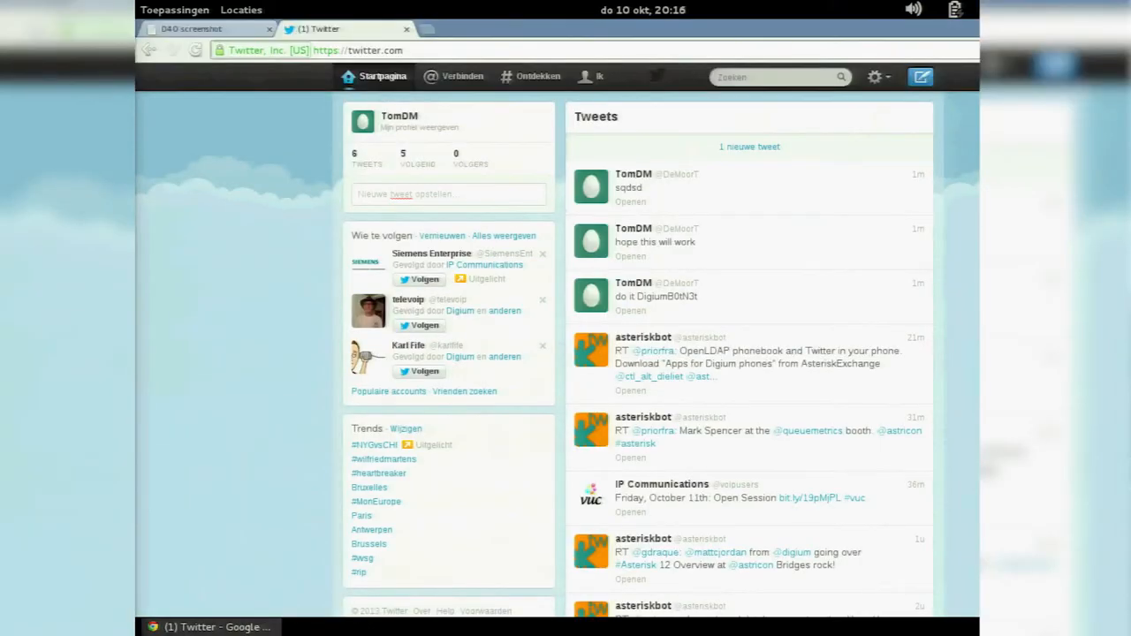
Submit the TwitterFeedForm username on the D40 page so the D70 shows the asteriskbot tweet, then view startup.js.
click(191, 28)
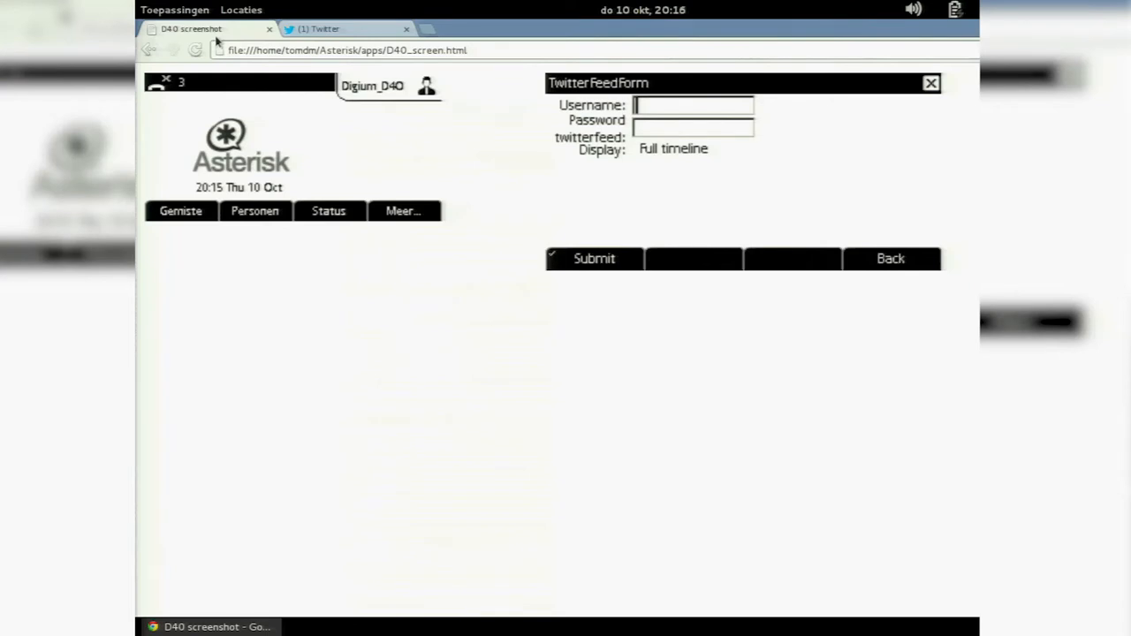
mouse_move(506, 76)
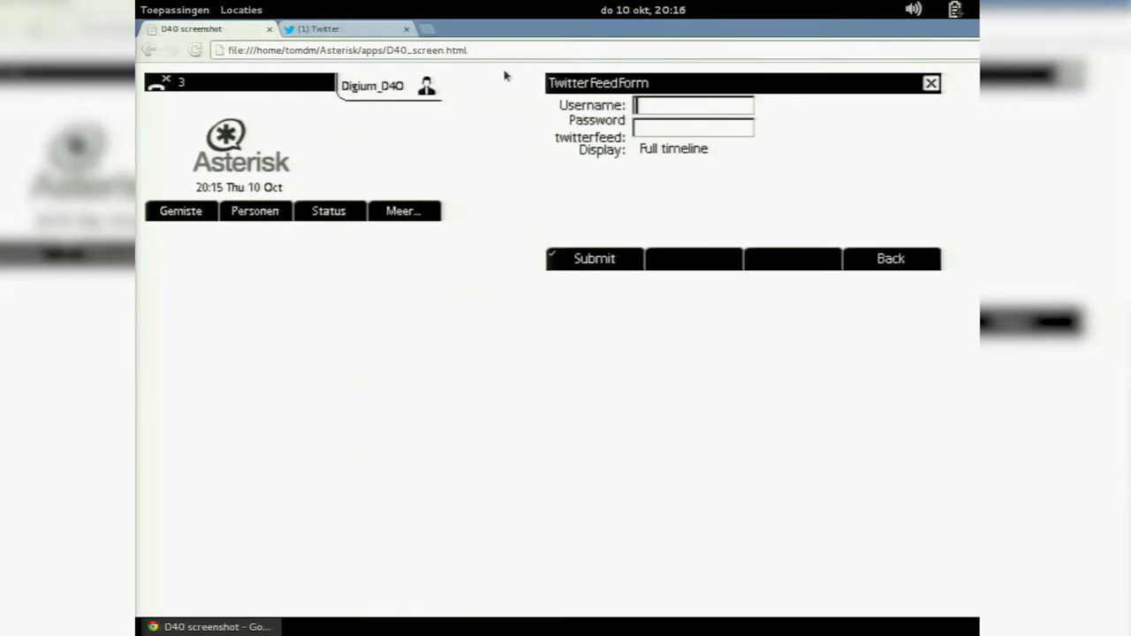
text(kg)
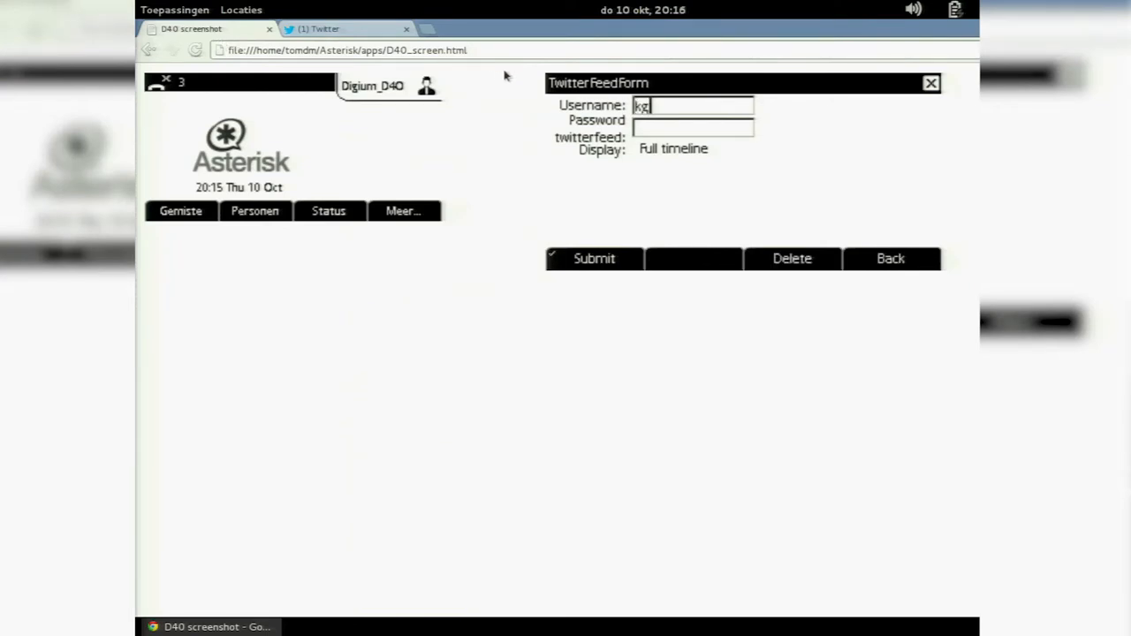
click(593, 258)
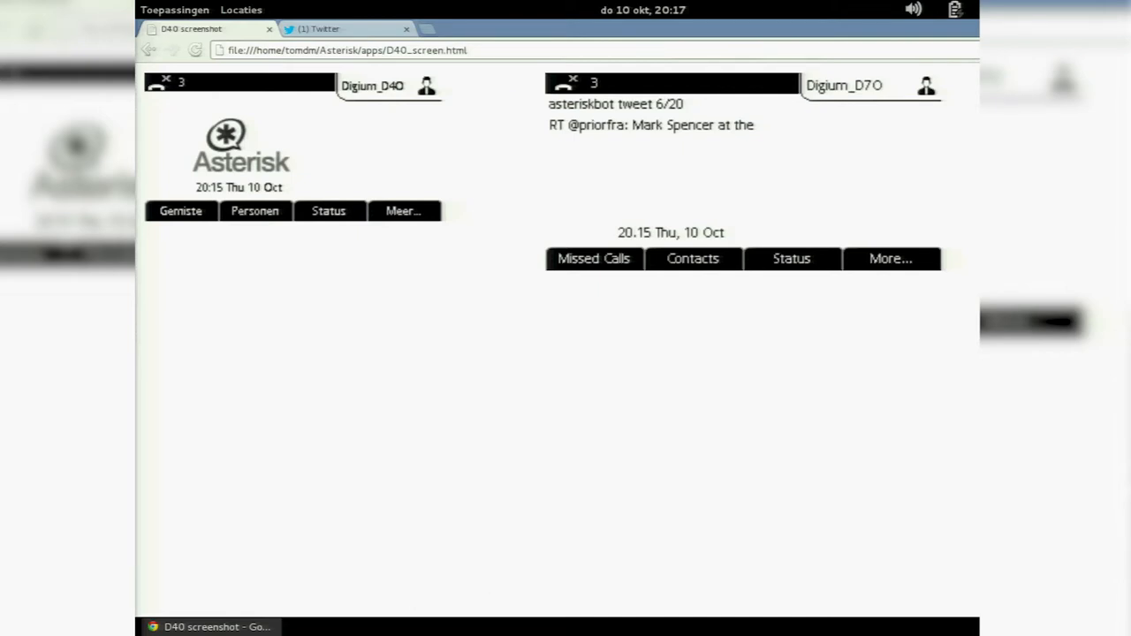
click(618, 625)
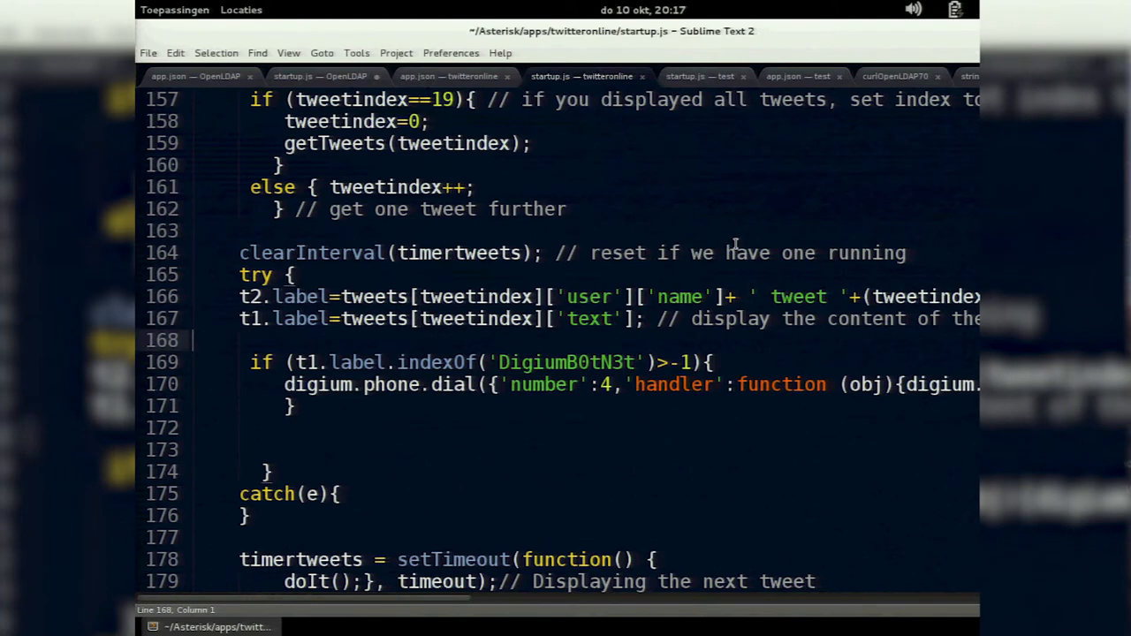
mouse_move(799, 253)
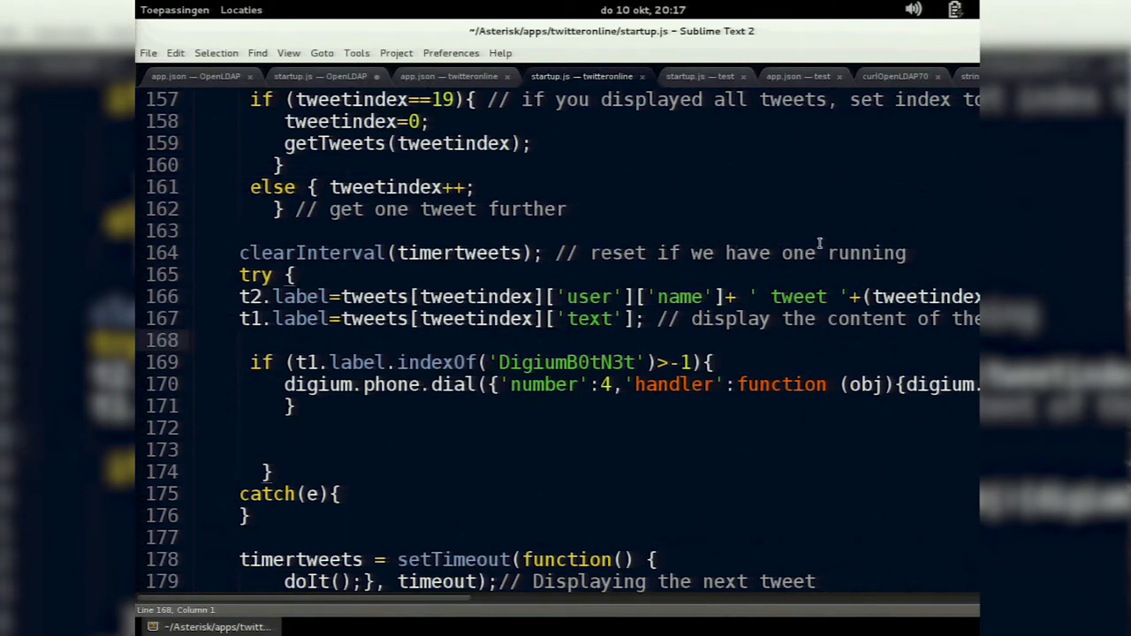
mouse_move(813, 244)
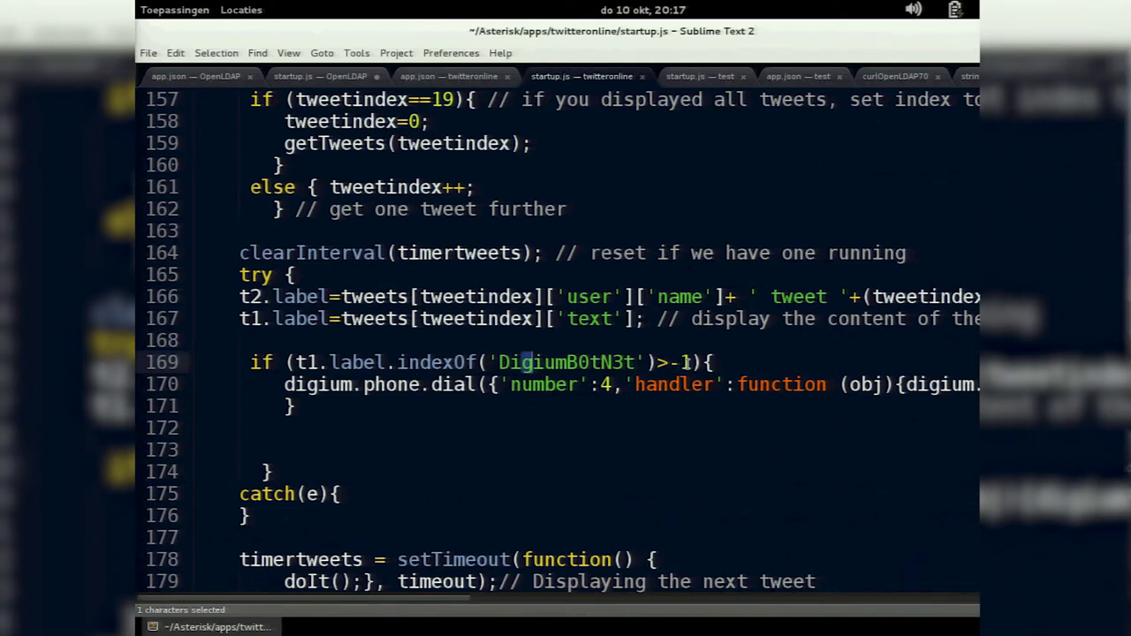
mouse_move(753, 363)
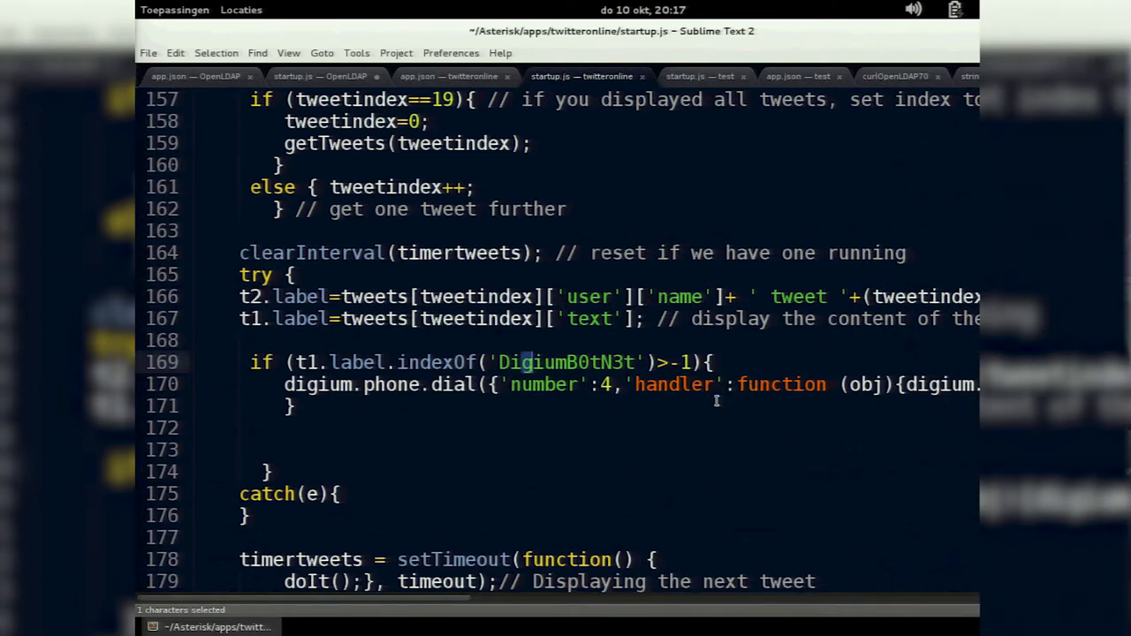
mouse_move(746, 470)
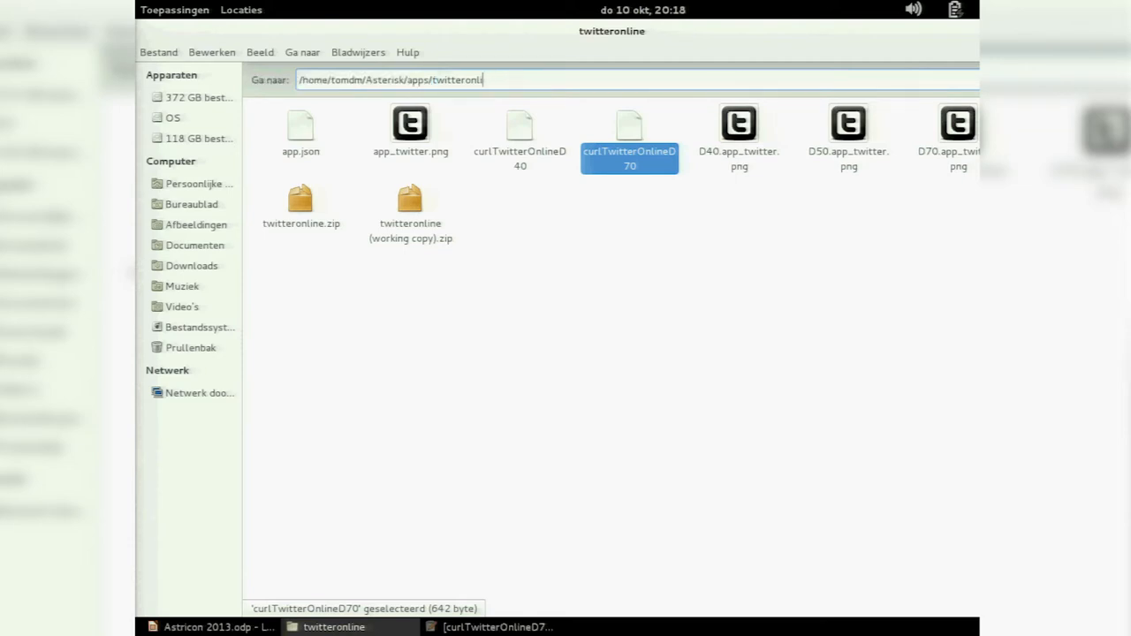
Go to /home/tomdm/Asterisk/apps/test and open the D40 OpenLDAP curl script.
key(BackSpace)
text(es)
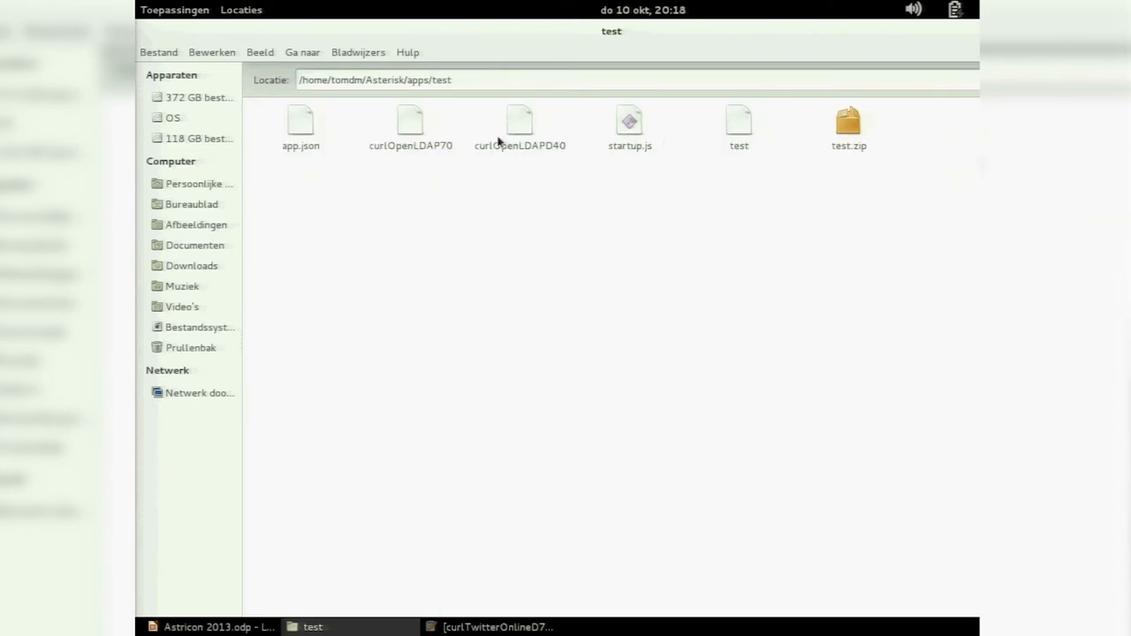
double_click(519, 128)
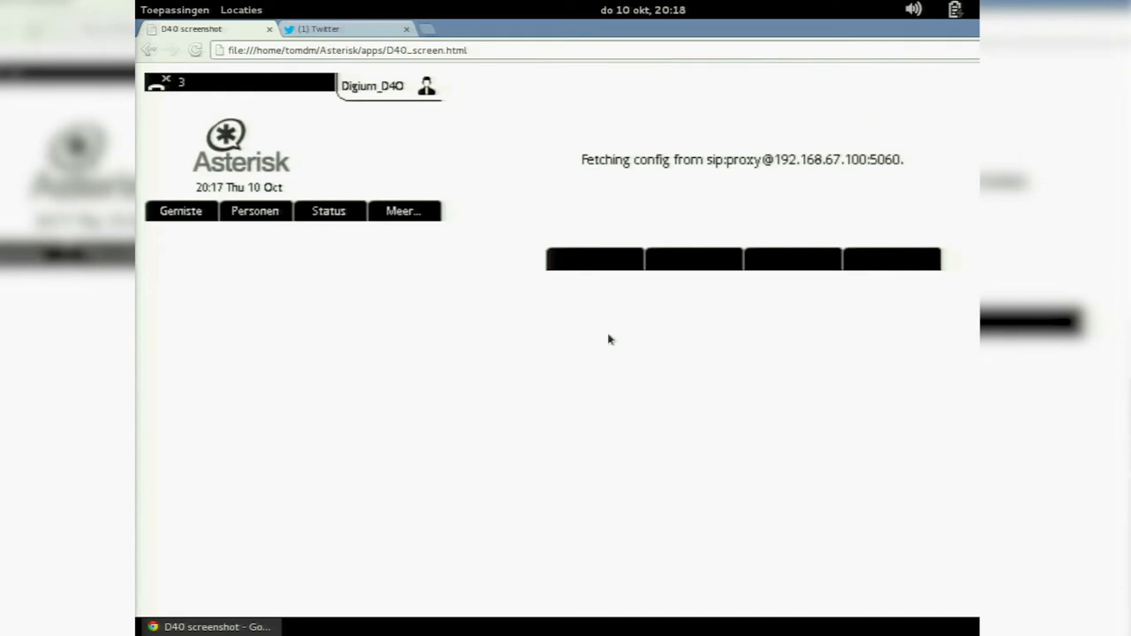
mouse_move(705, 267)
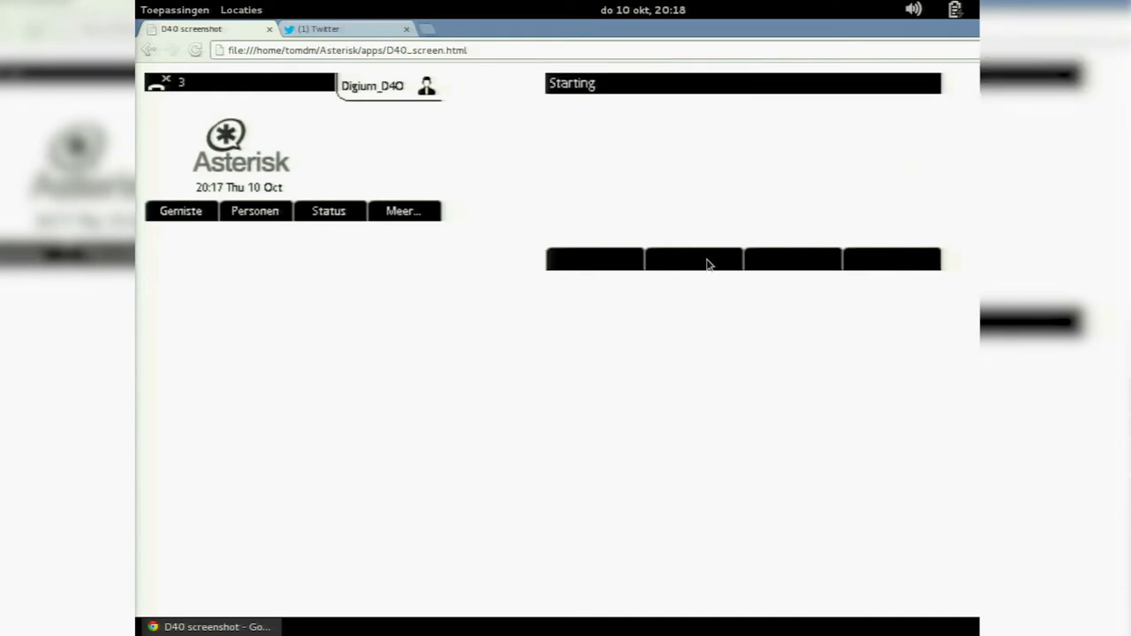
mouse_move(711, 265)
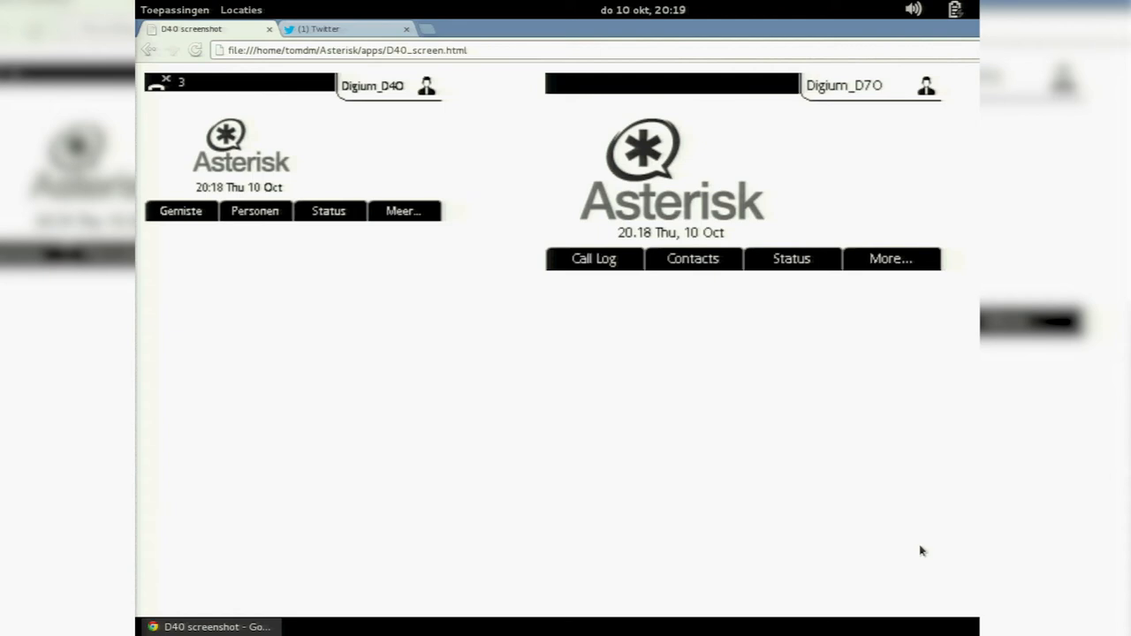
Log the D70 into the sales queue via the Queues app and review its overview statistics.
click(891, 258)
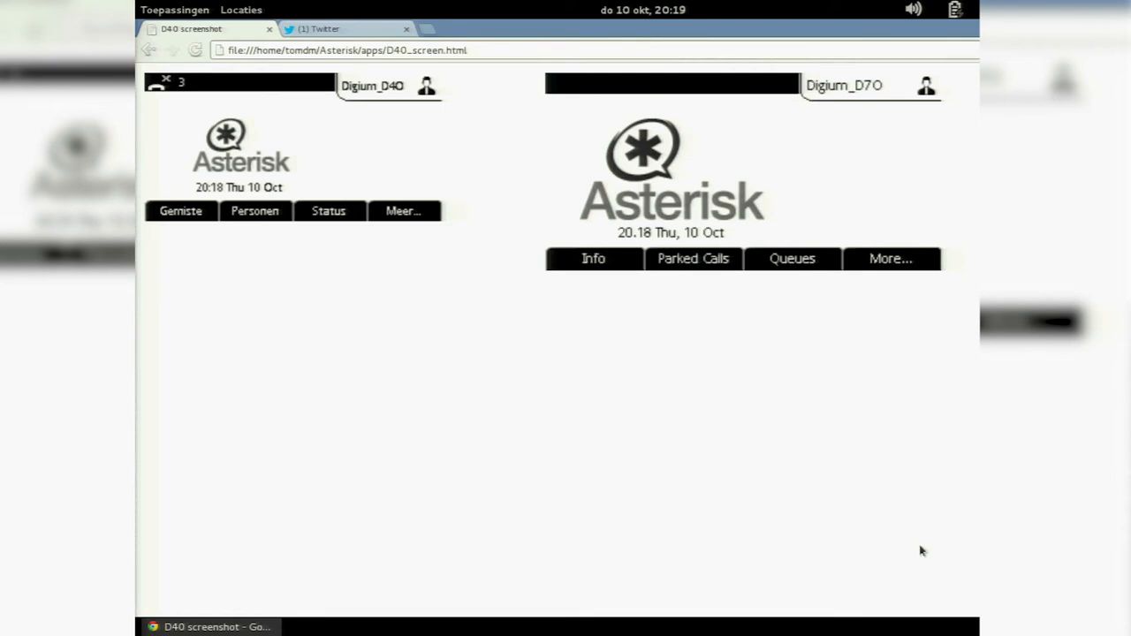
click(792, 258)
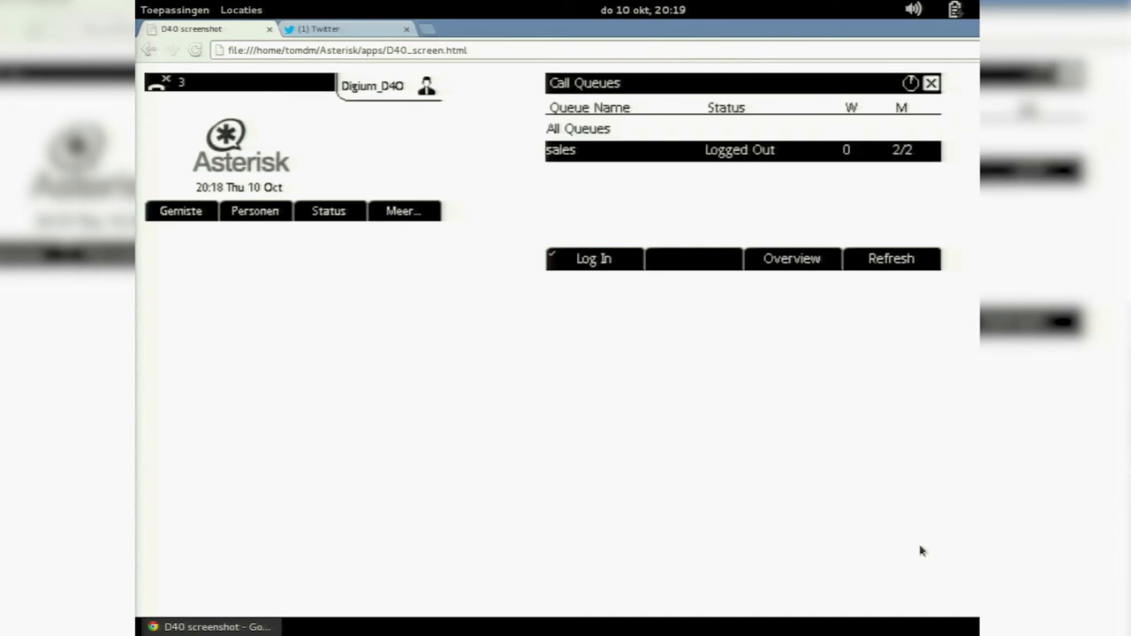
click(593, 258)
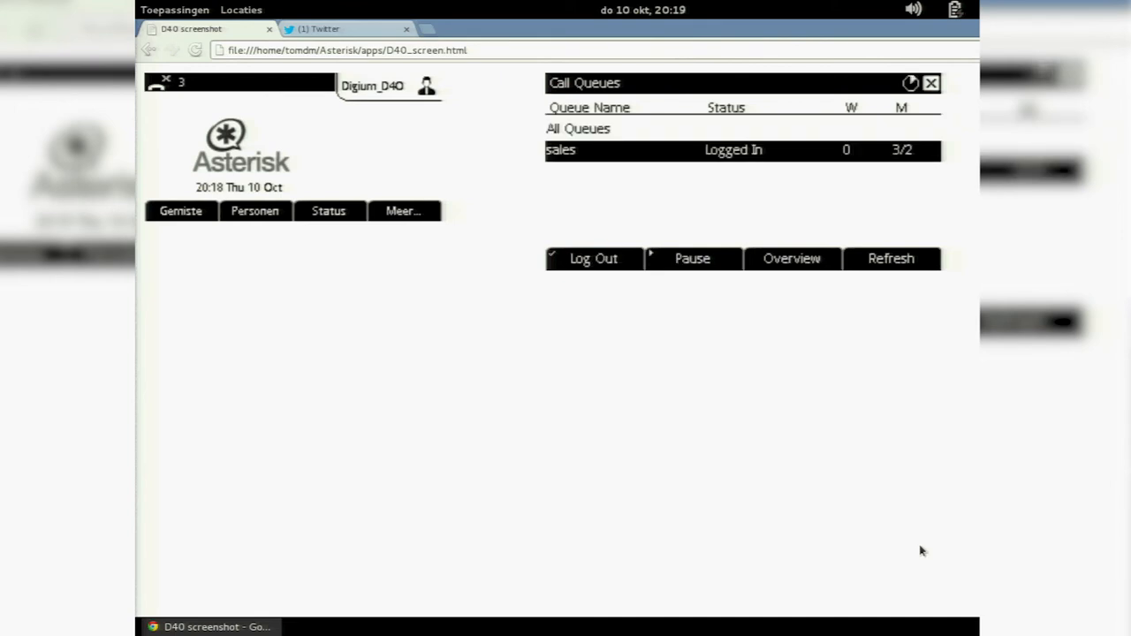
click(791, 258)
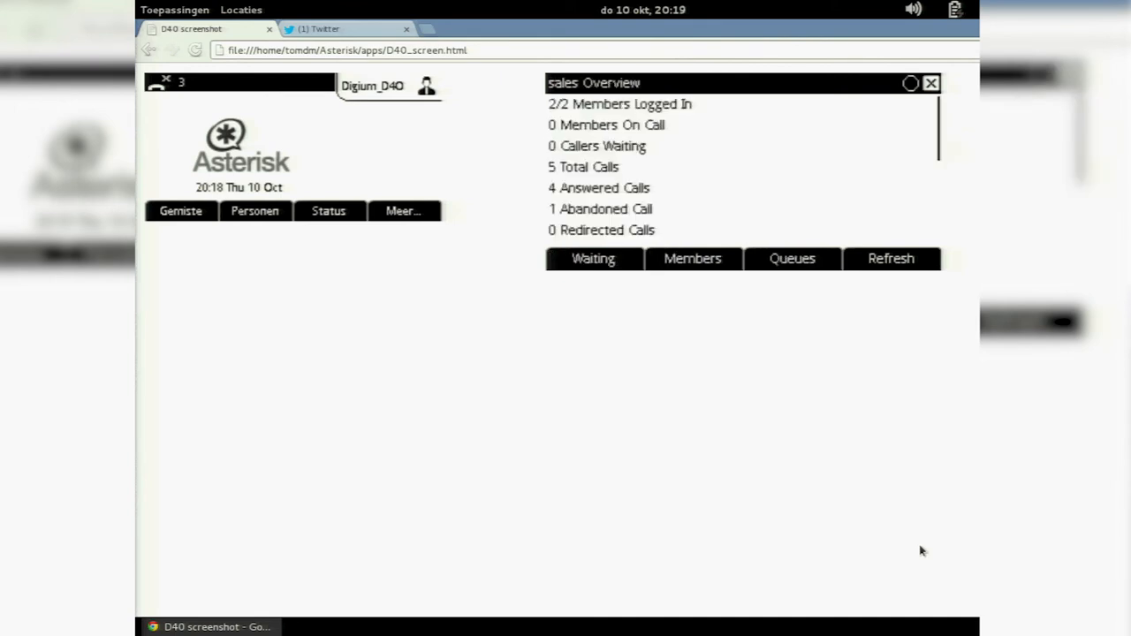
scroll(down, 3)
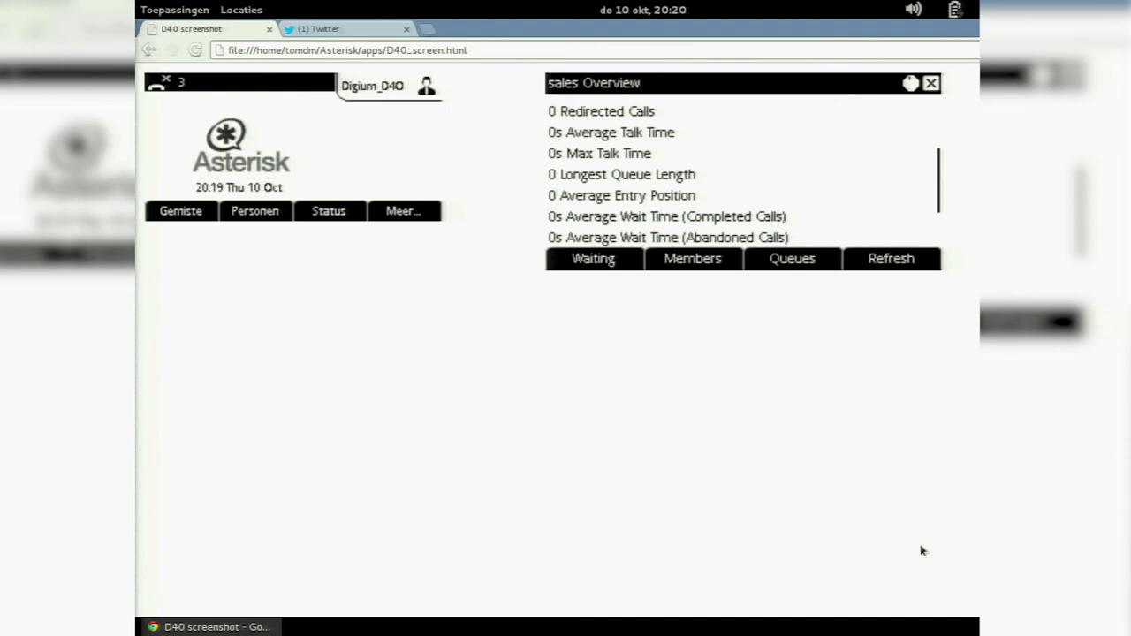
click(693, 258)
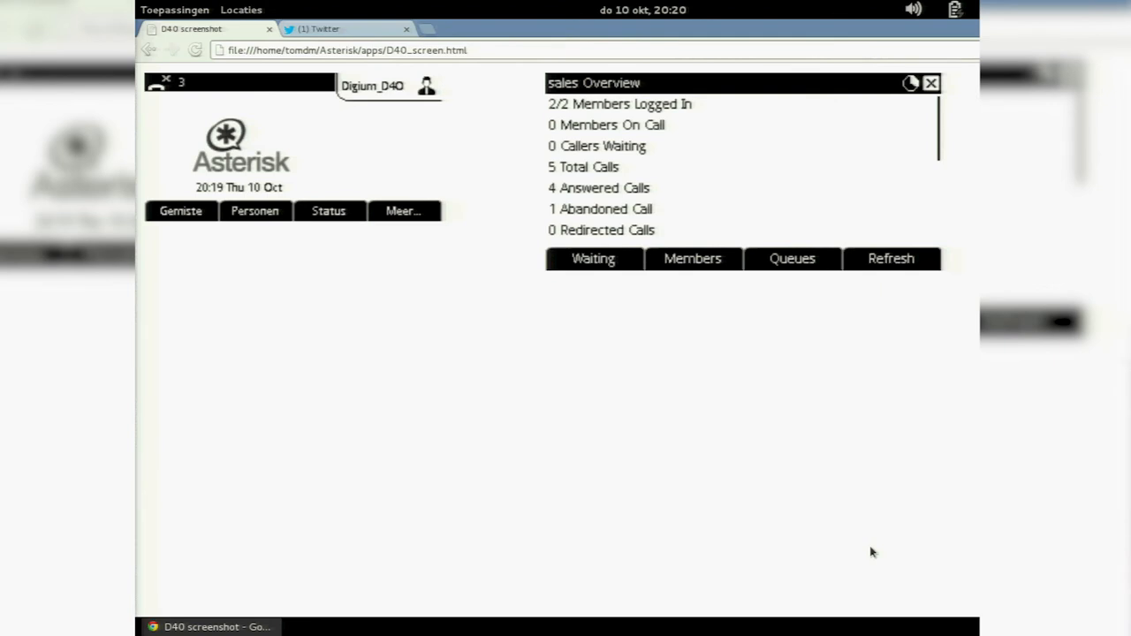
click(929, 83)
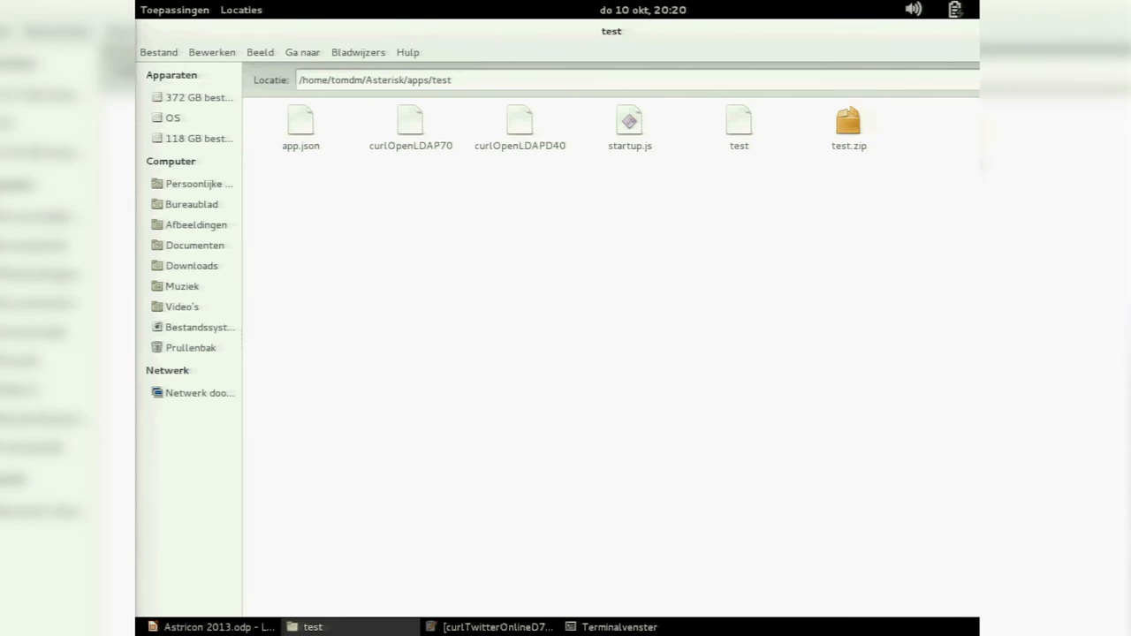
mouse_move(328, 325)
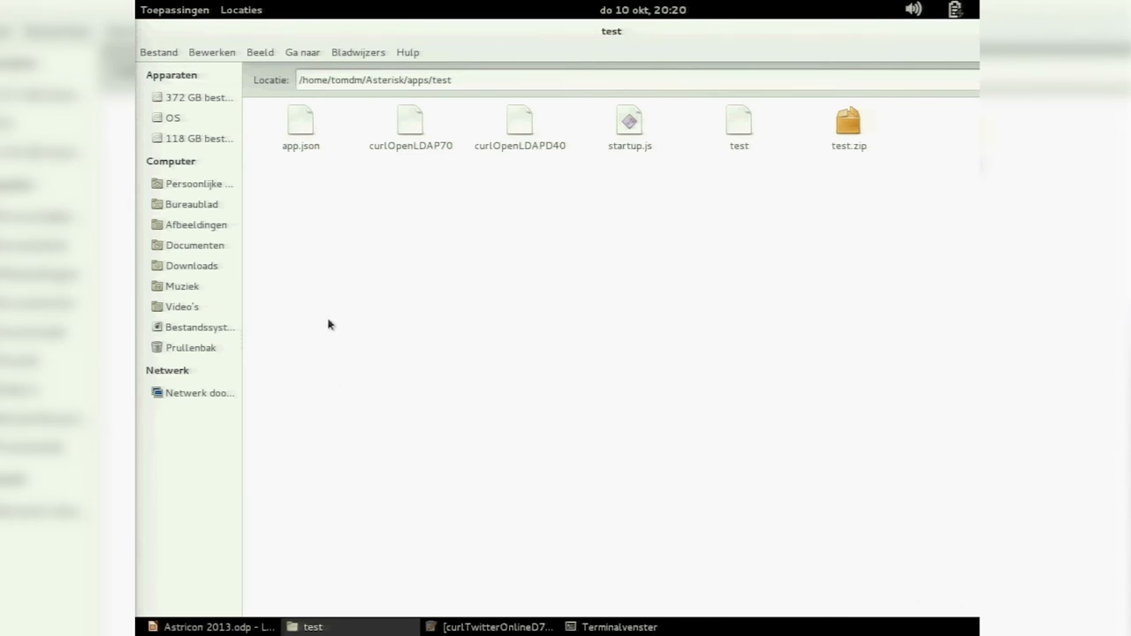
Open curlOpenLDAP70 from the test folder with the gedit text editor.
right_click(410, 124)
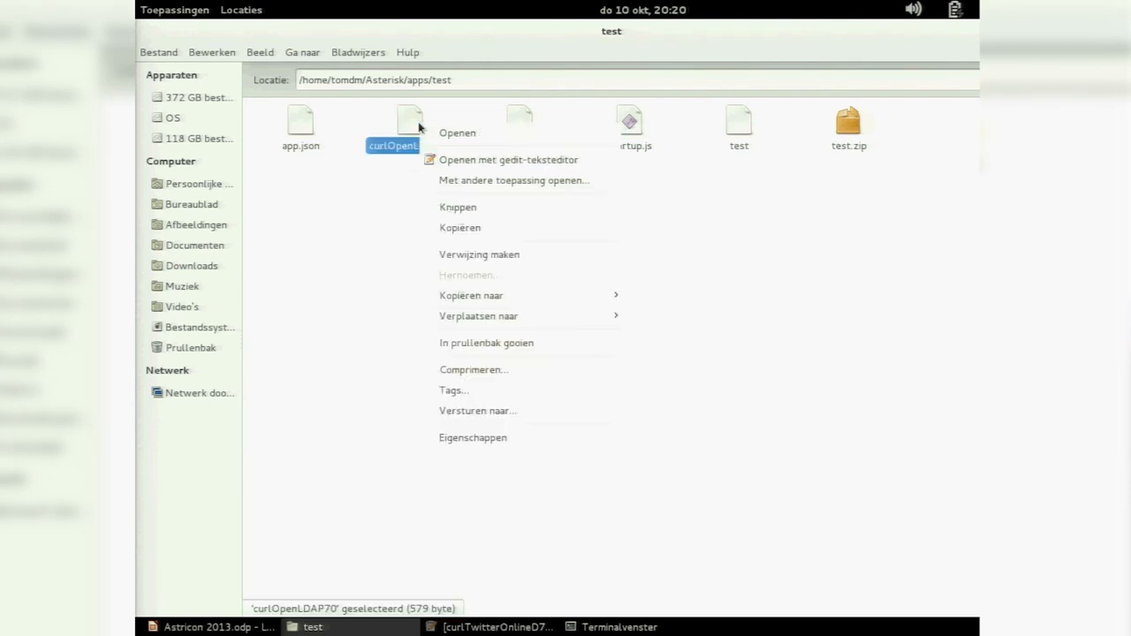
click(509, 159)
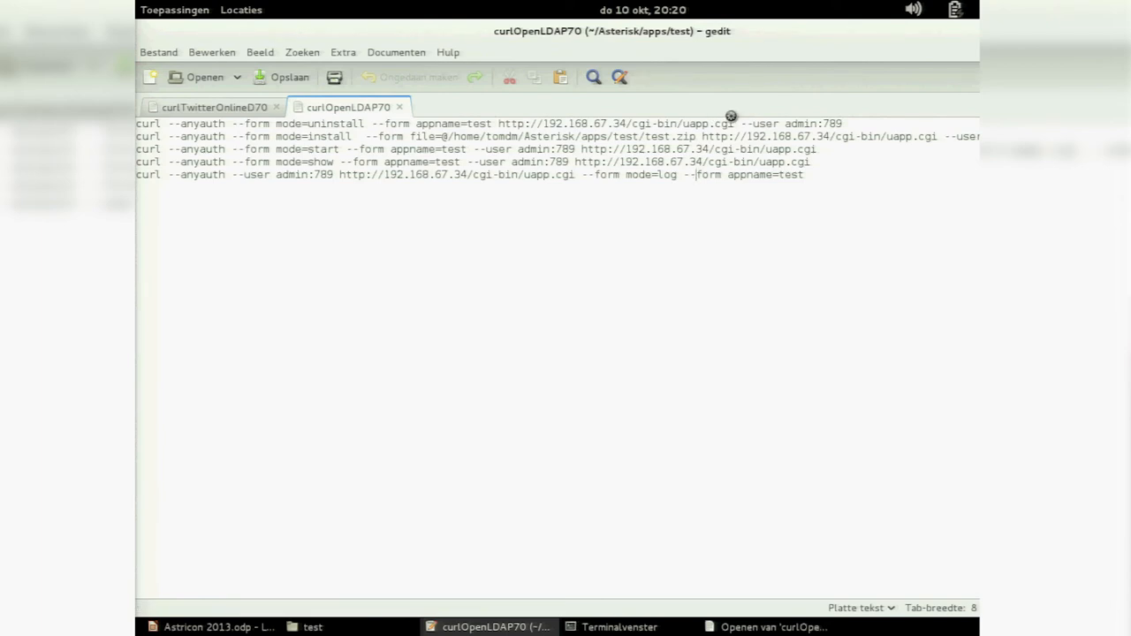
mouse_move(334, 117)
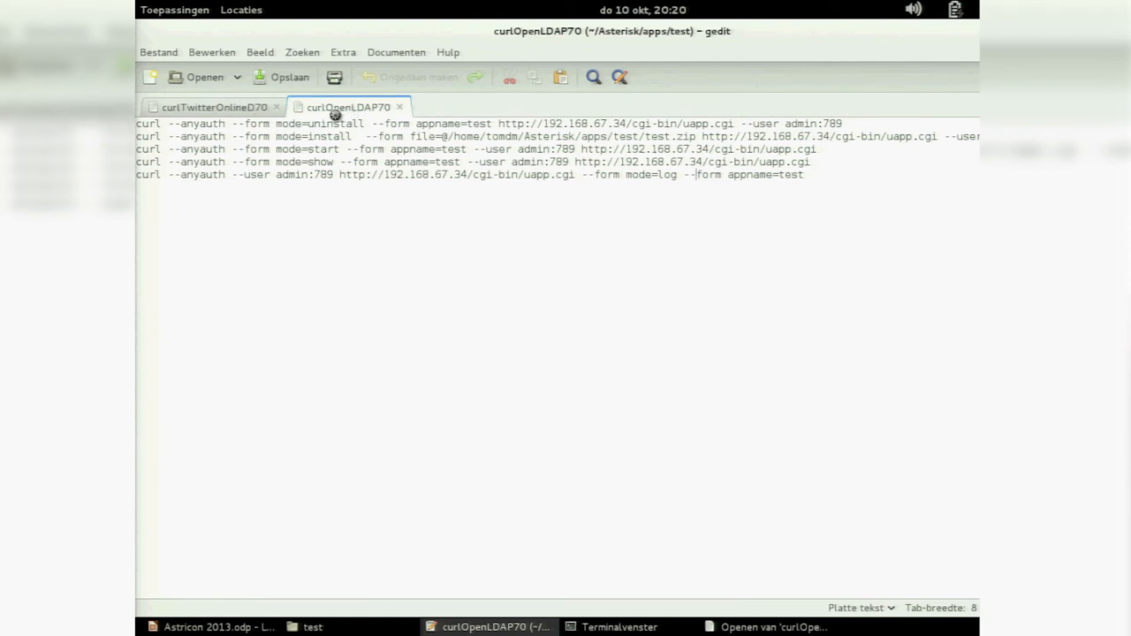
double_click(337, 124)
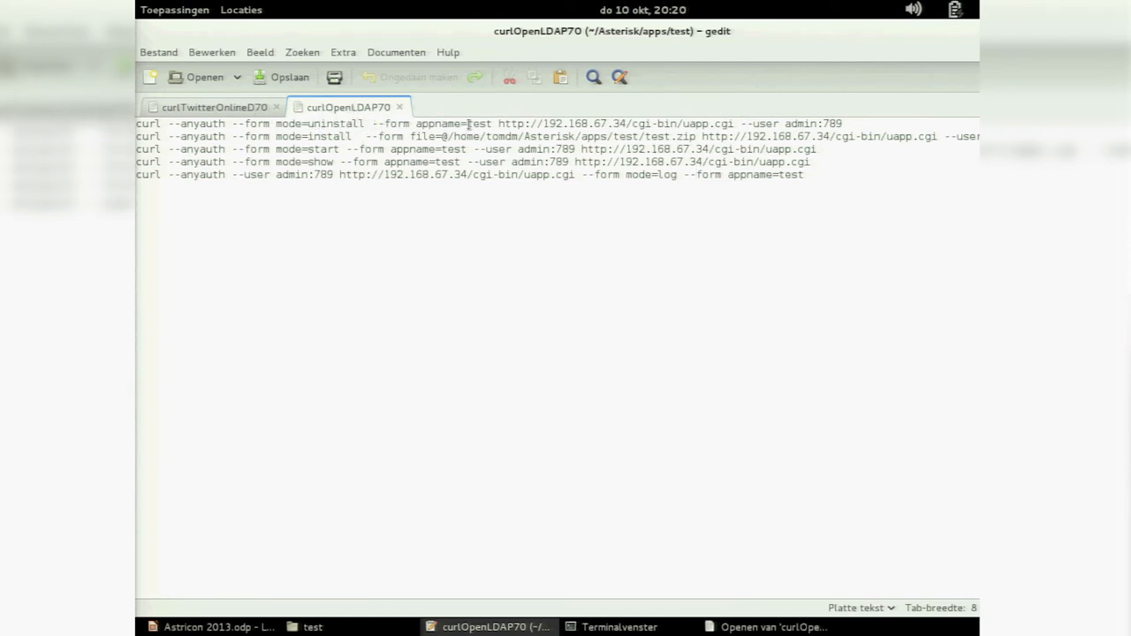
double_click(481, 124)
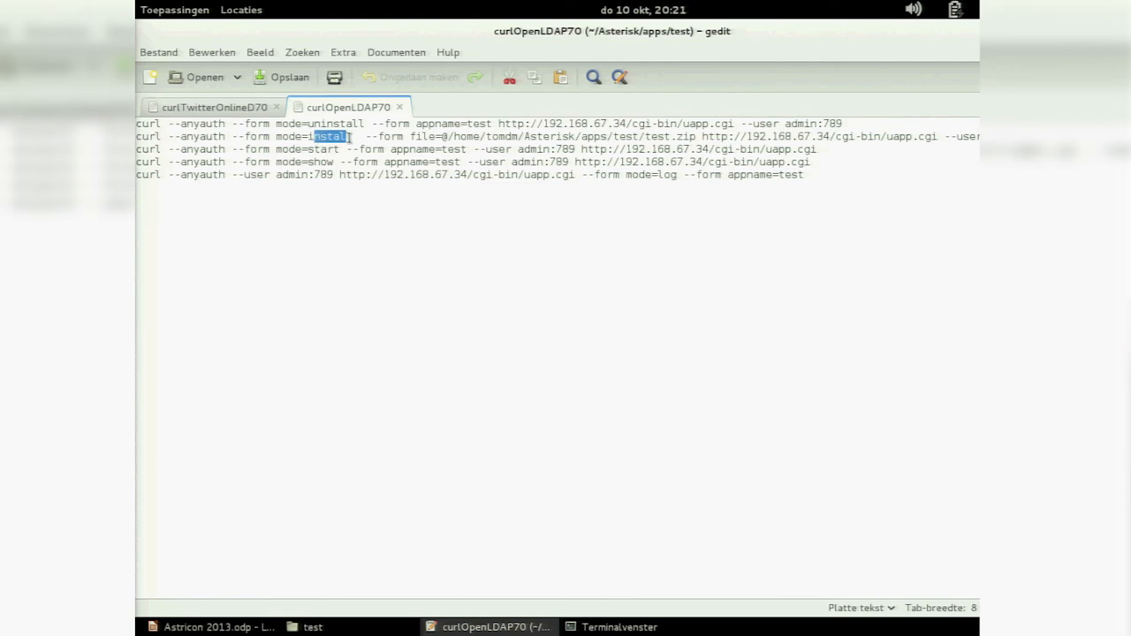
mouse_move(450, 136)
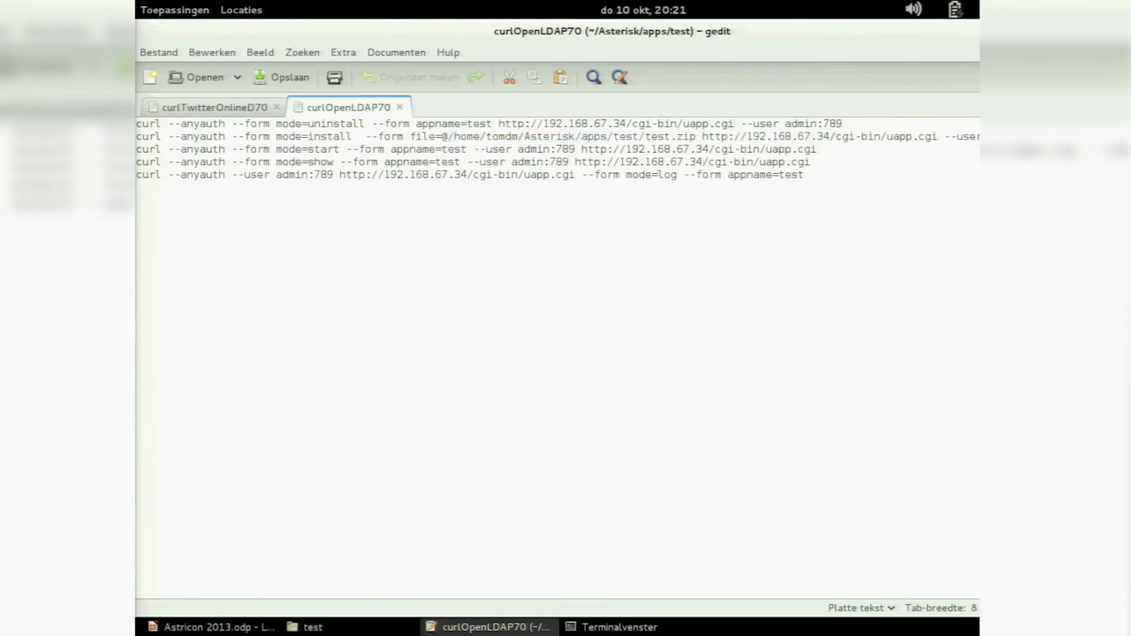
click(279, 148)
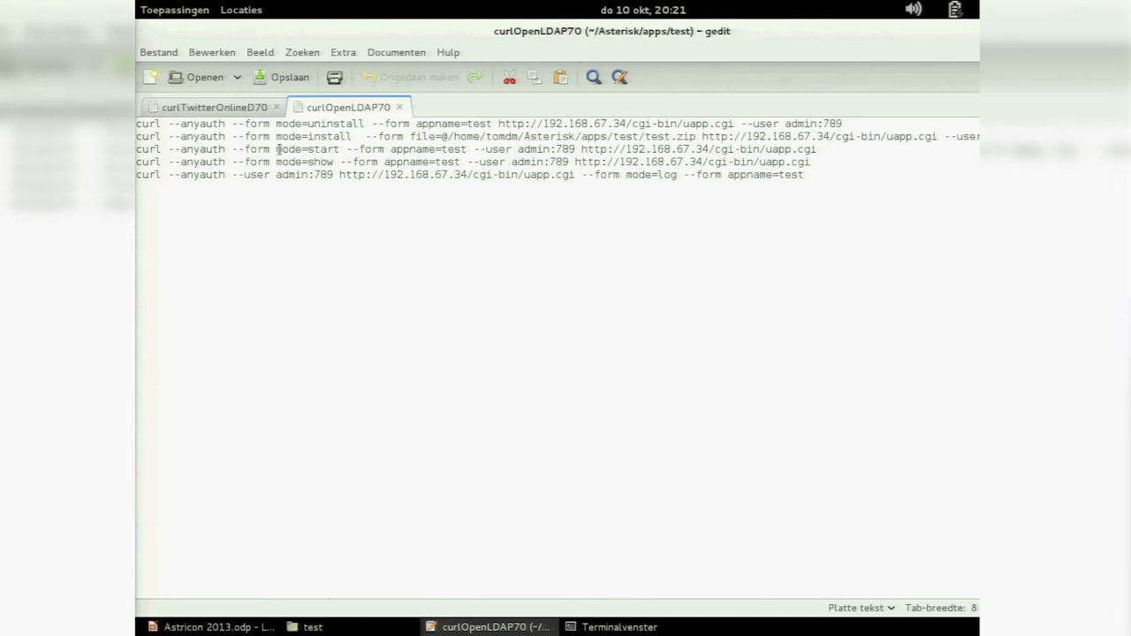
drag(302, 148, 495, 148)
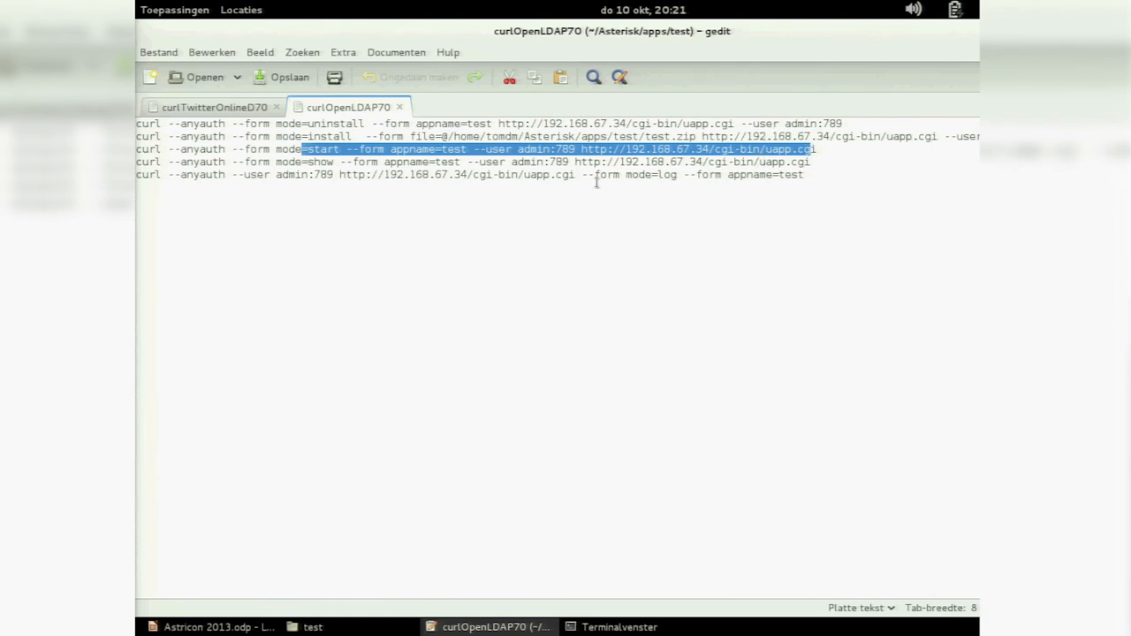
double_click(321, 163)
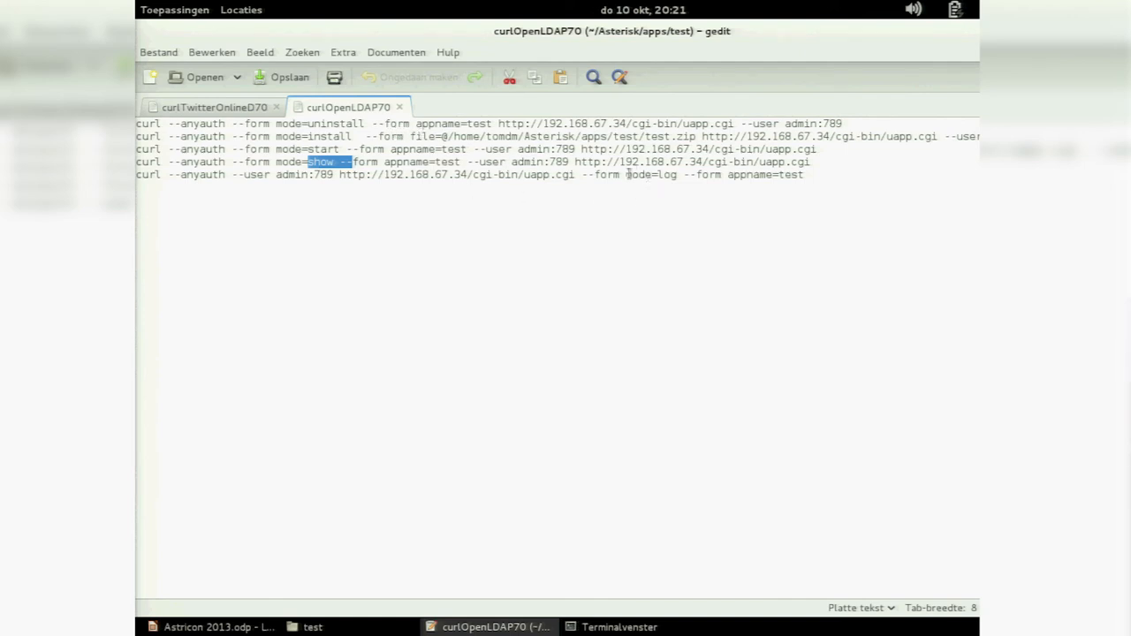
double_click(647, 175)
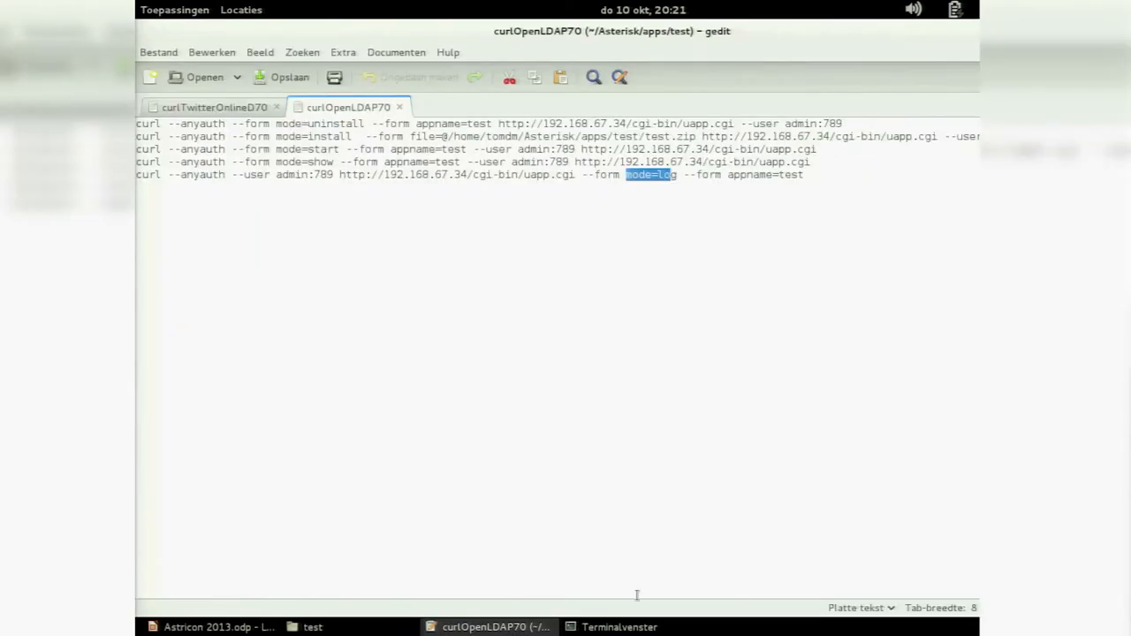
mouse_move(649, 456)
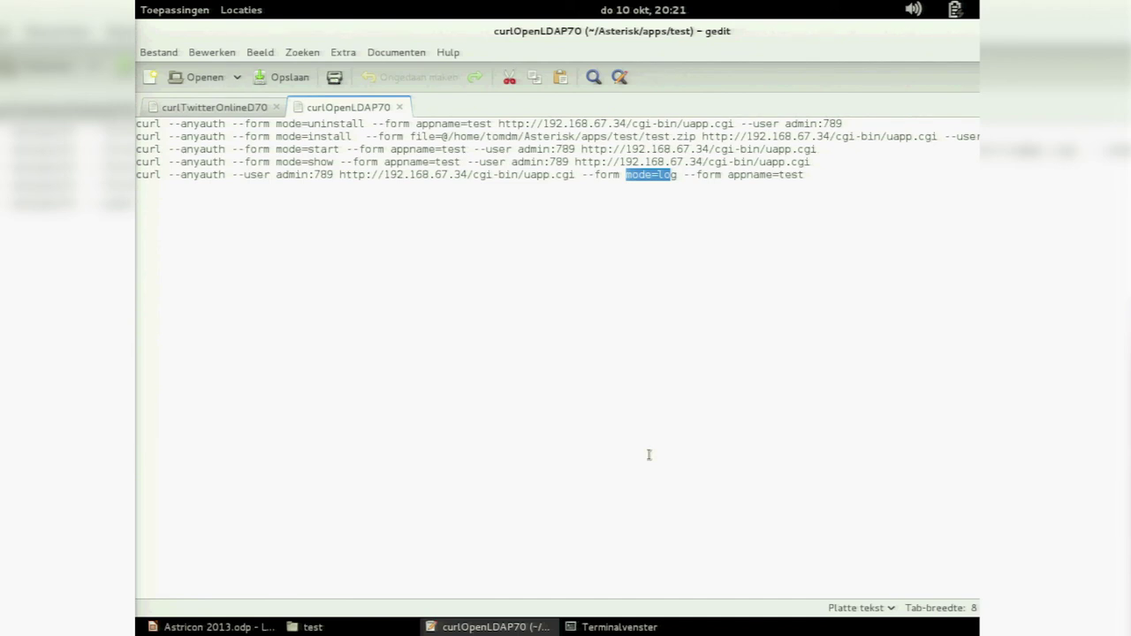
mouse_move(290, 477)
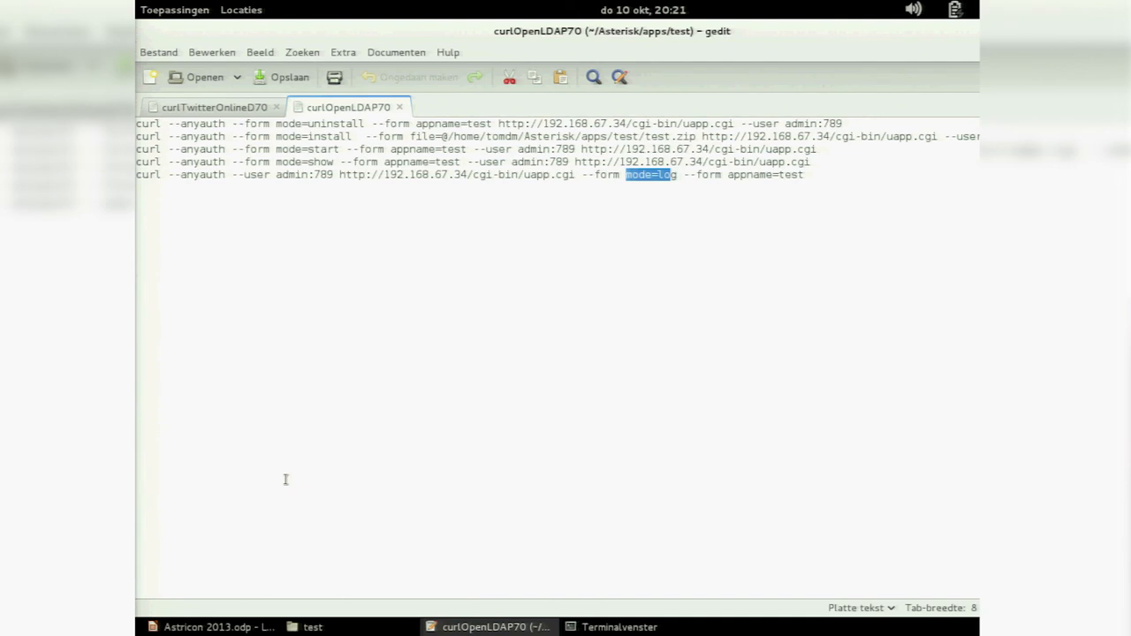
mouse_move(297, 472)
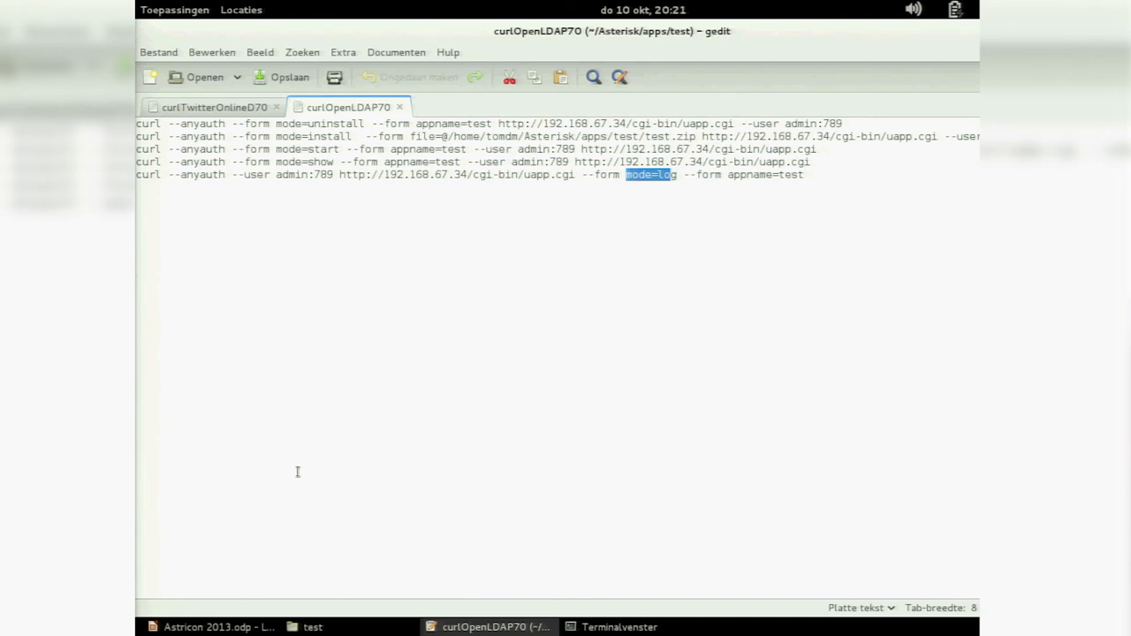
mouse_move(375, 442)
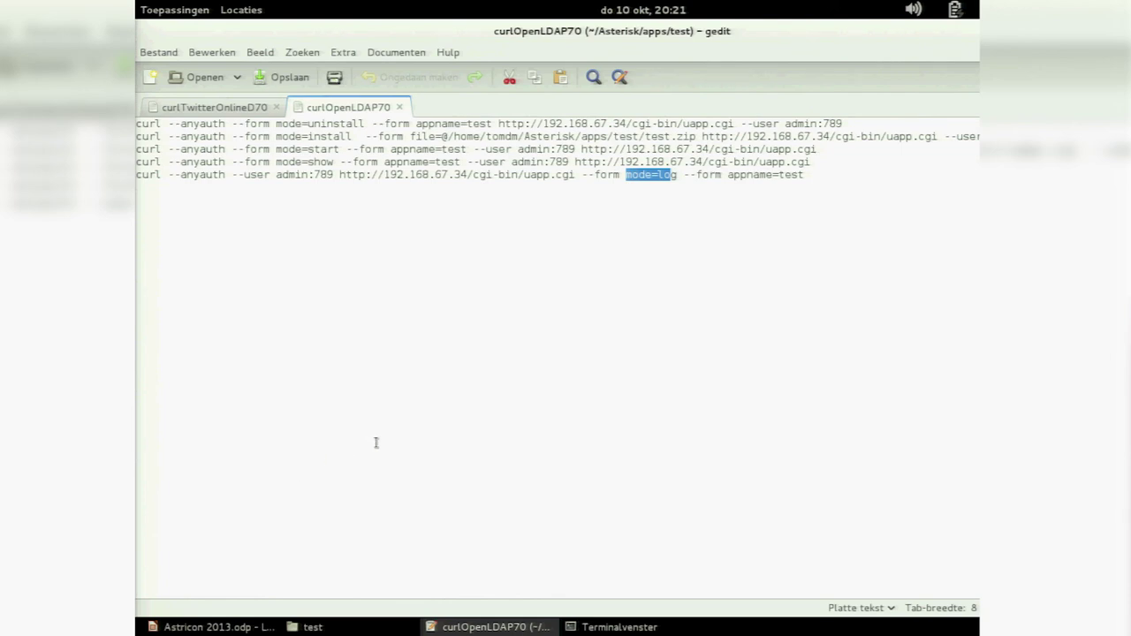
mouse_move(389, 442)
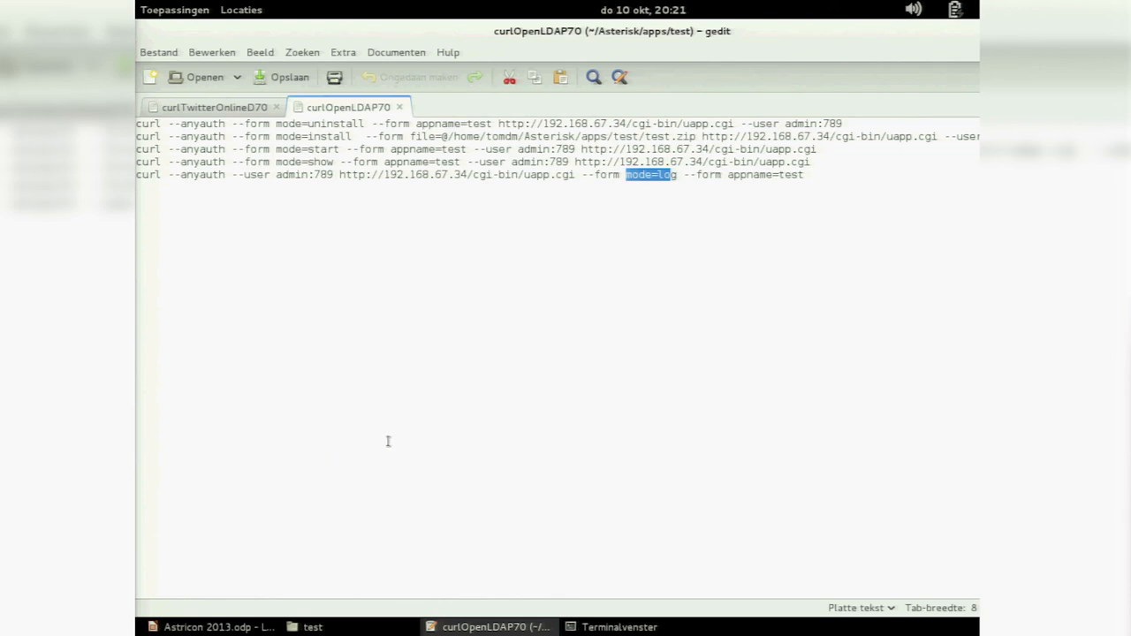